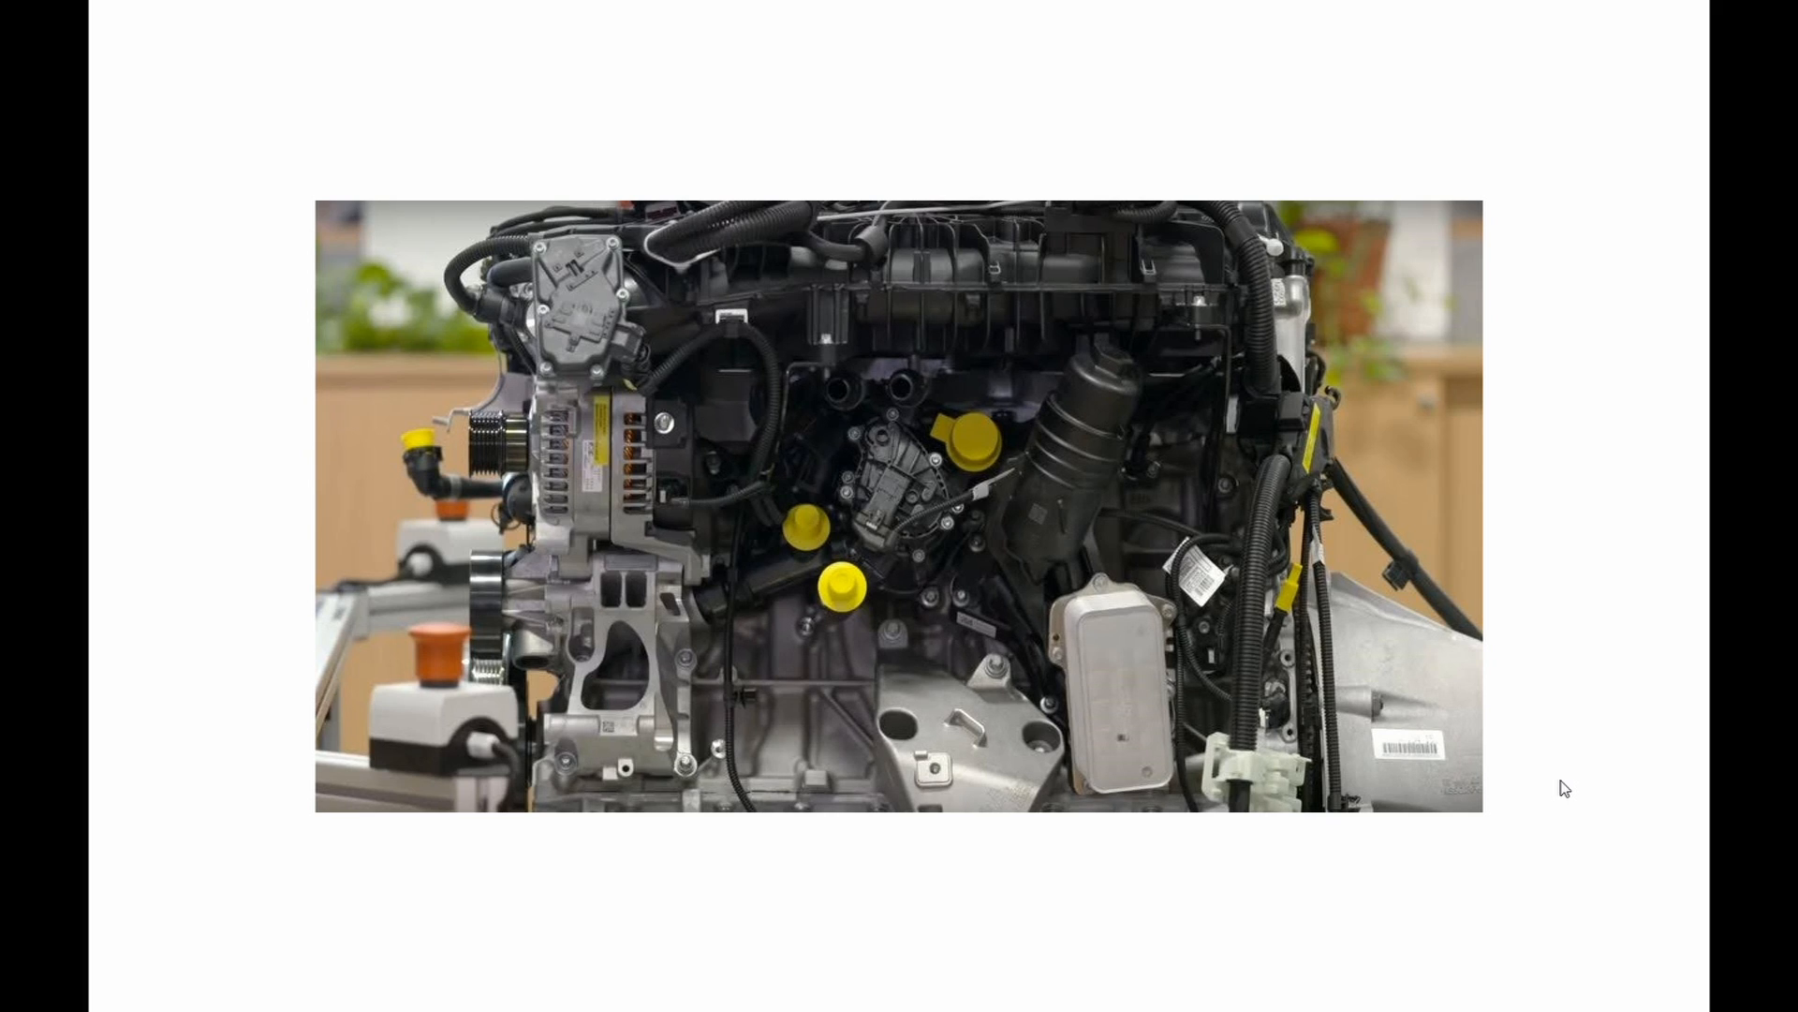
{"action": "mouse_move", "coordinate": [1396, 683]}
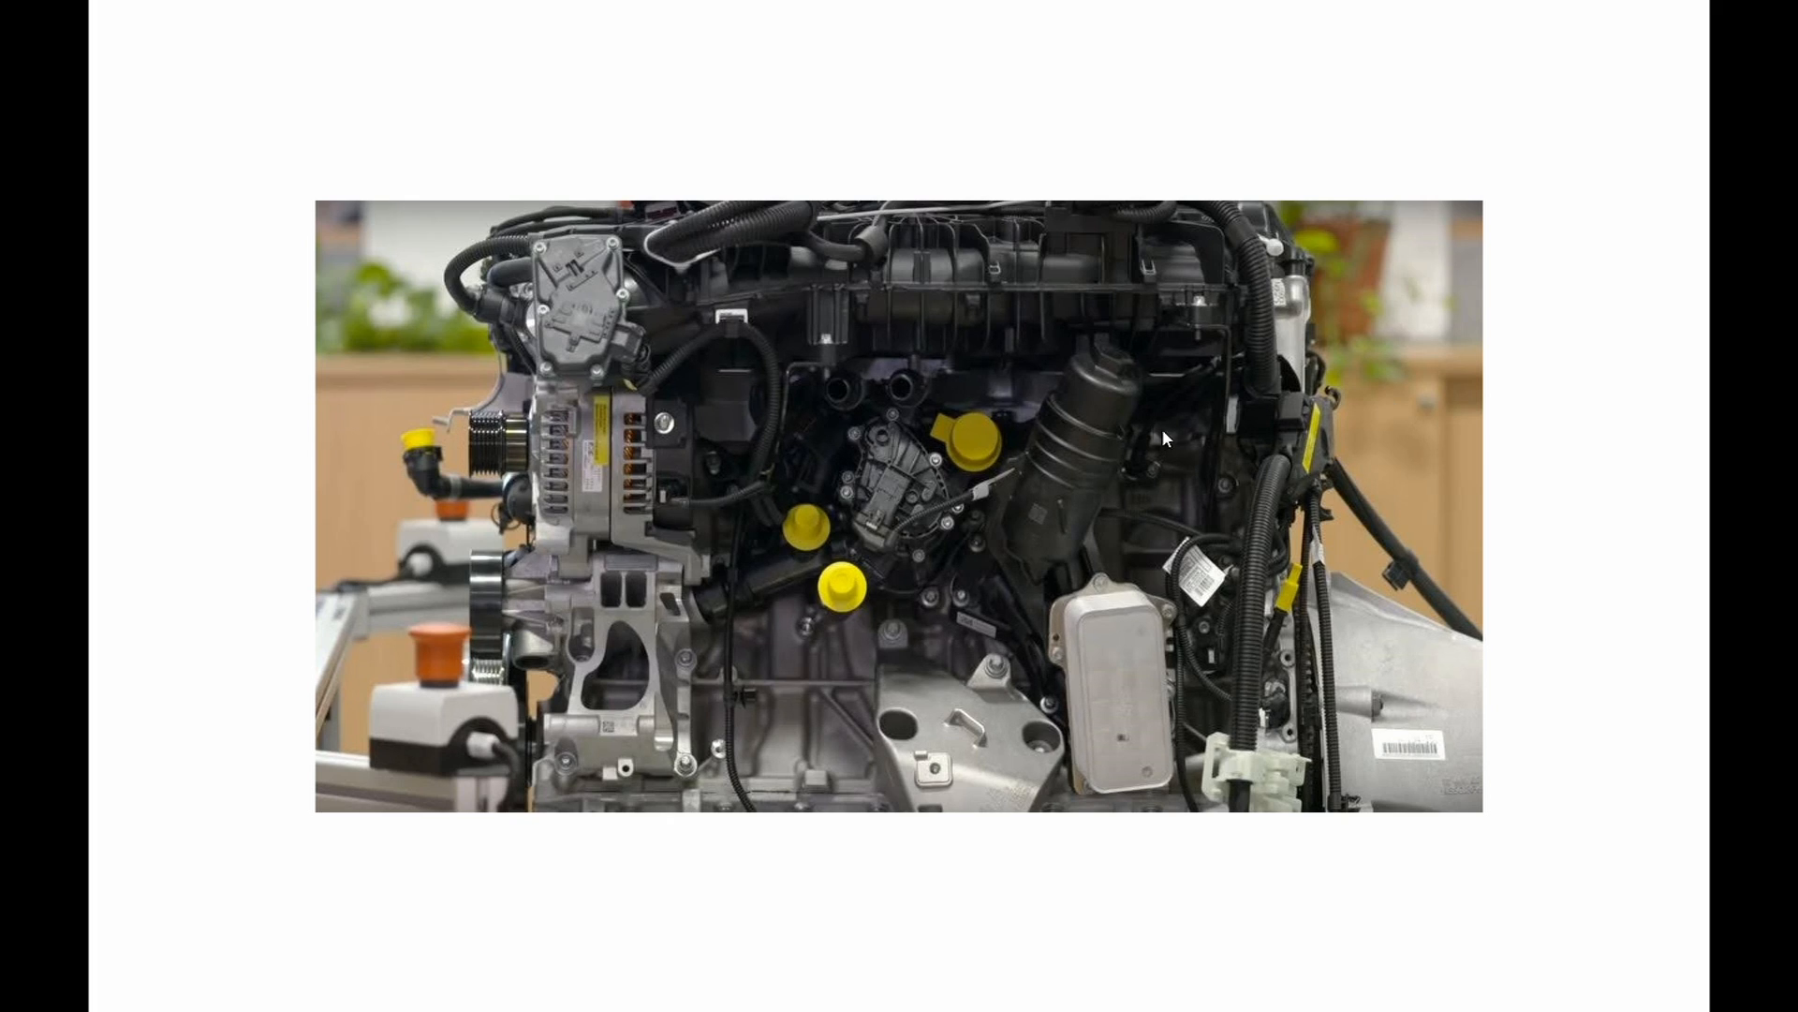
{"action": "mouse_move", "coordinate": [1090, 421]}
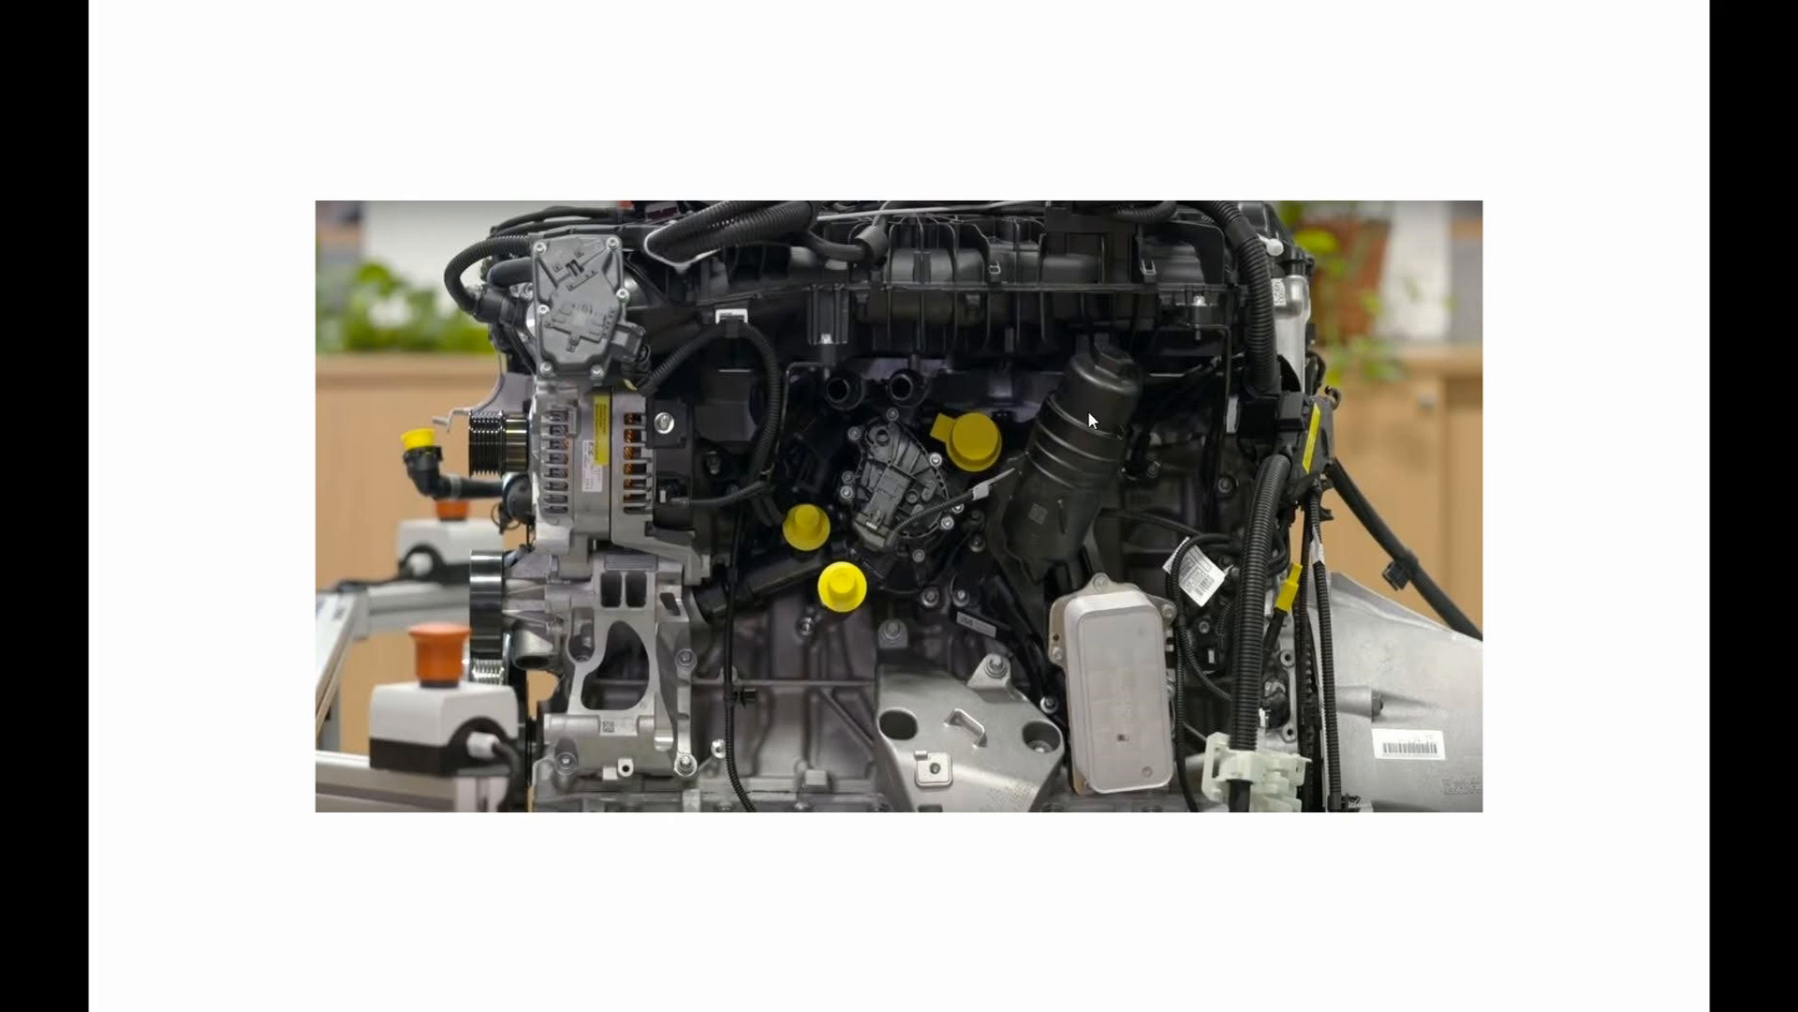
{"action": "mouse_move", "coordinate": [1098, 448]}
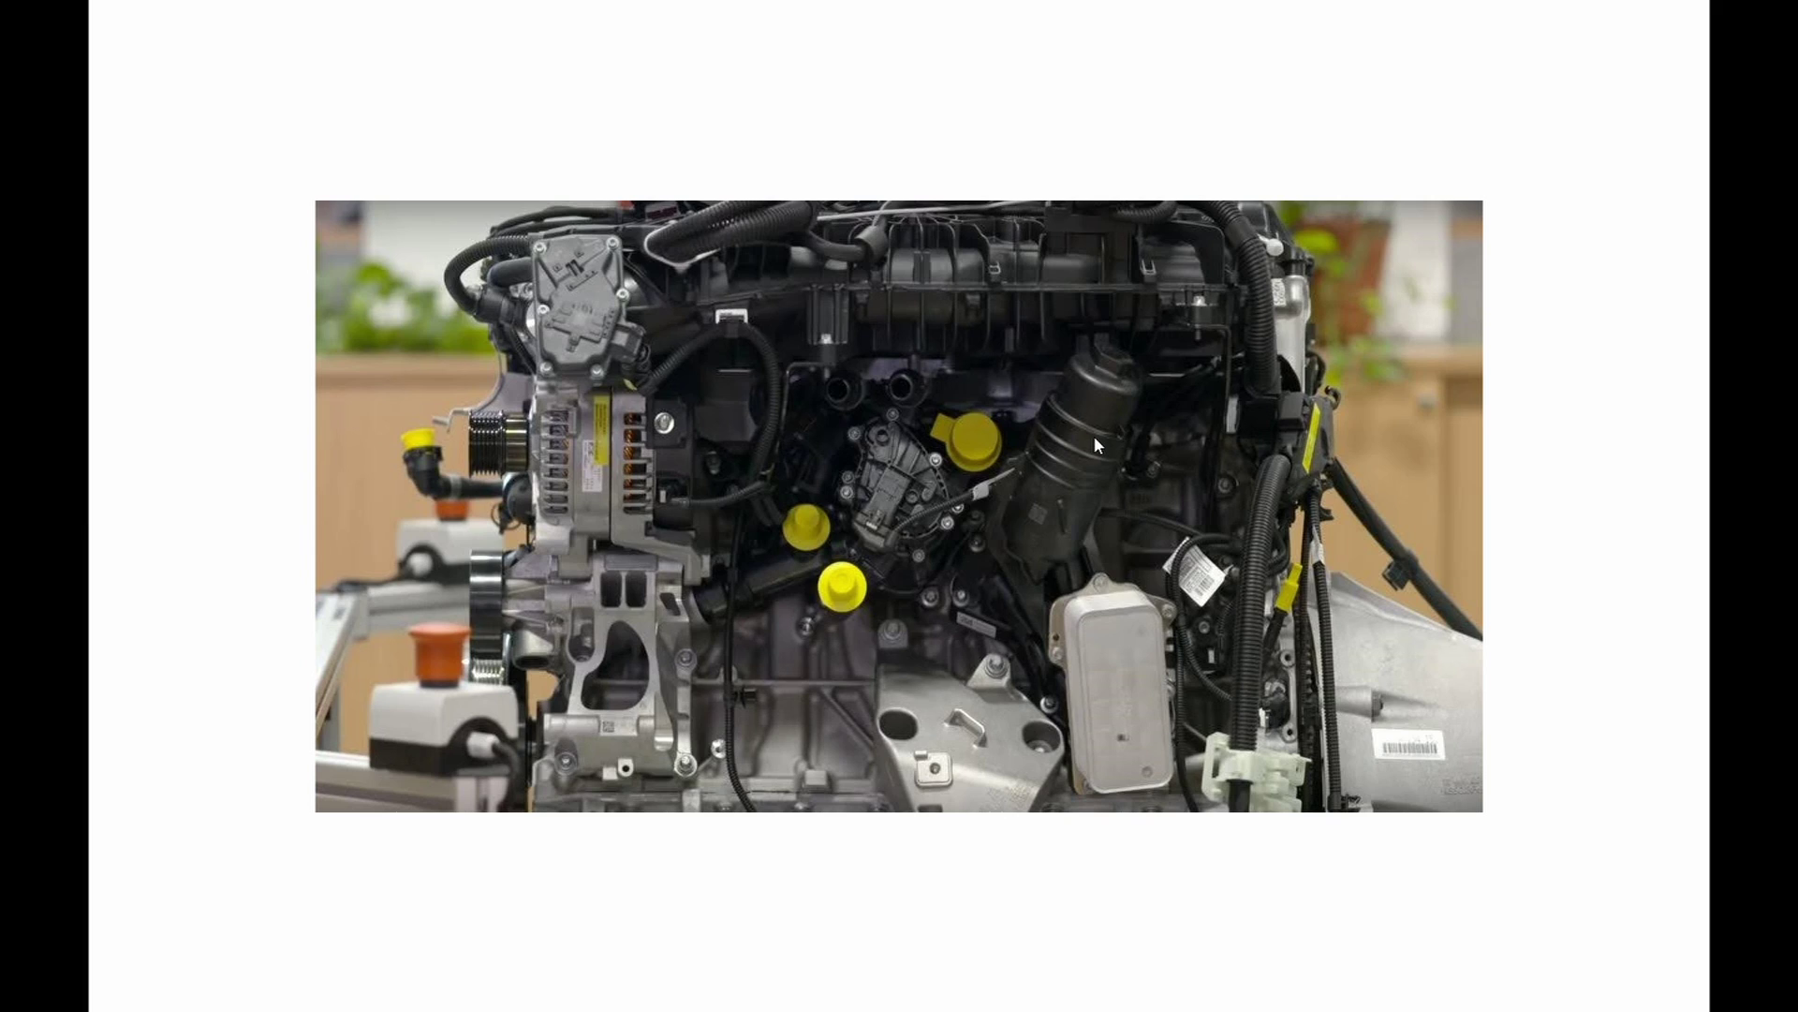
{"action": "mouse_move", "coordinate": [1088, 453]}
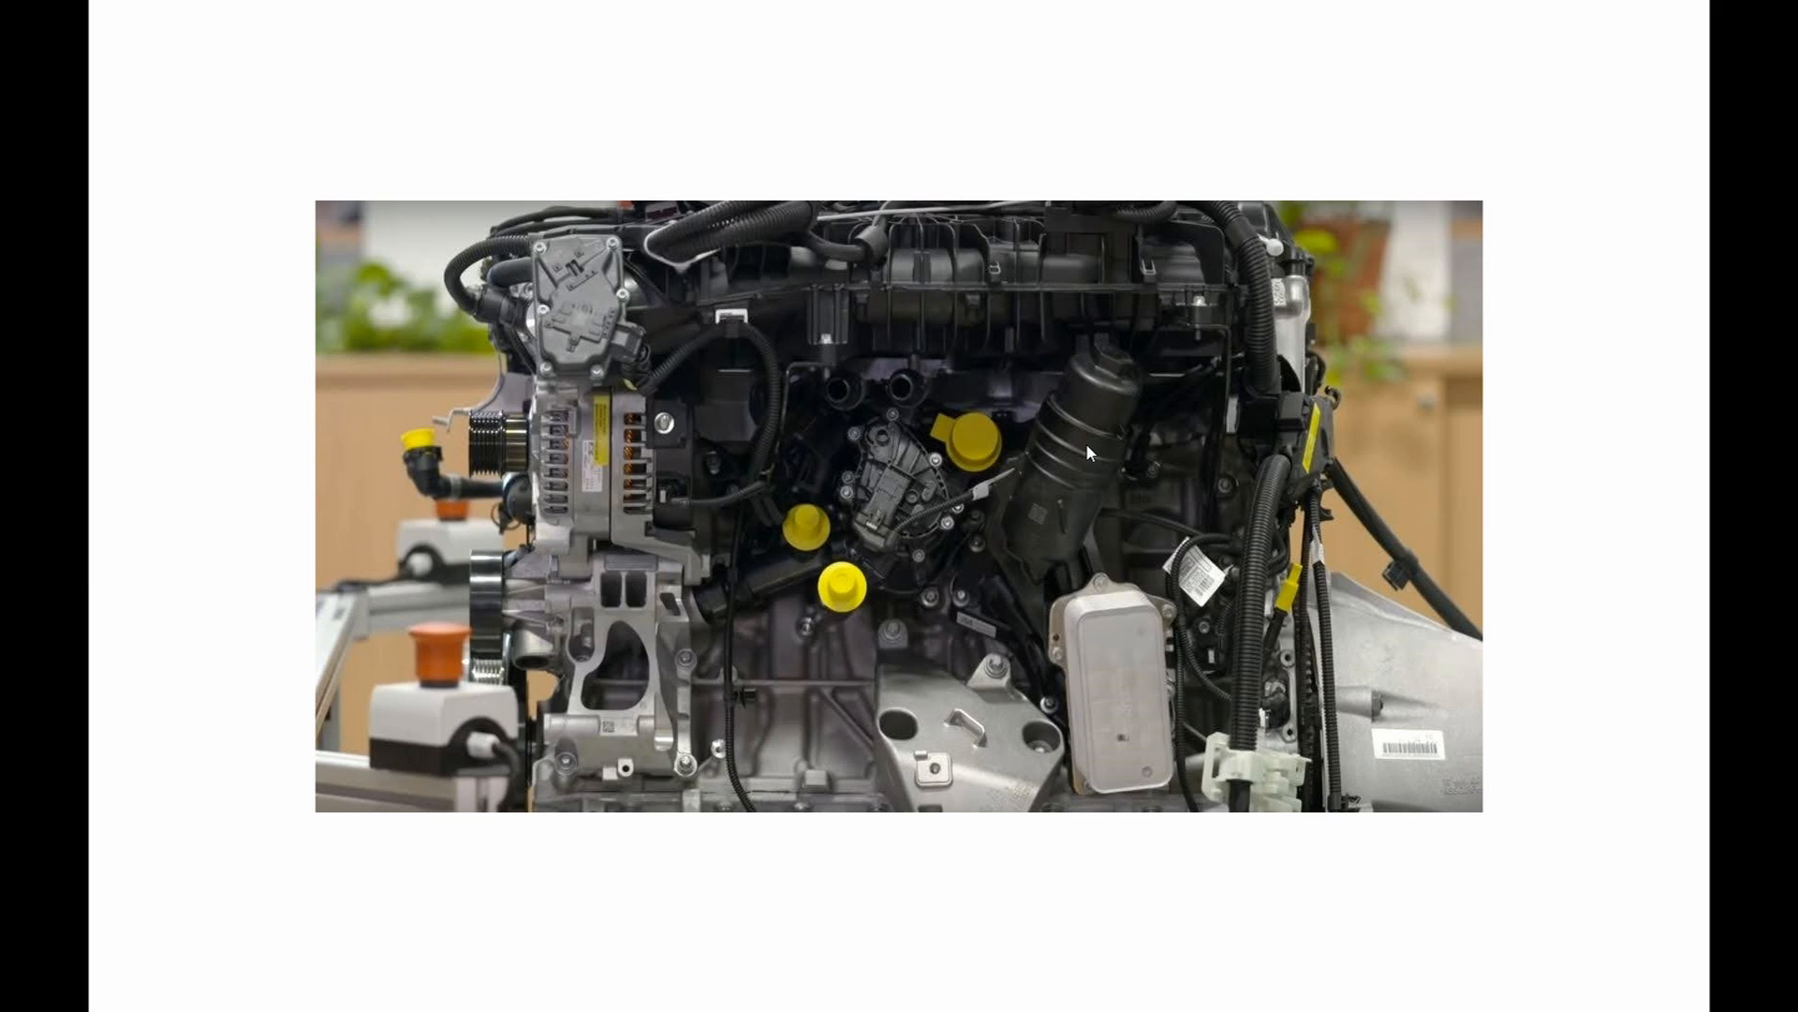
{"action": "mouse_move", "coordinate": [1120, 424]}
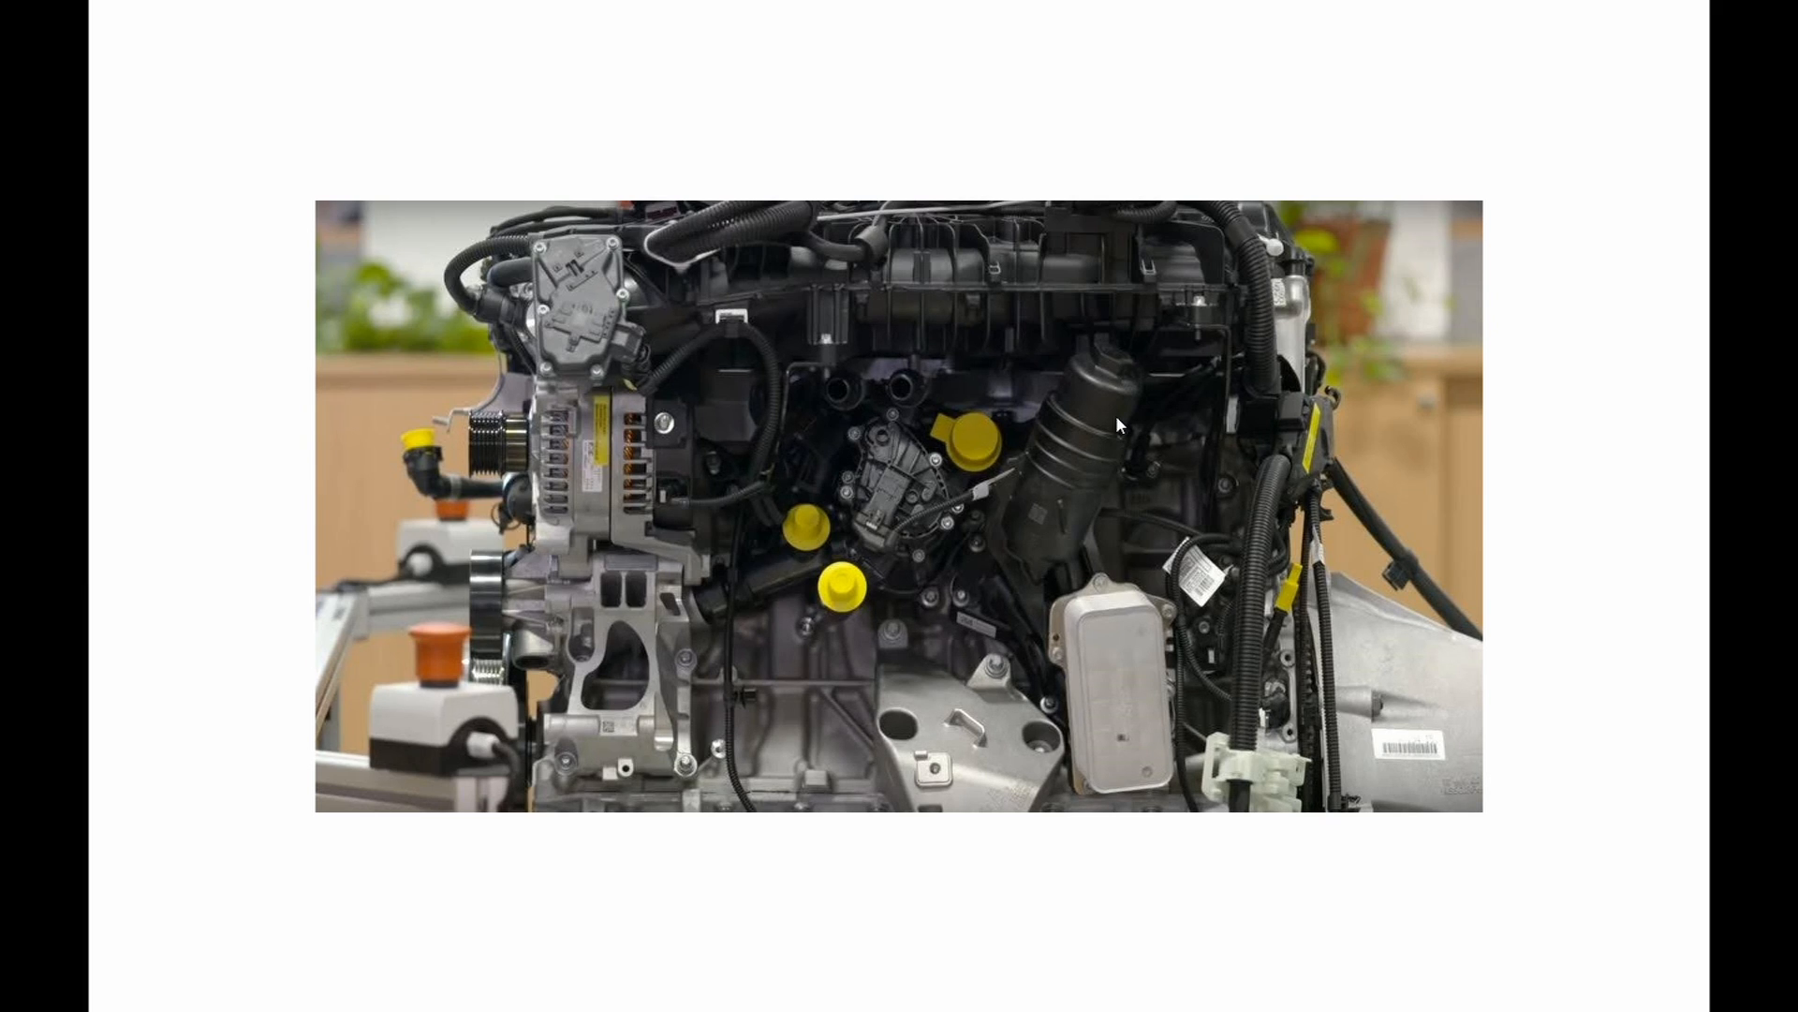
{"action": "mouse_move", "coordinate": [722, 627]}
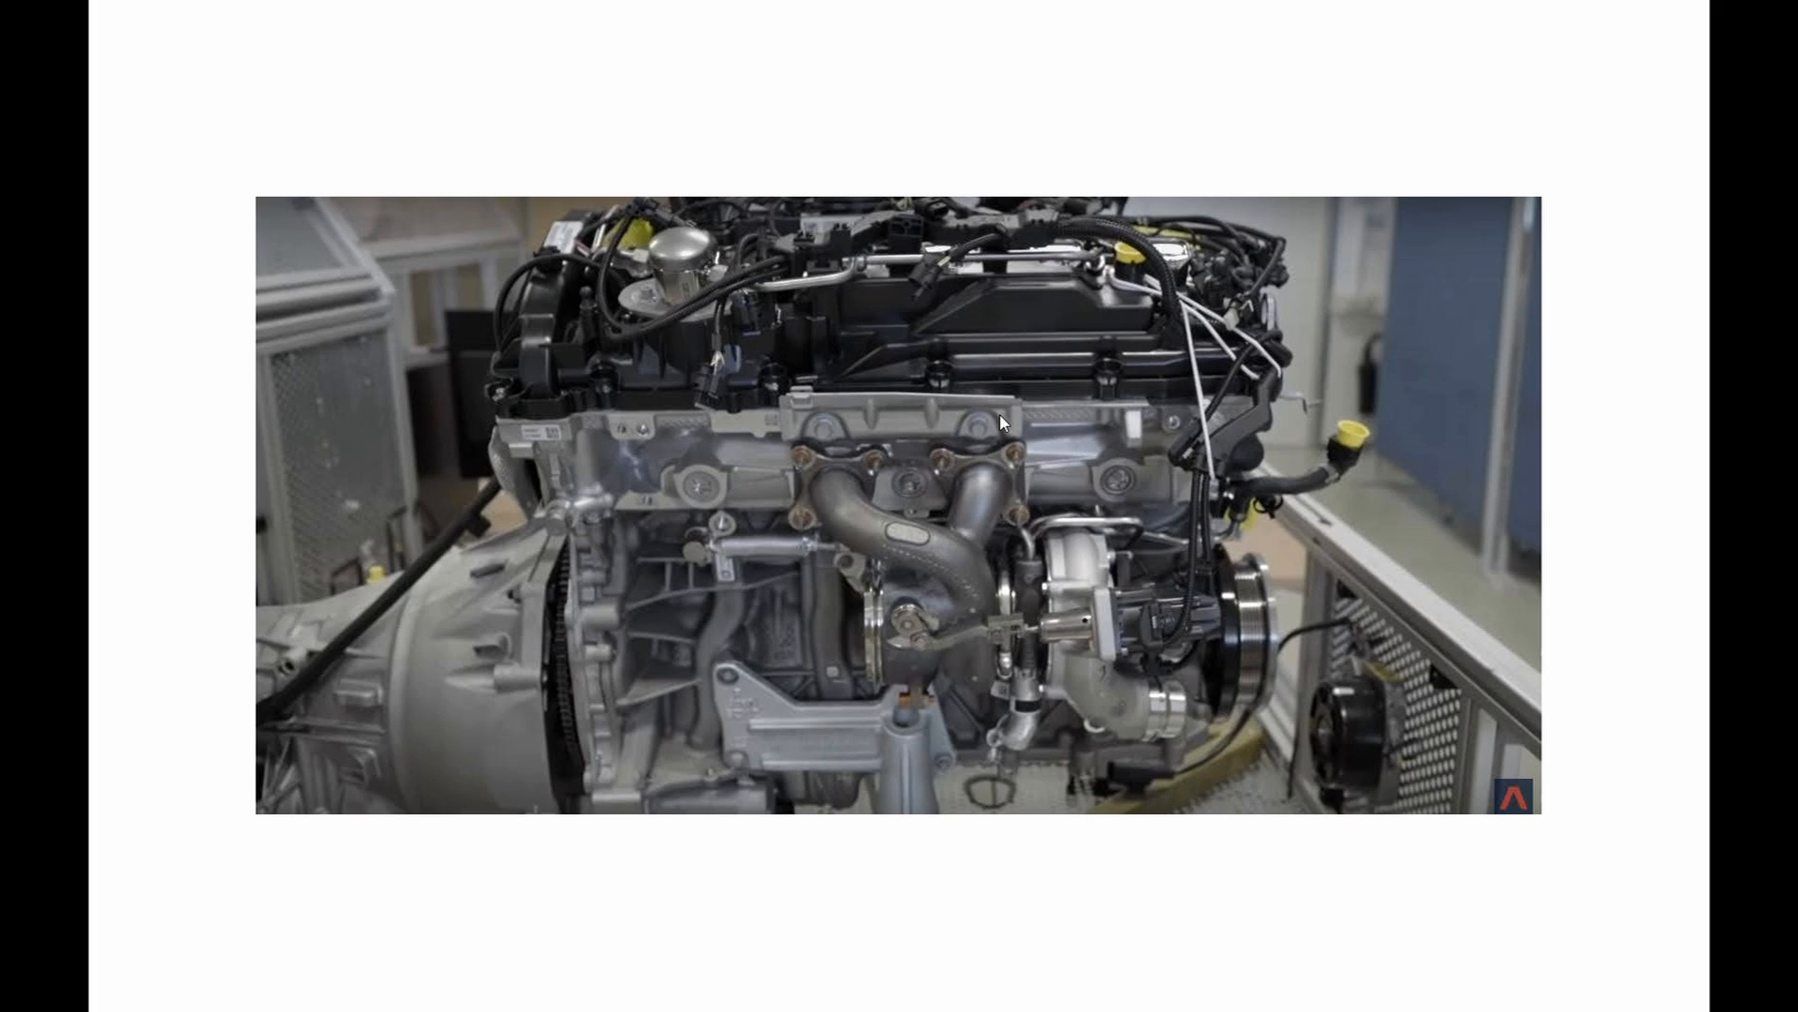
{"action": "mouse_move", "coordinate": [1047, 679]}
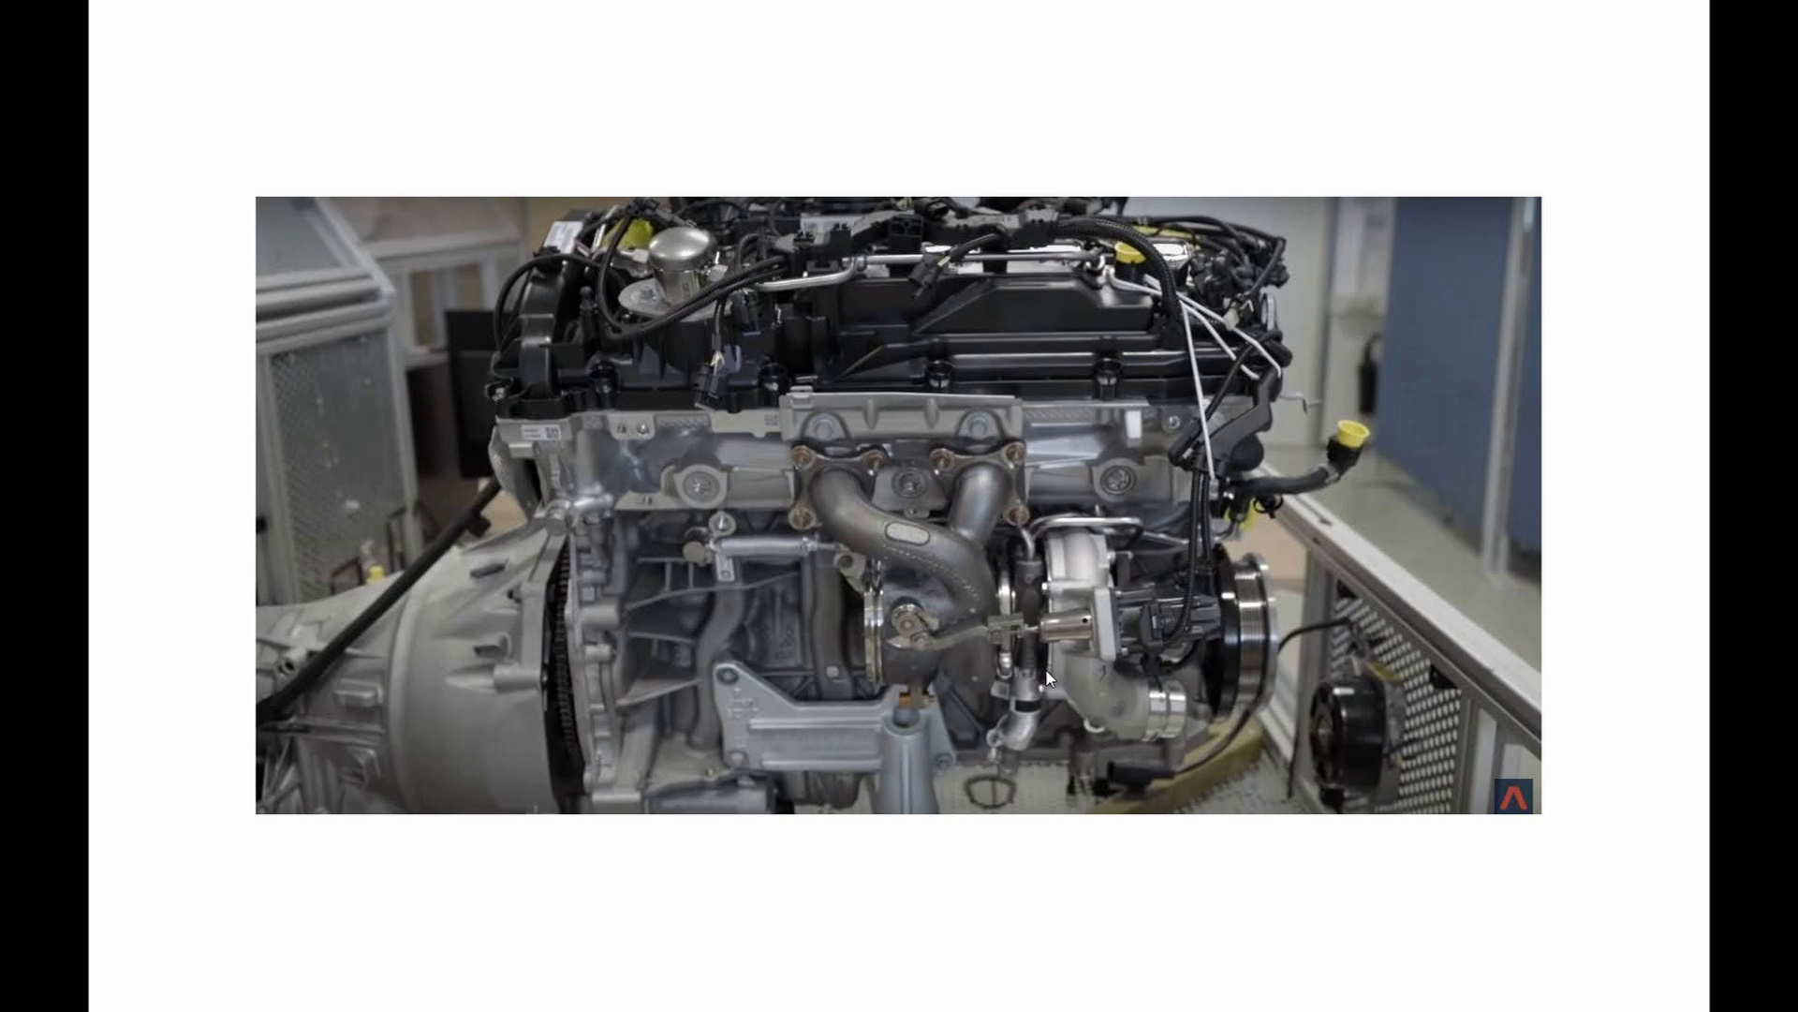
{"action": "mouse_move", "coordinate": [982, 616]}
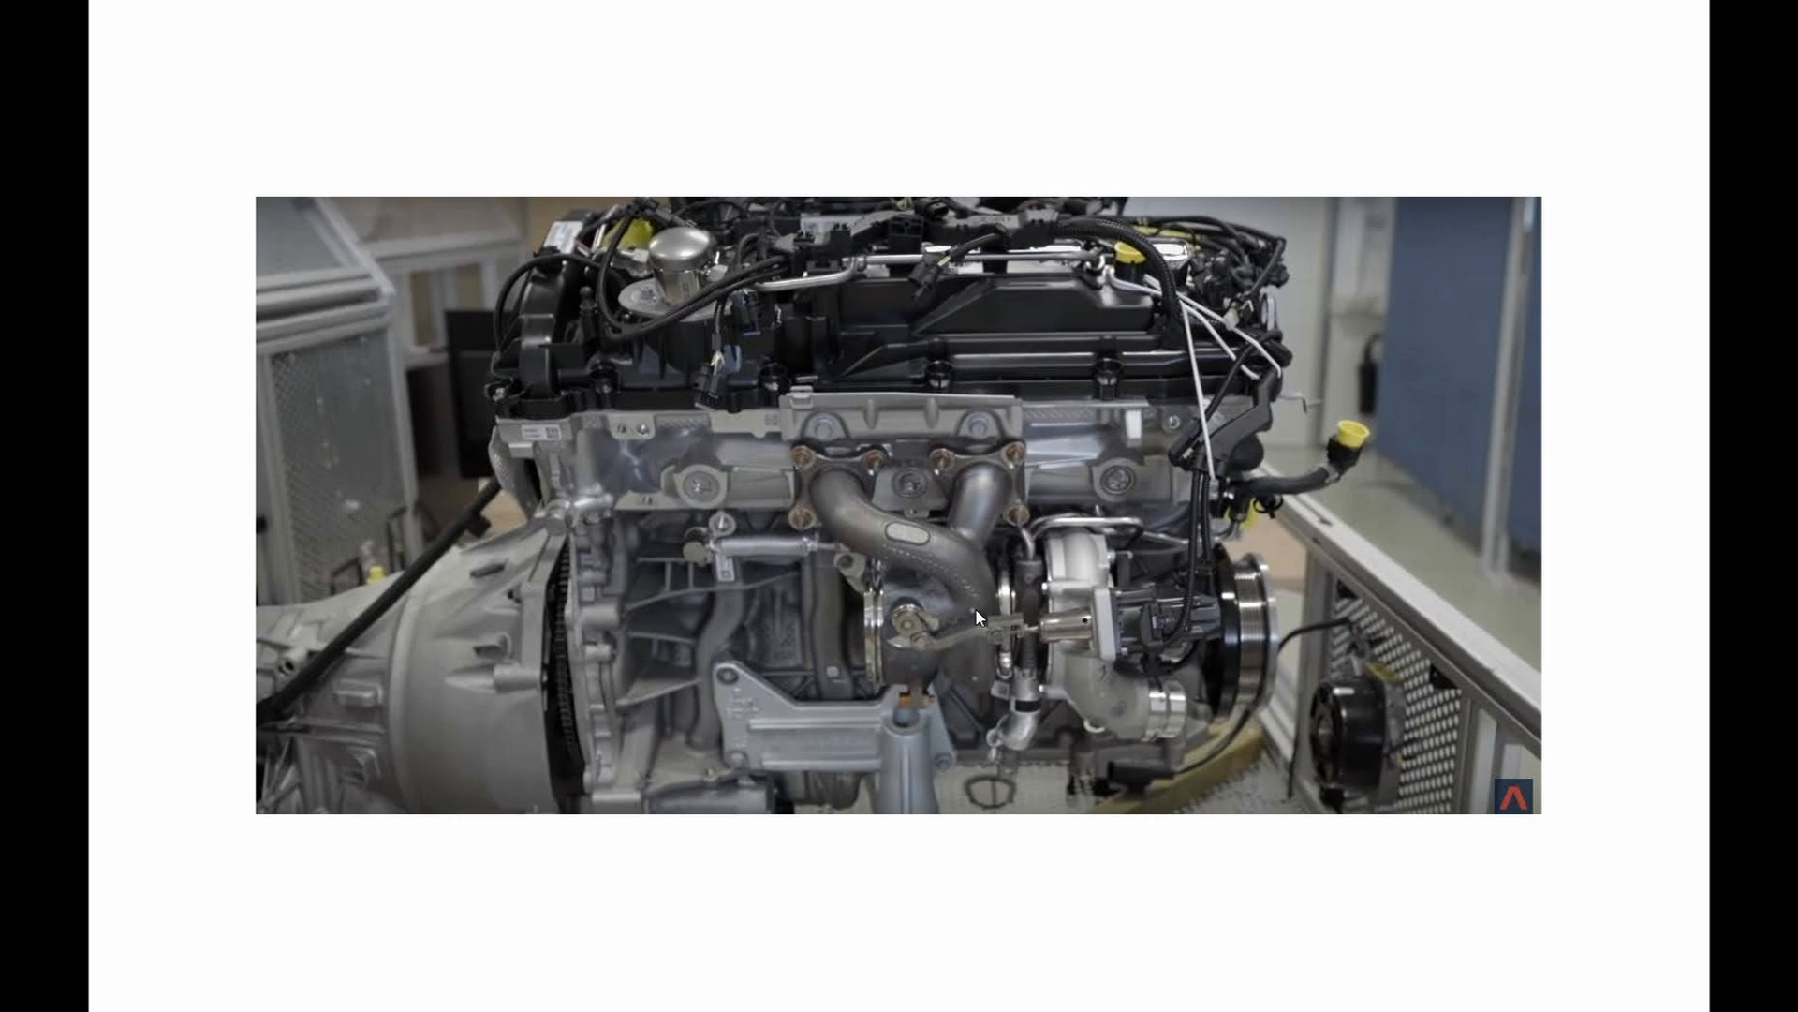
{"action": "mouse_move", "coordinate": [957, 596]}
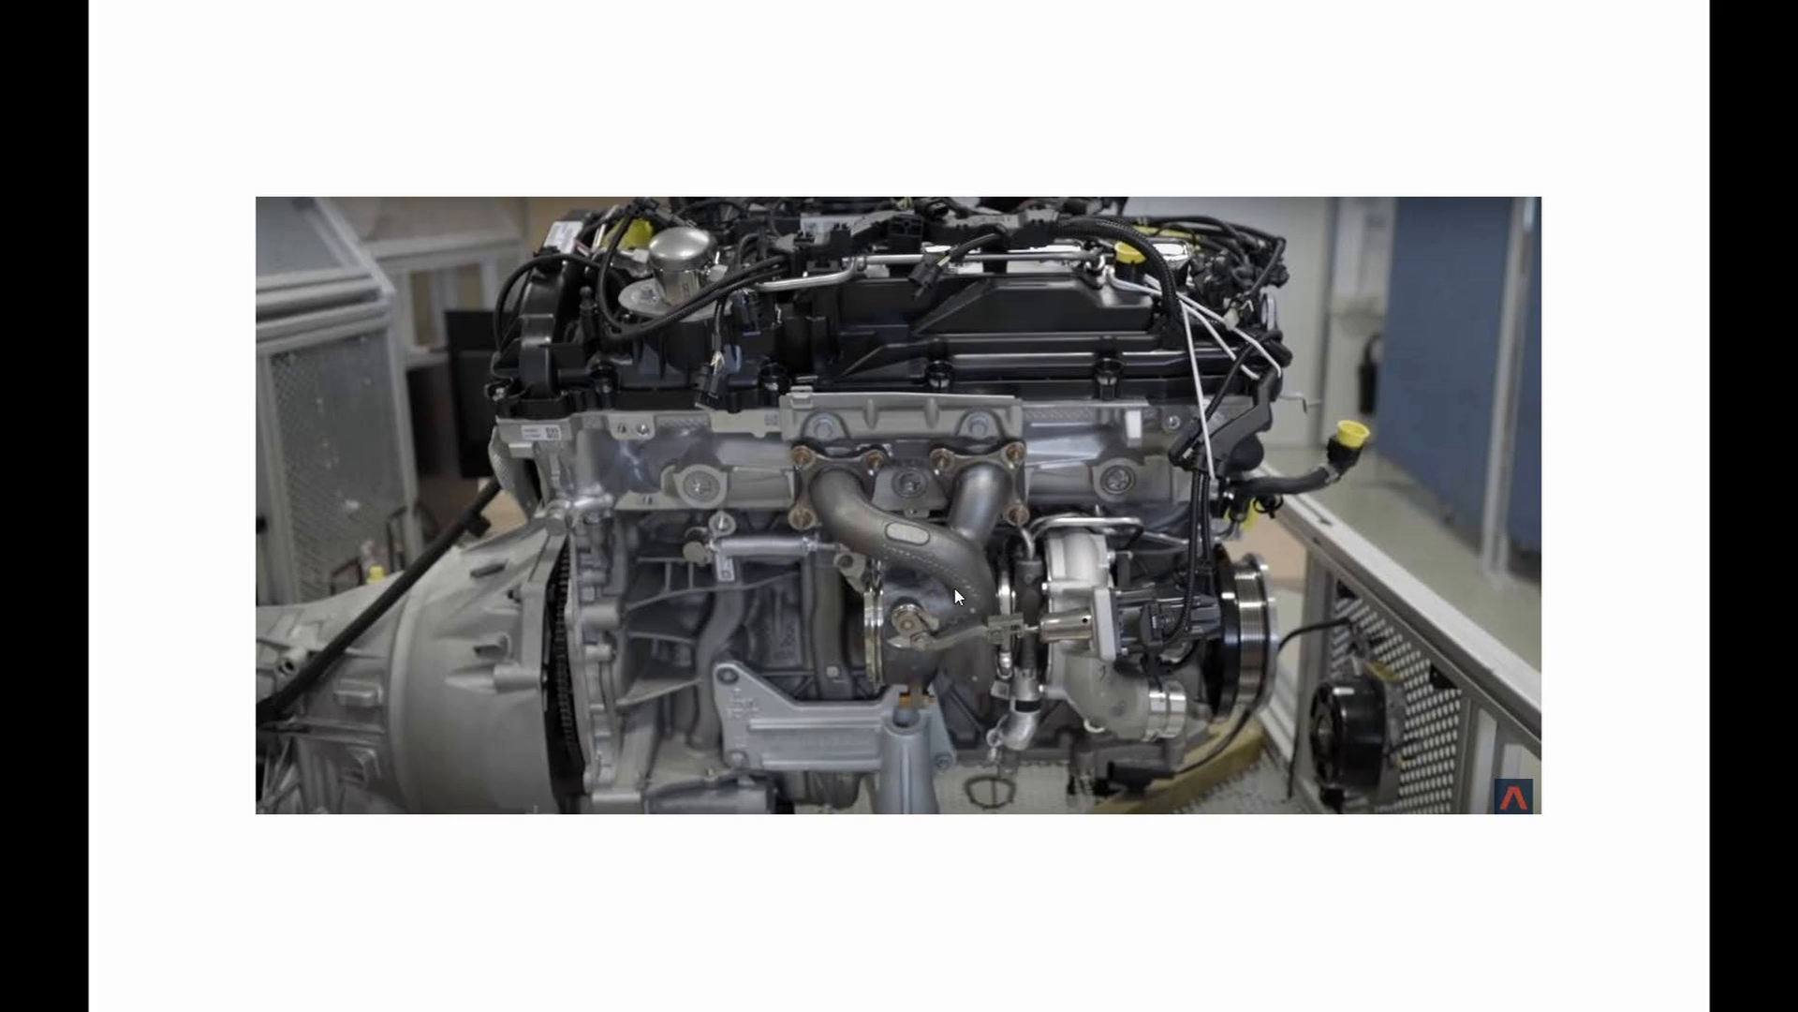
{"action": "mouse_move", "coordinate": [703, 638]}
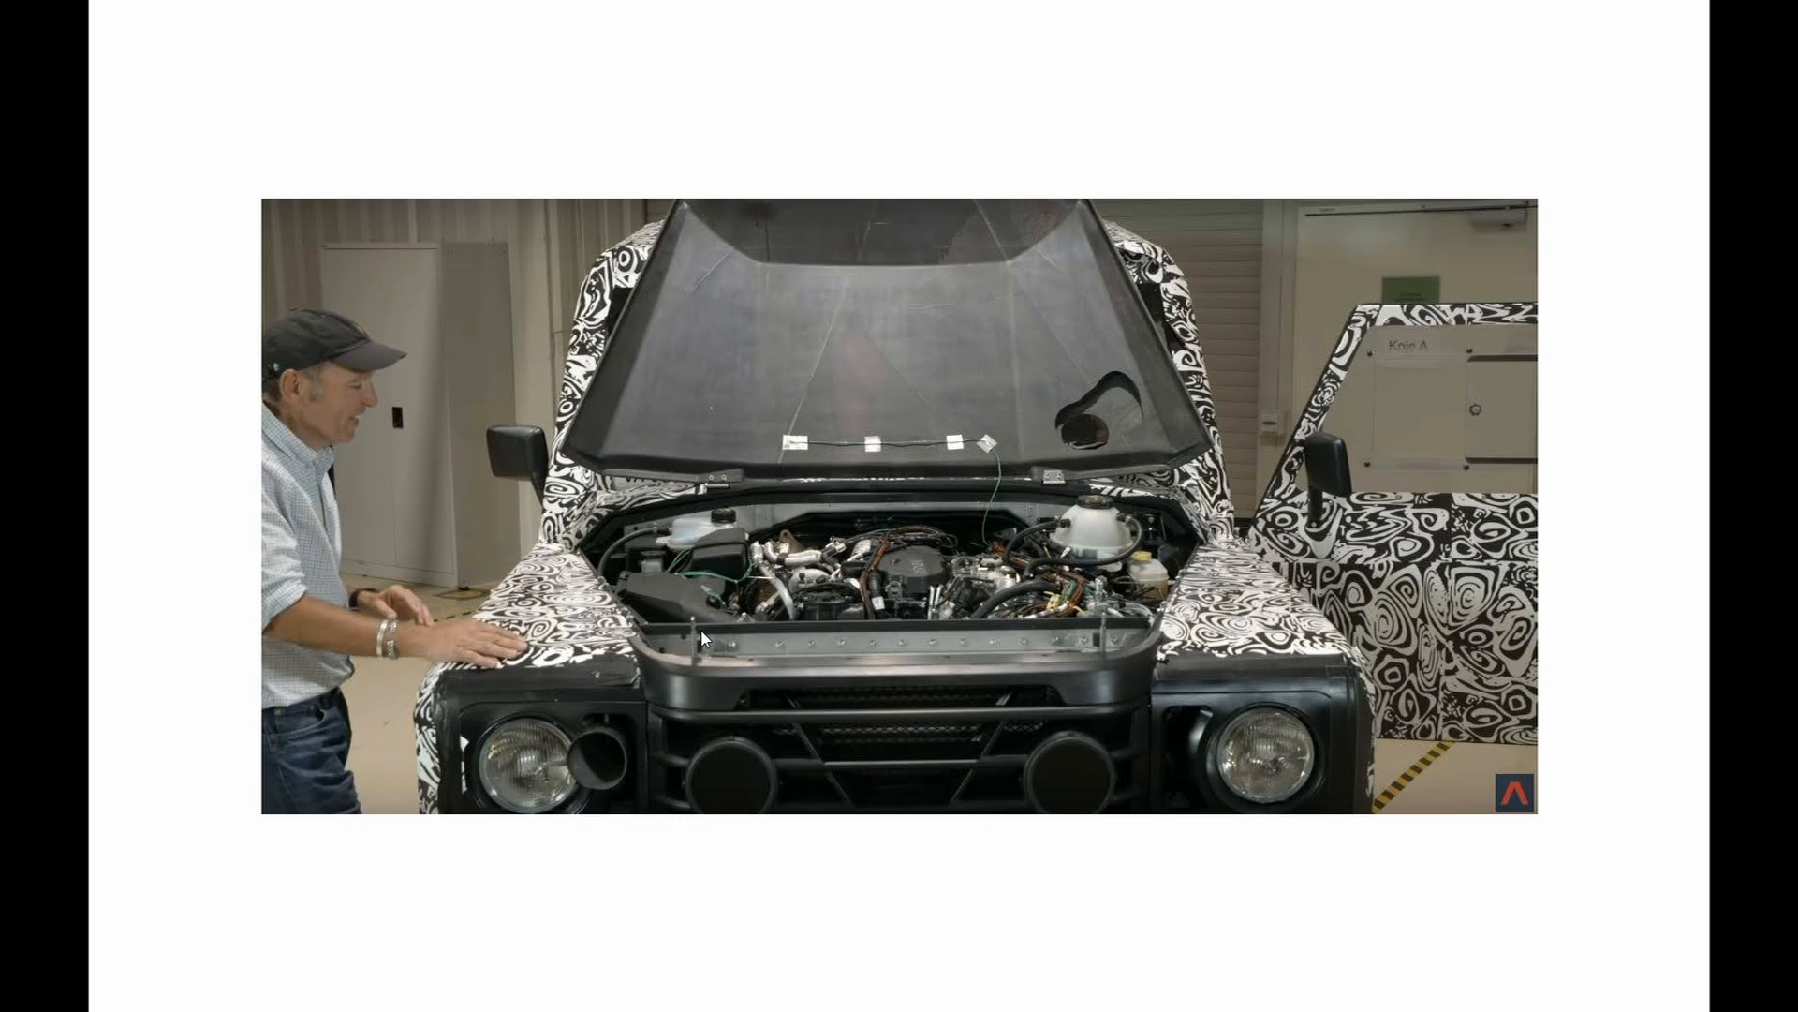
{"action": "mouse_move", "coordinate": [625, 745]}
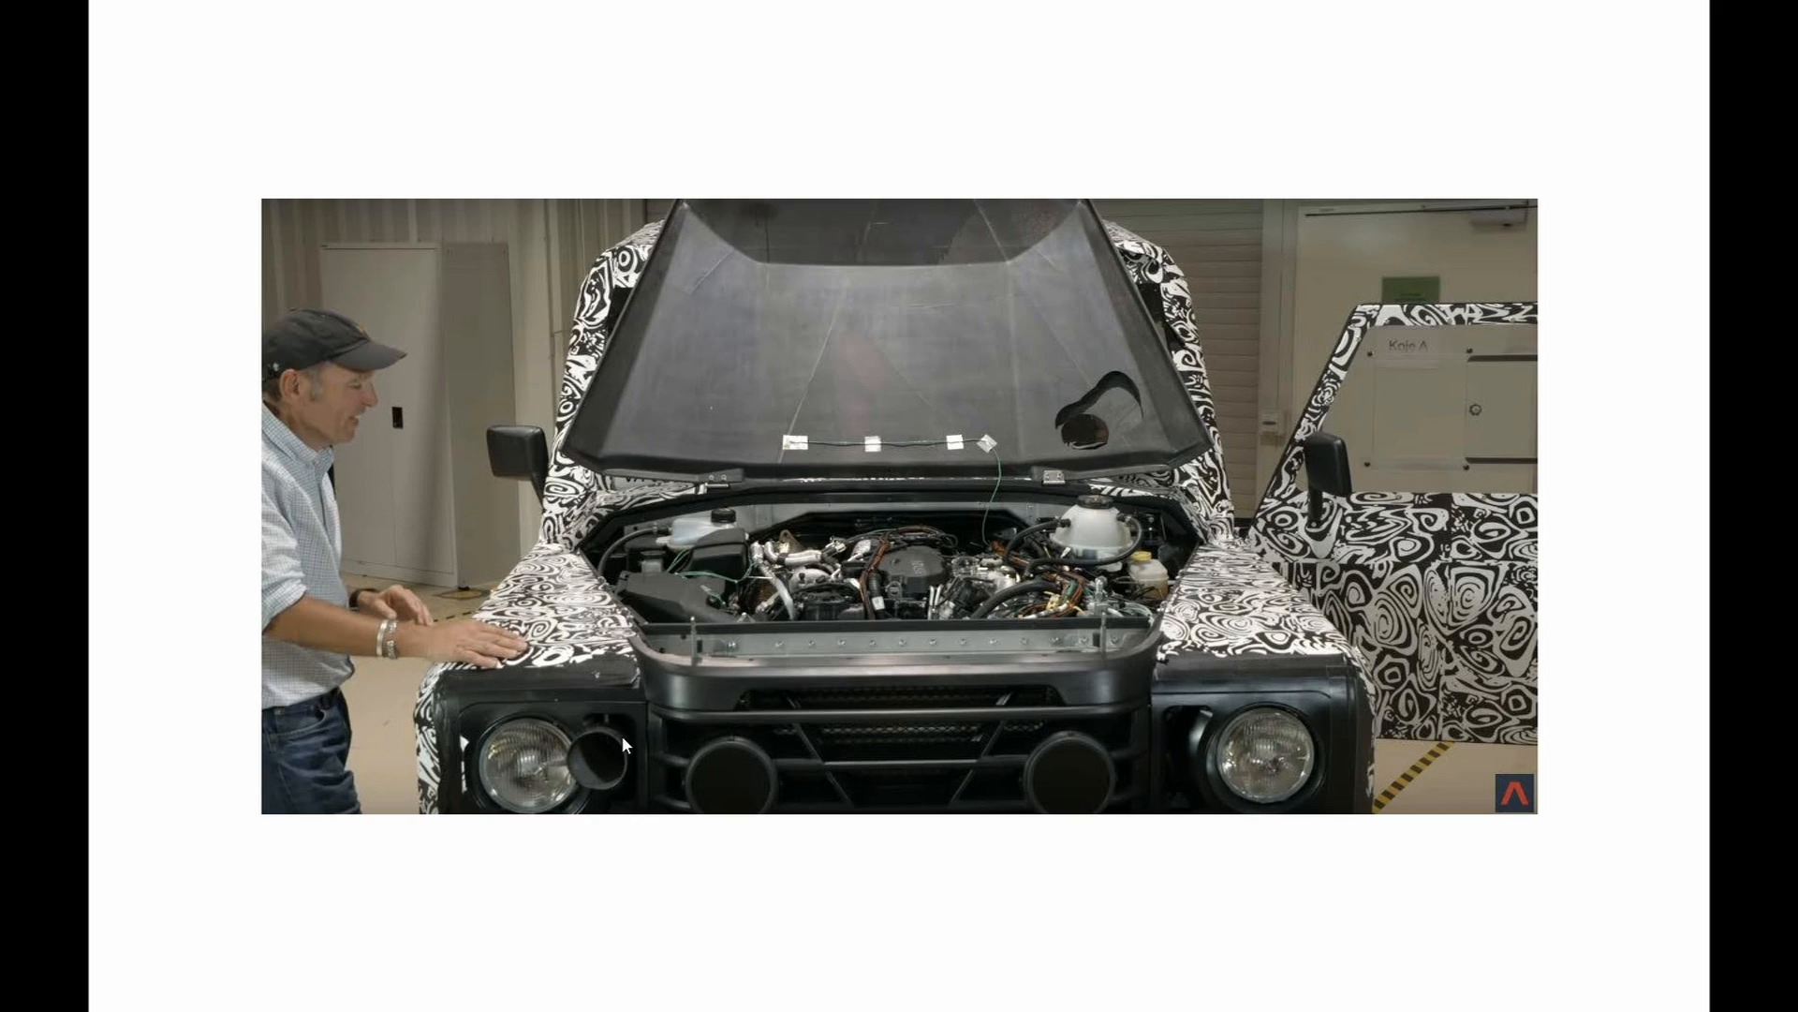
{"action": "mouse_move", "coordinate": [1061, 455]}
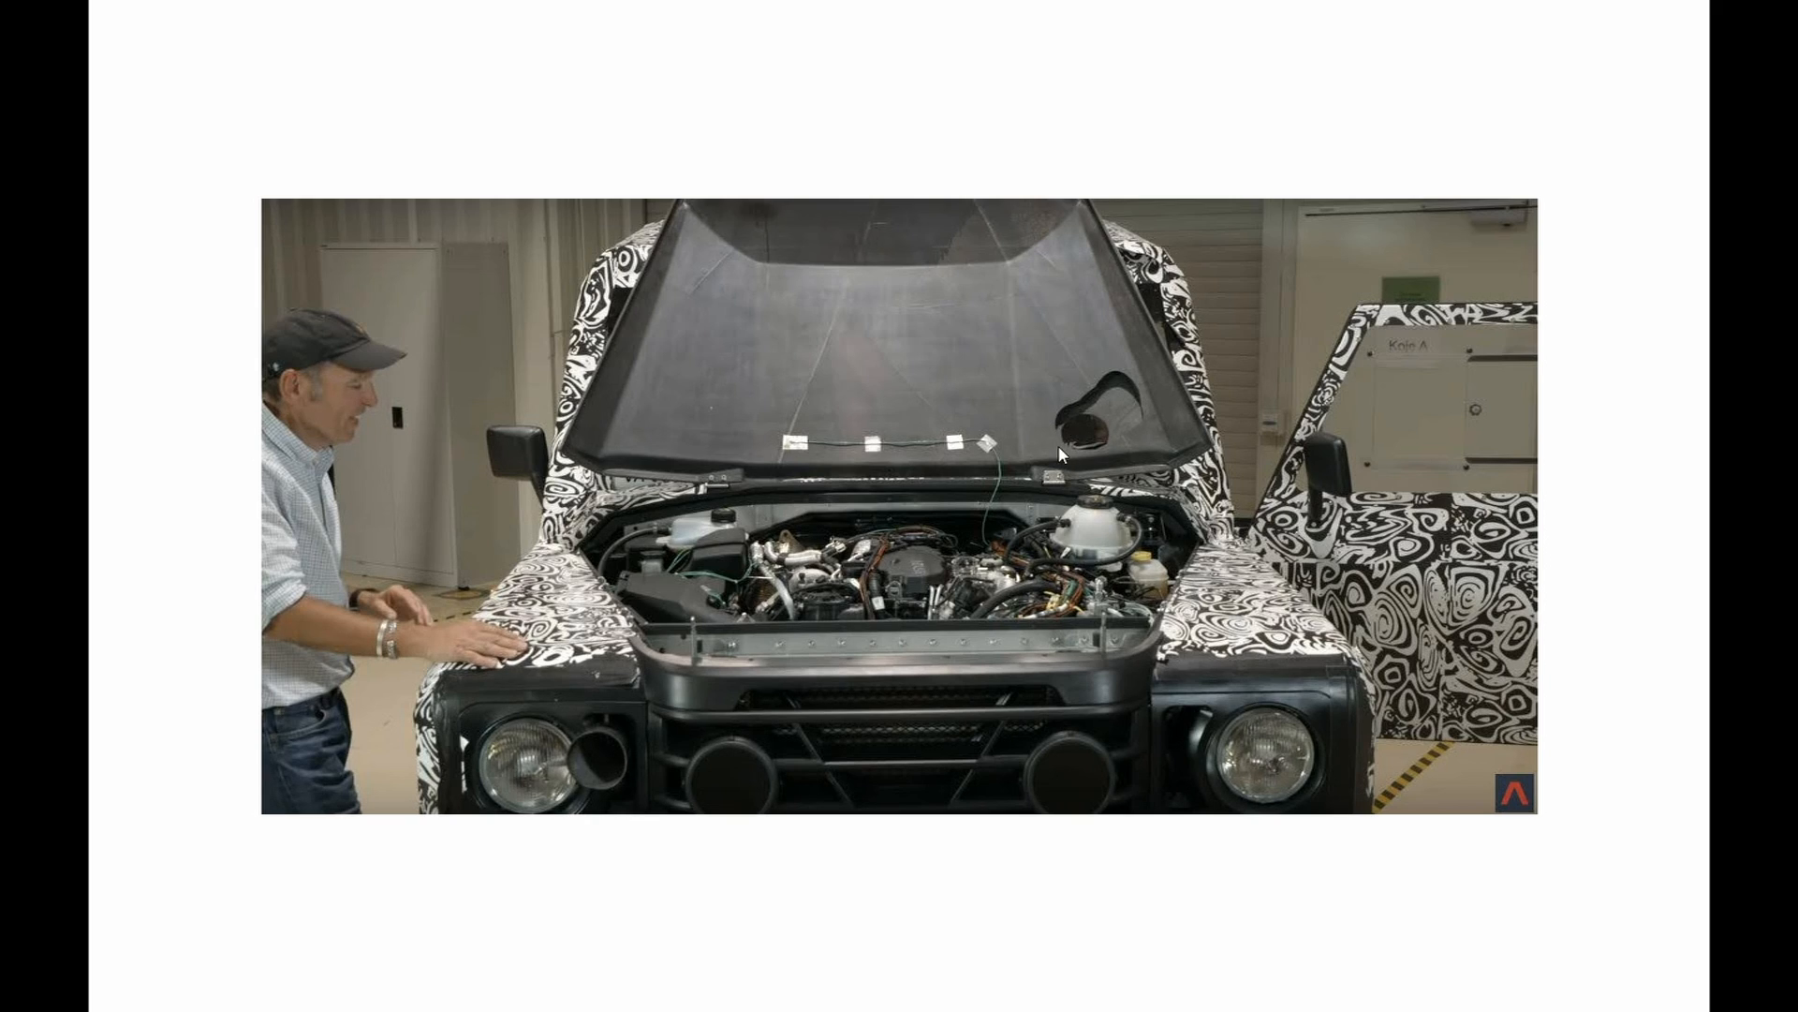
{"action": "mouse_move", "coordinate": [1117, 528]}
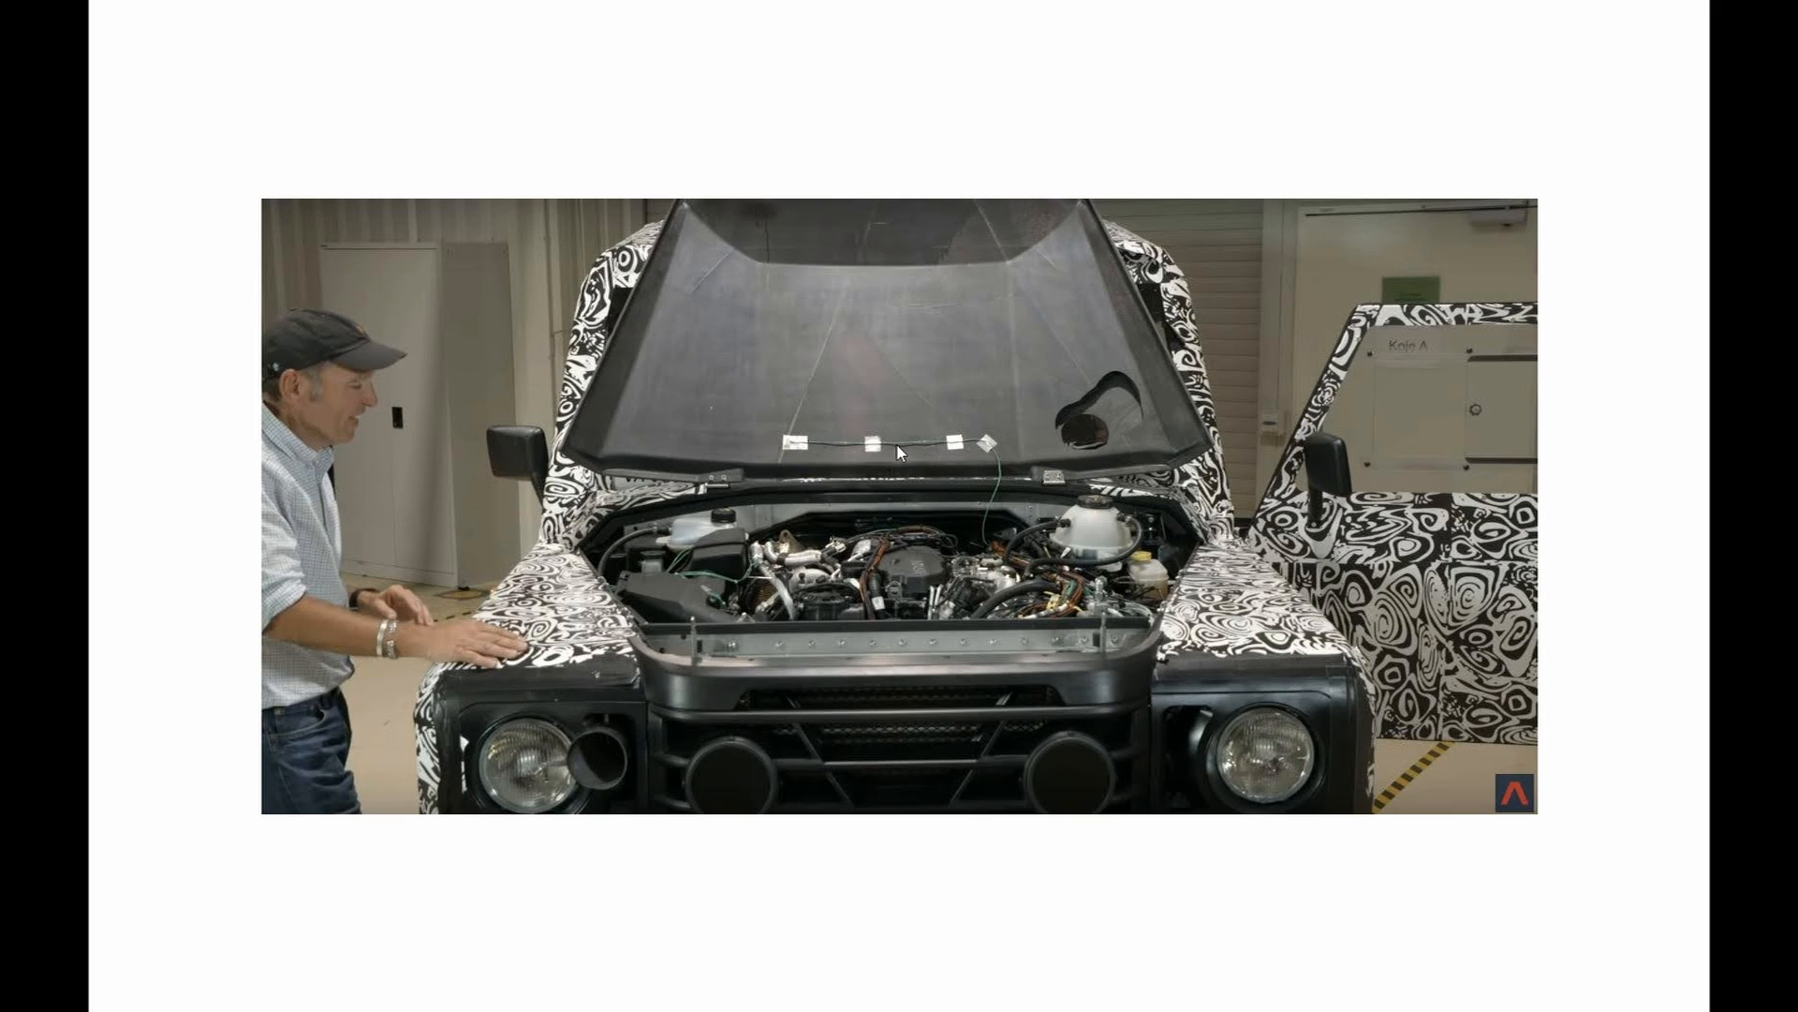
{"action": "mouse_move", "coordinate": [937, 460]}
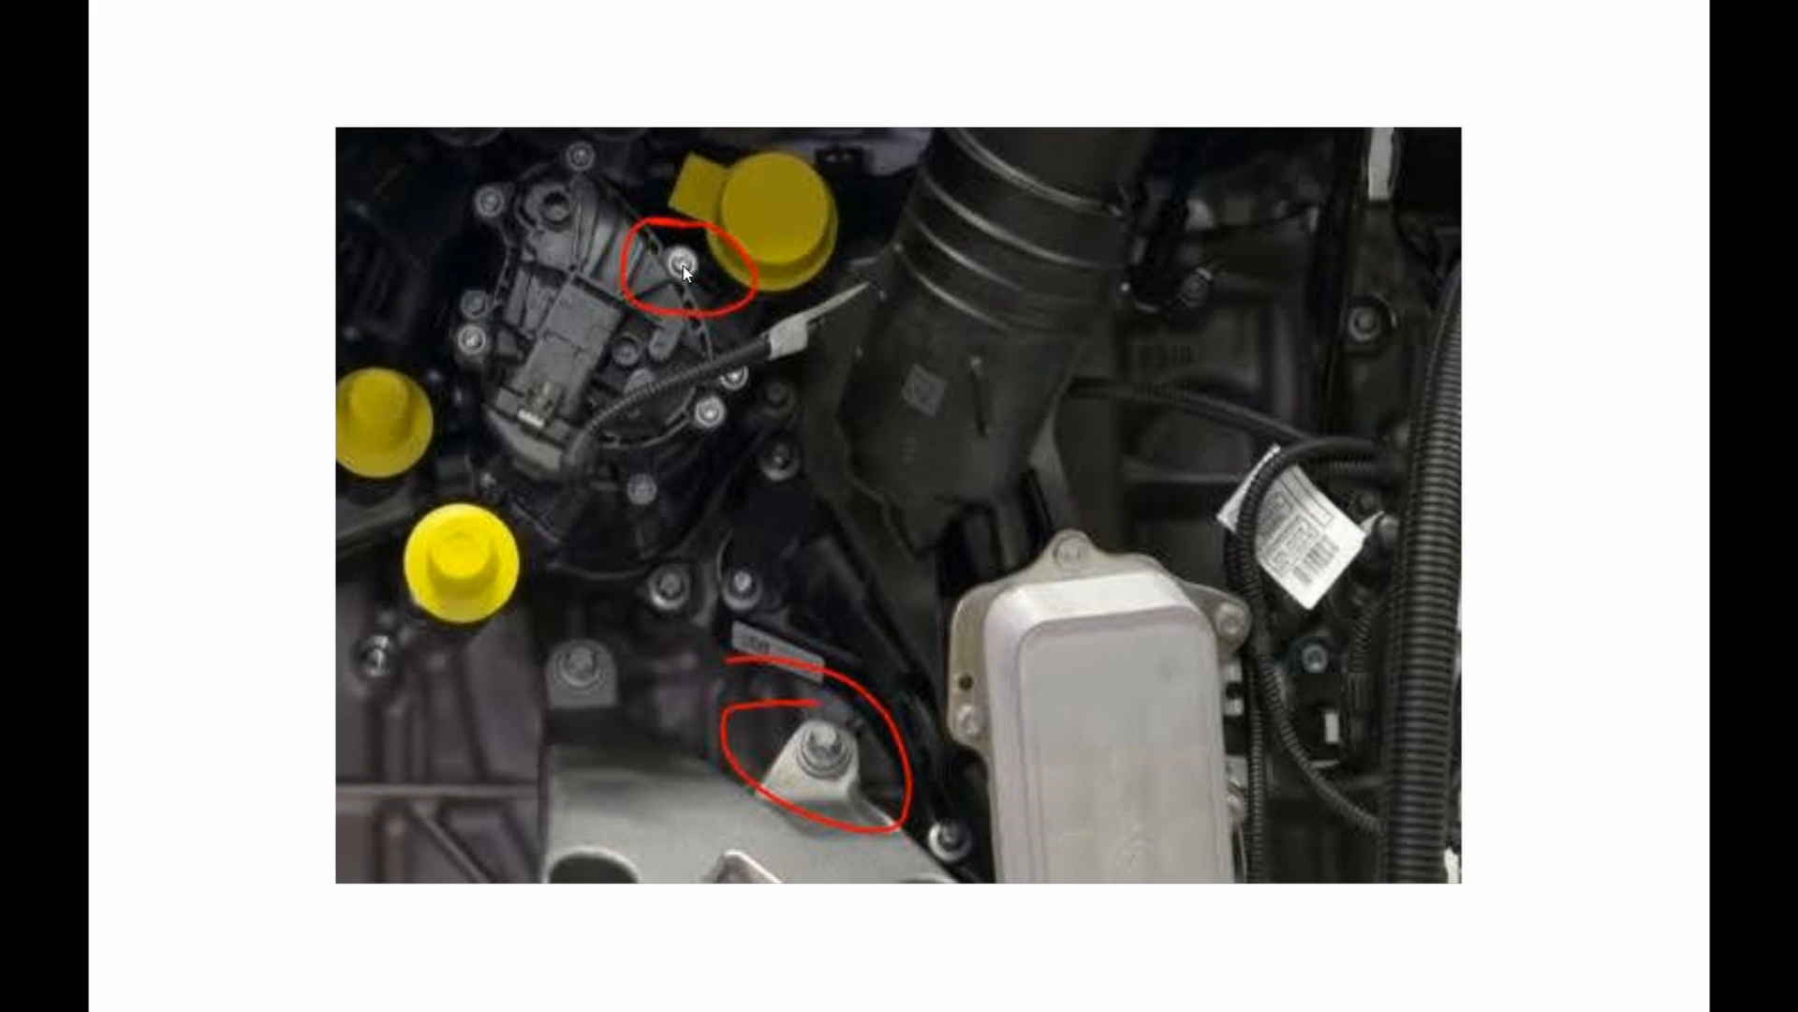
{"action": "mouse_move", "coordinate": [823, 760]}
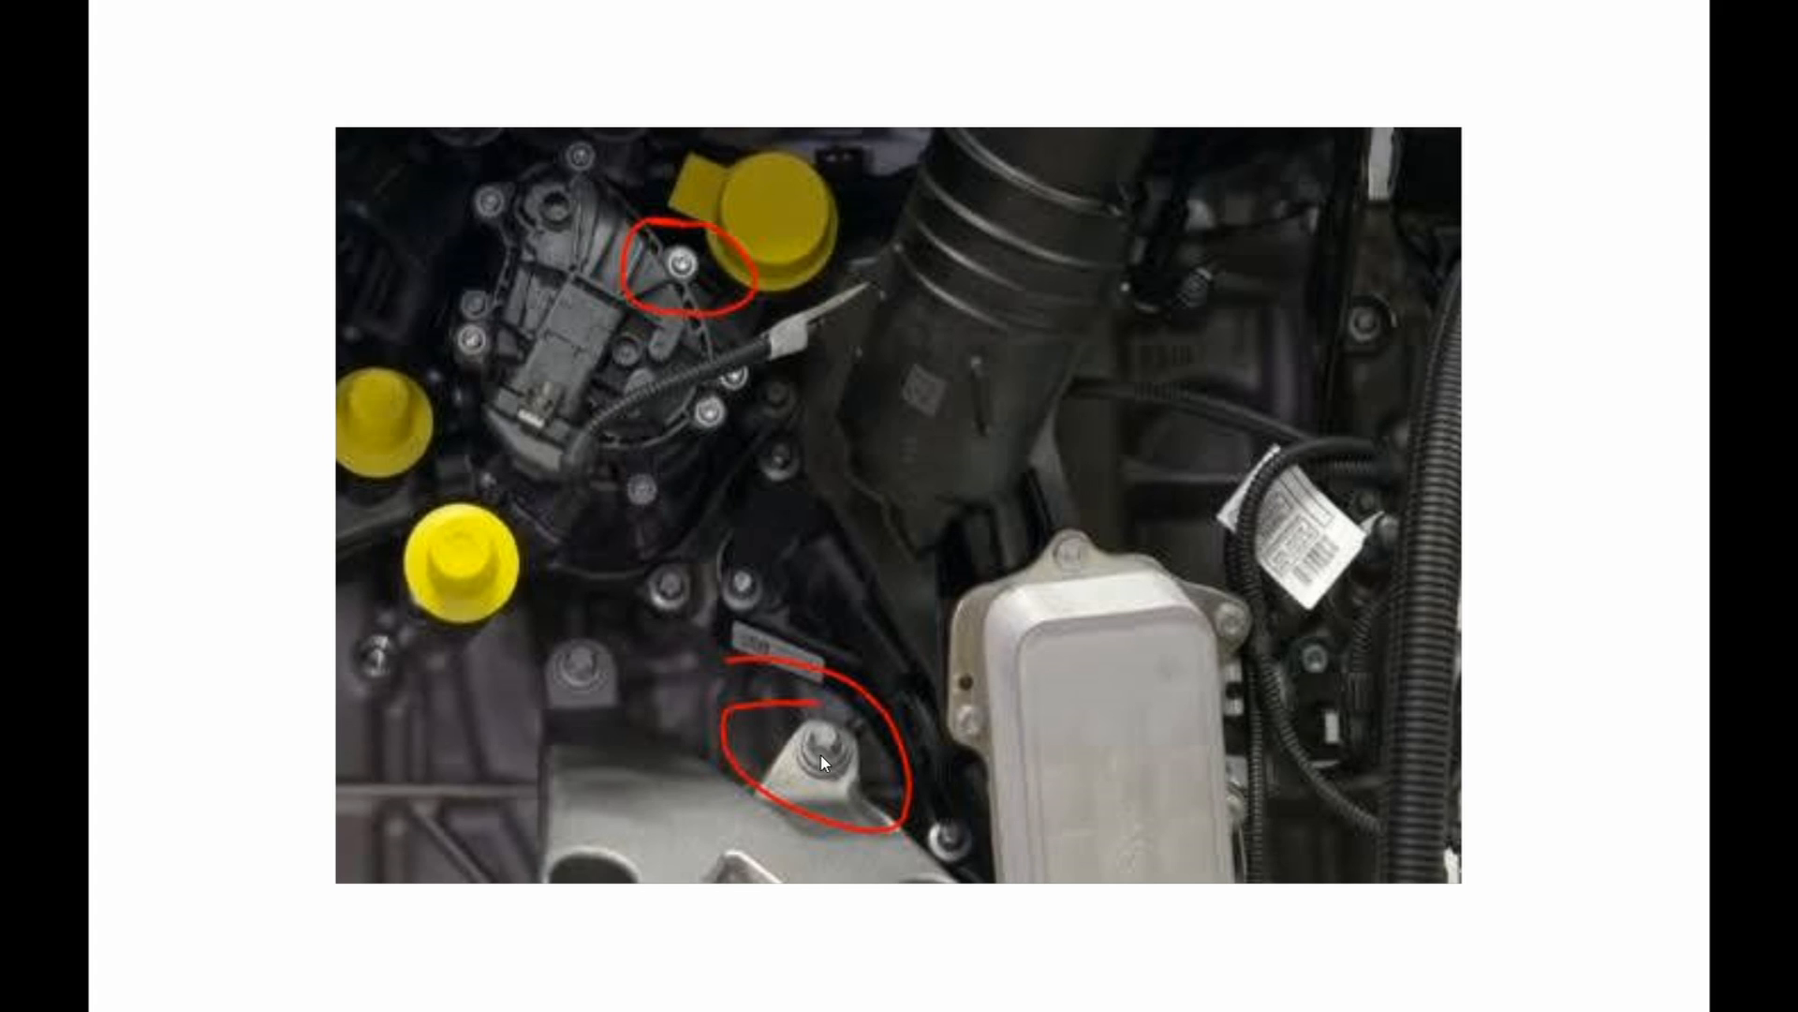
{"action": "mouse_move", "coordinate": [809, 747]}
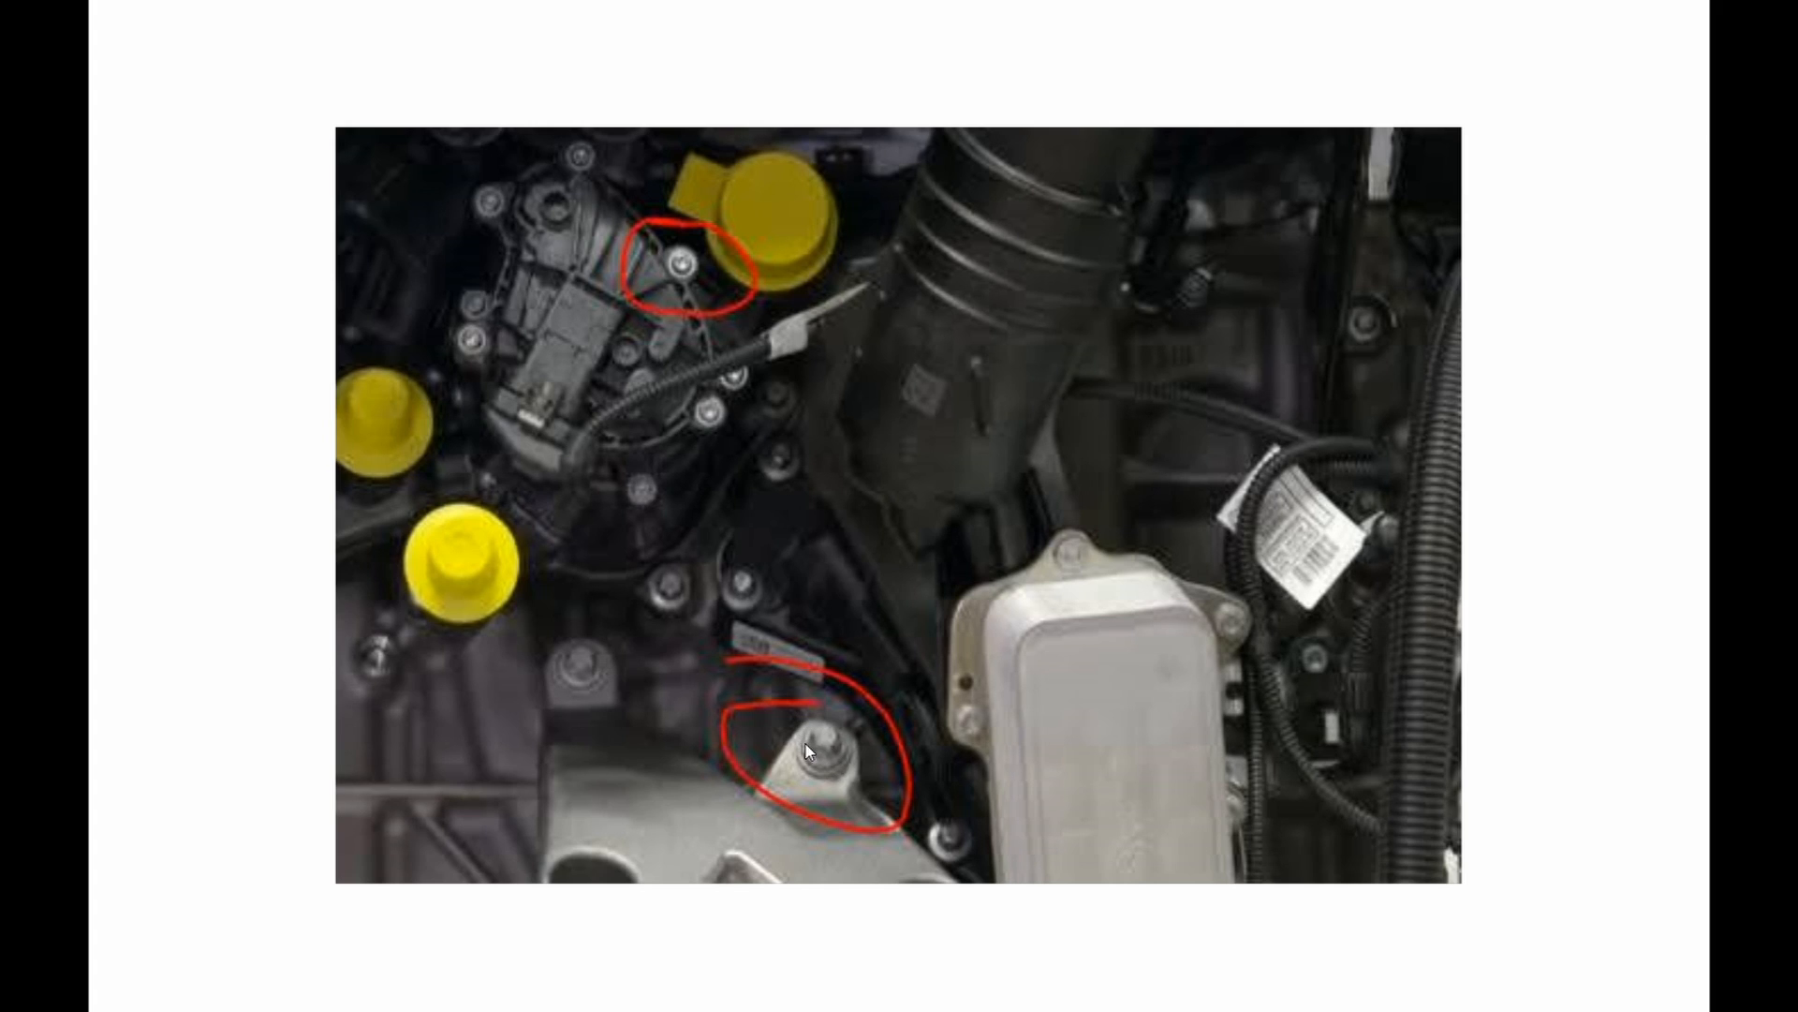
{"action": "mouse_move", "coordinate": [824, 752]}
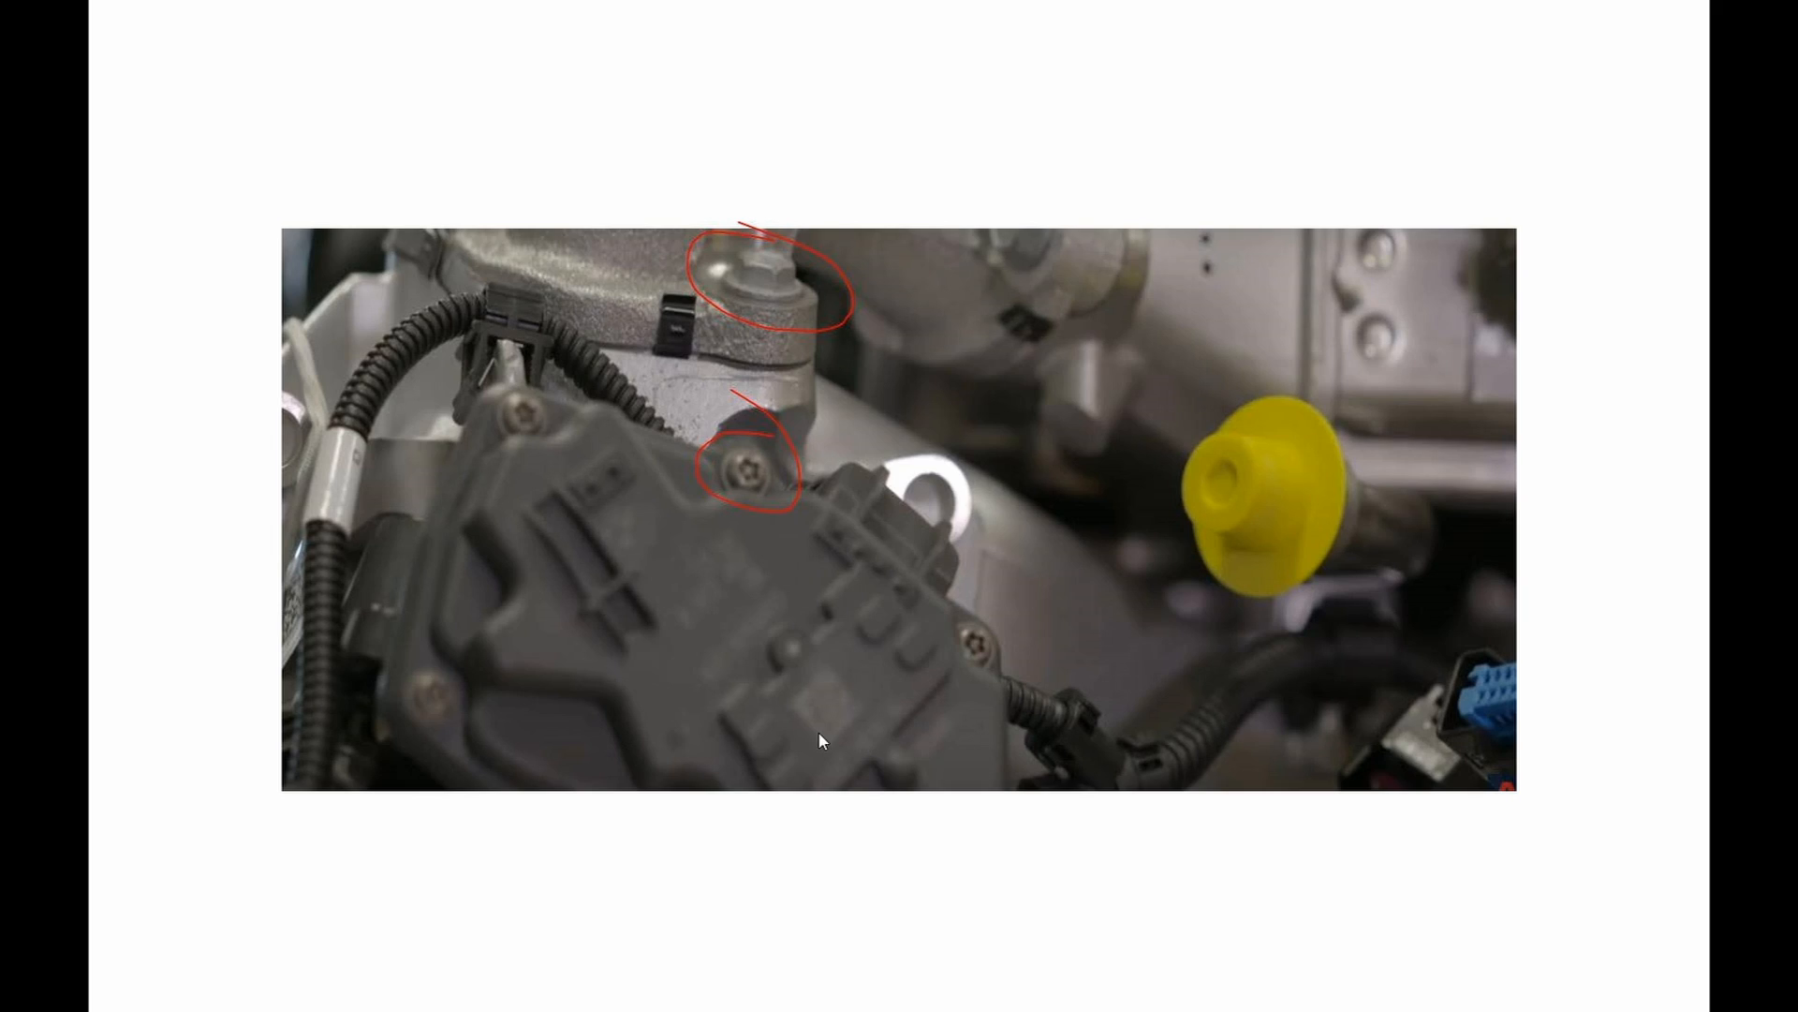
{"action": "mouse_move", "coordinate": [744, 479]}
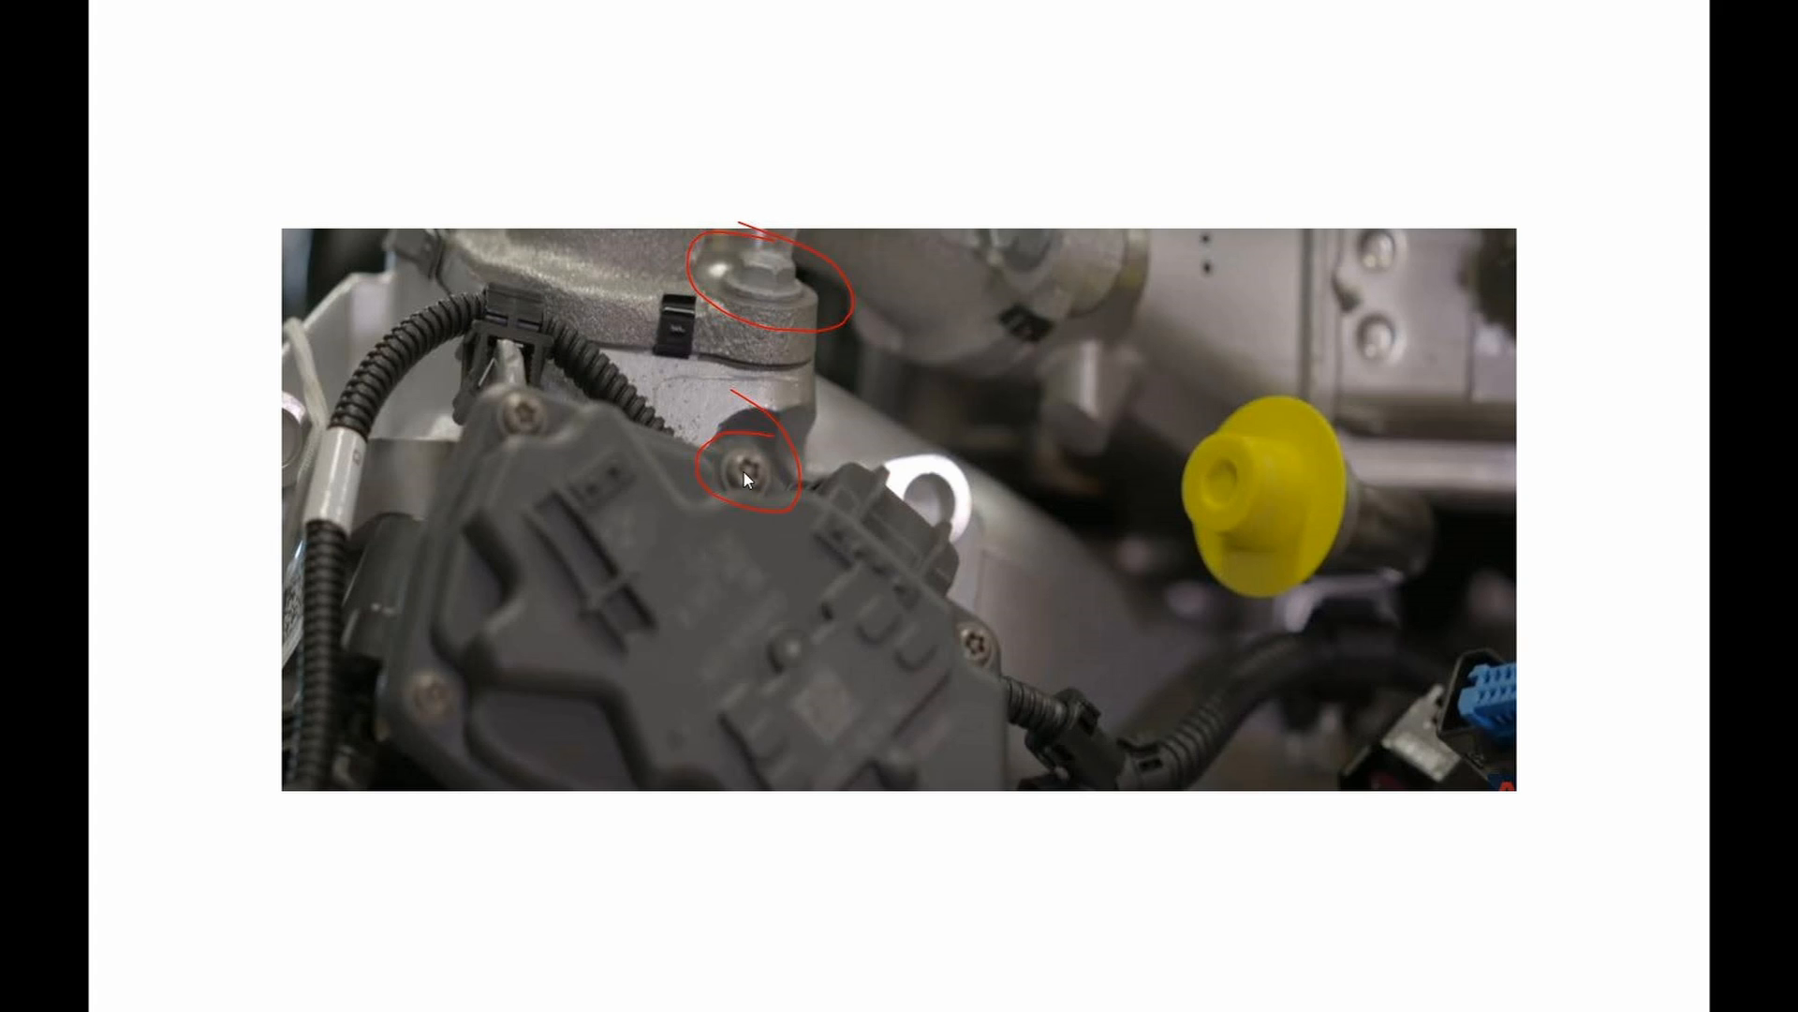
{"action": "mouse_move", "coordinate": [772, 319]}
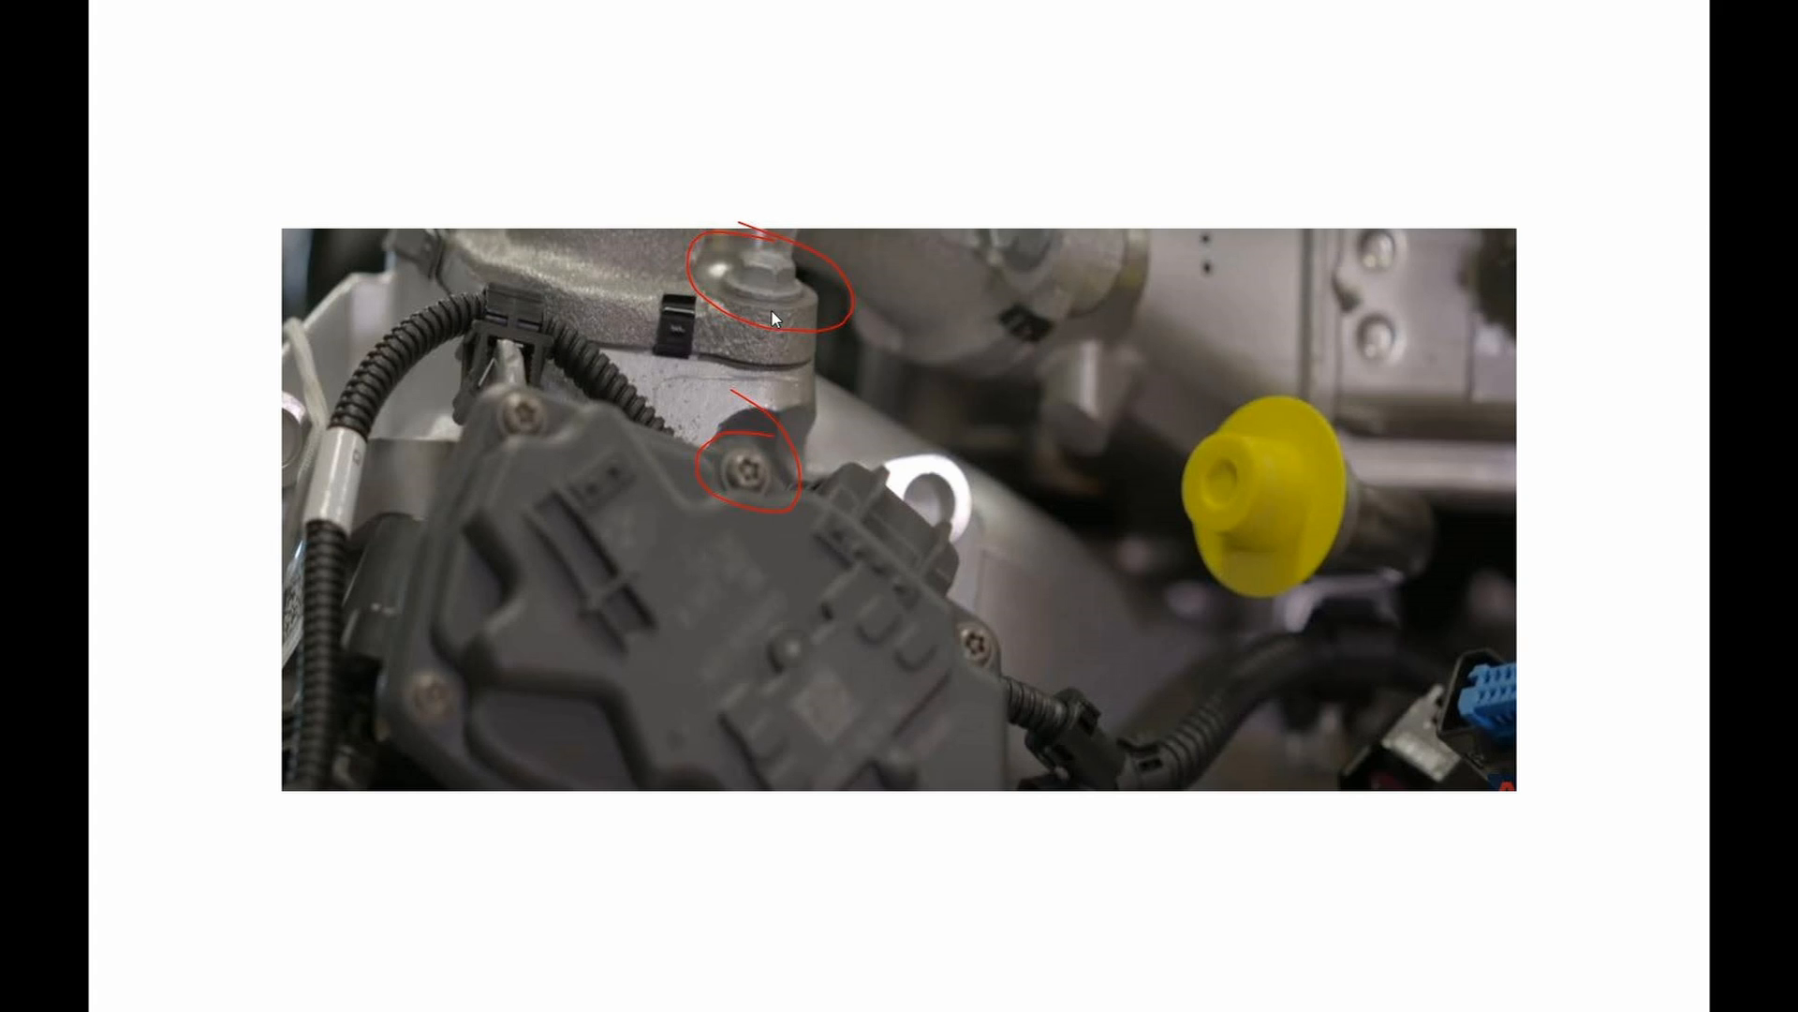
{"action": "mouse_move", "coordinate": [785, 310]}
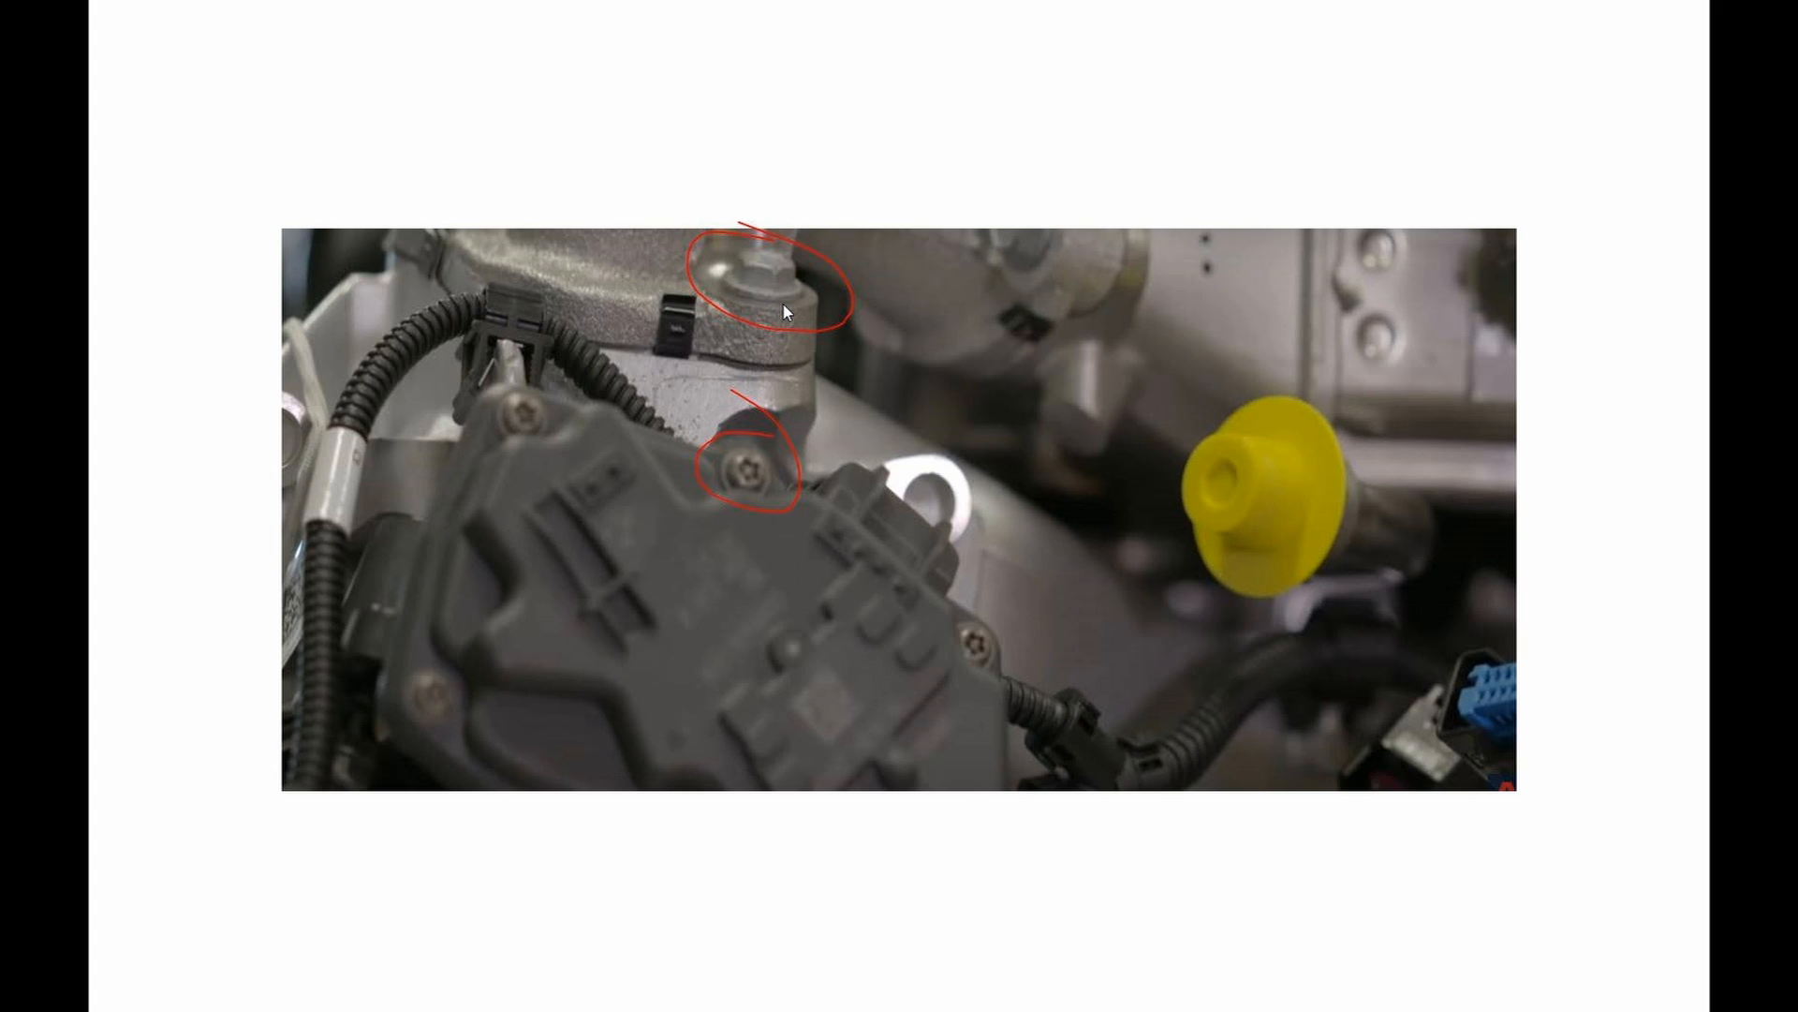
{"action": "mouse_move", "coordinate": [778, 301]}
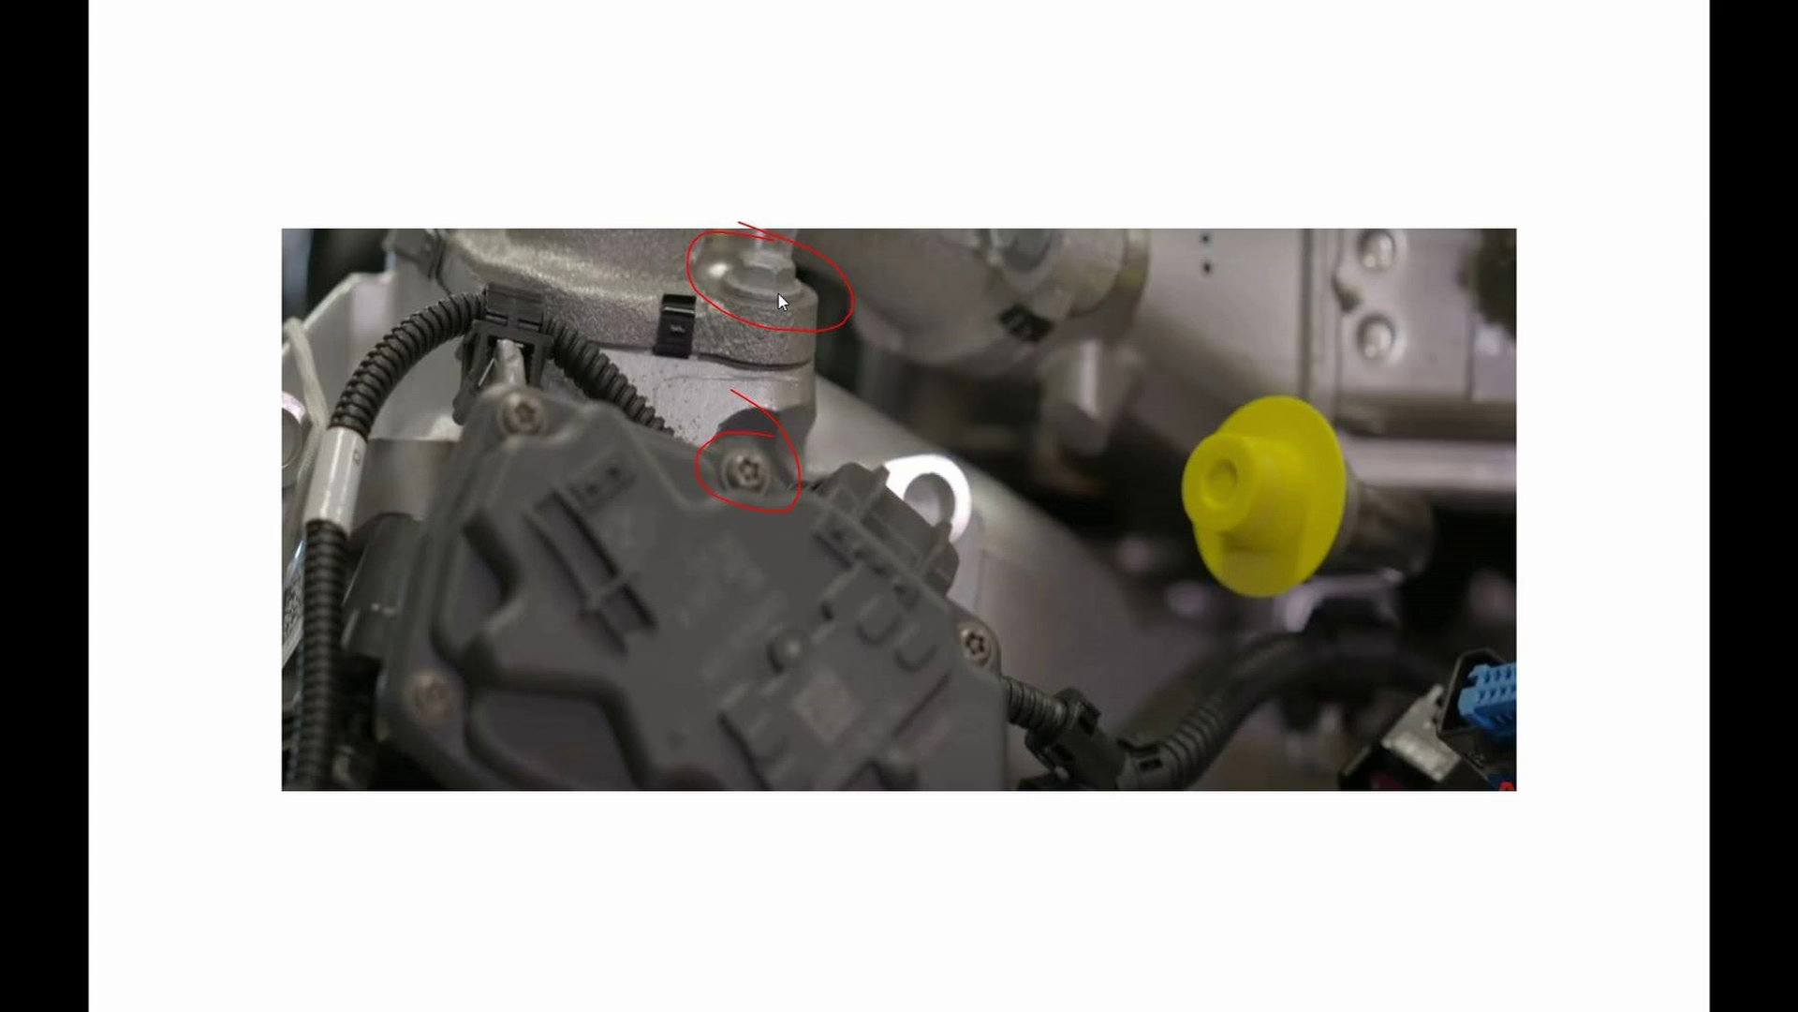
{"action": "mouse_move", "coordinate": [833, 381]}
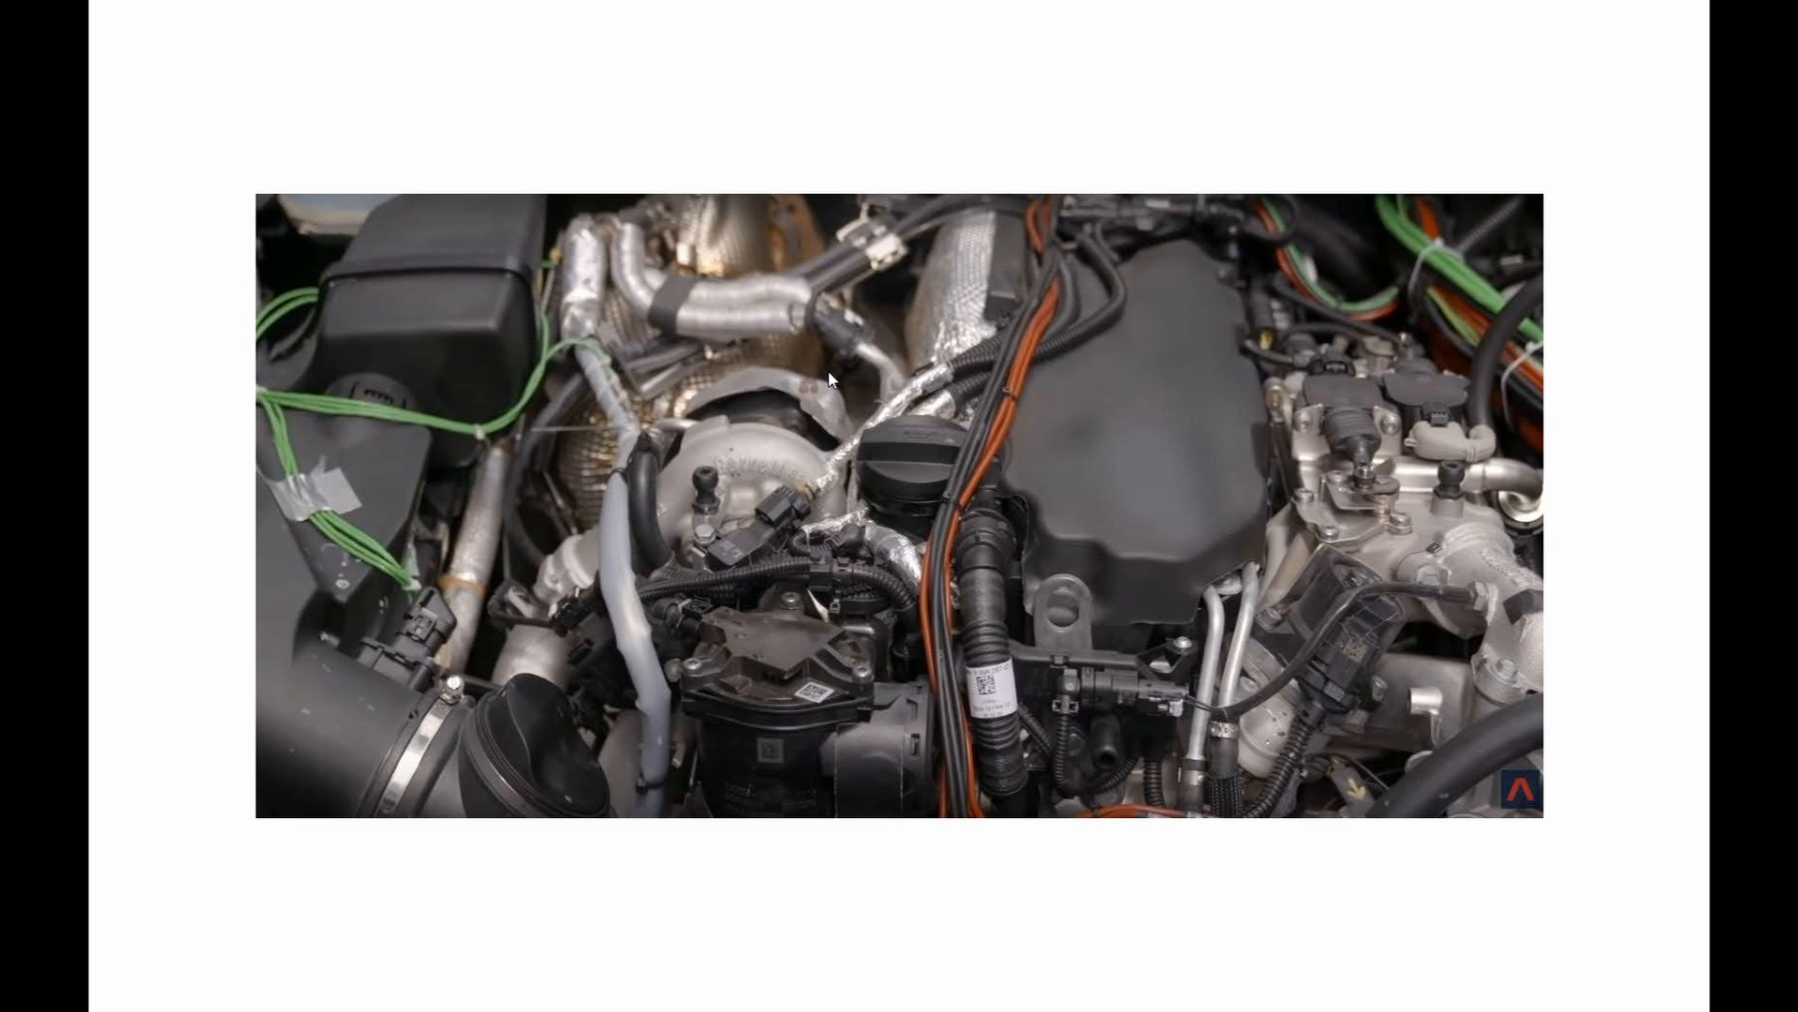
{"action": "mouse_move", "coordinate": [402, 529]}
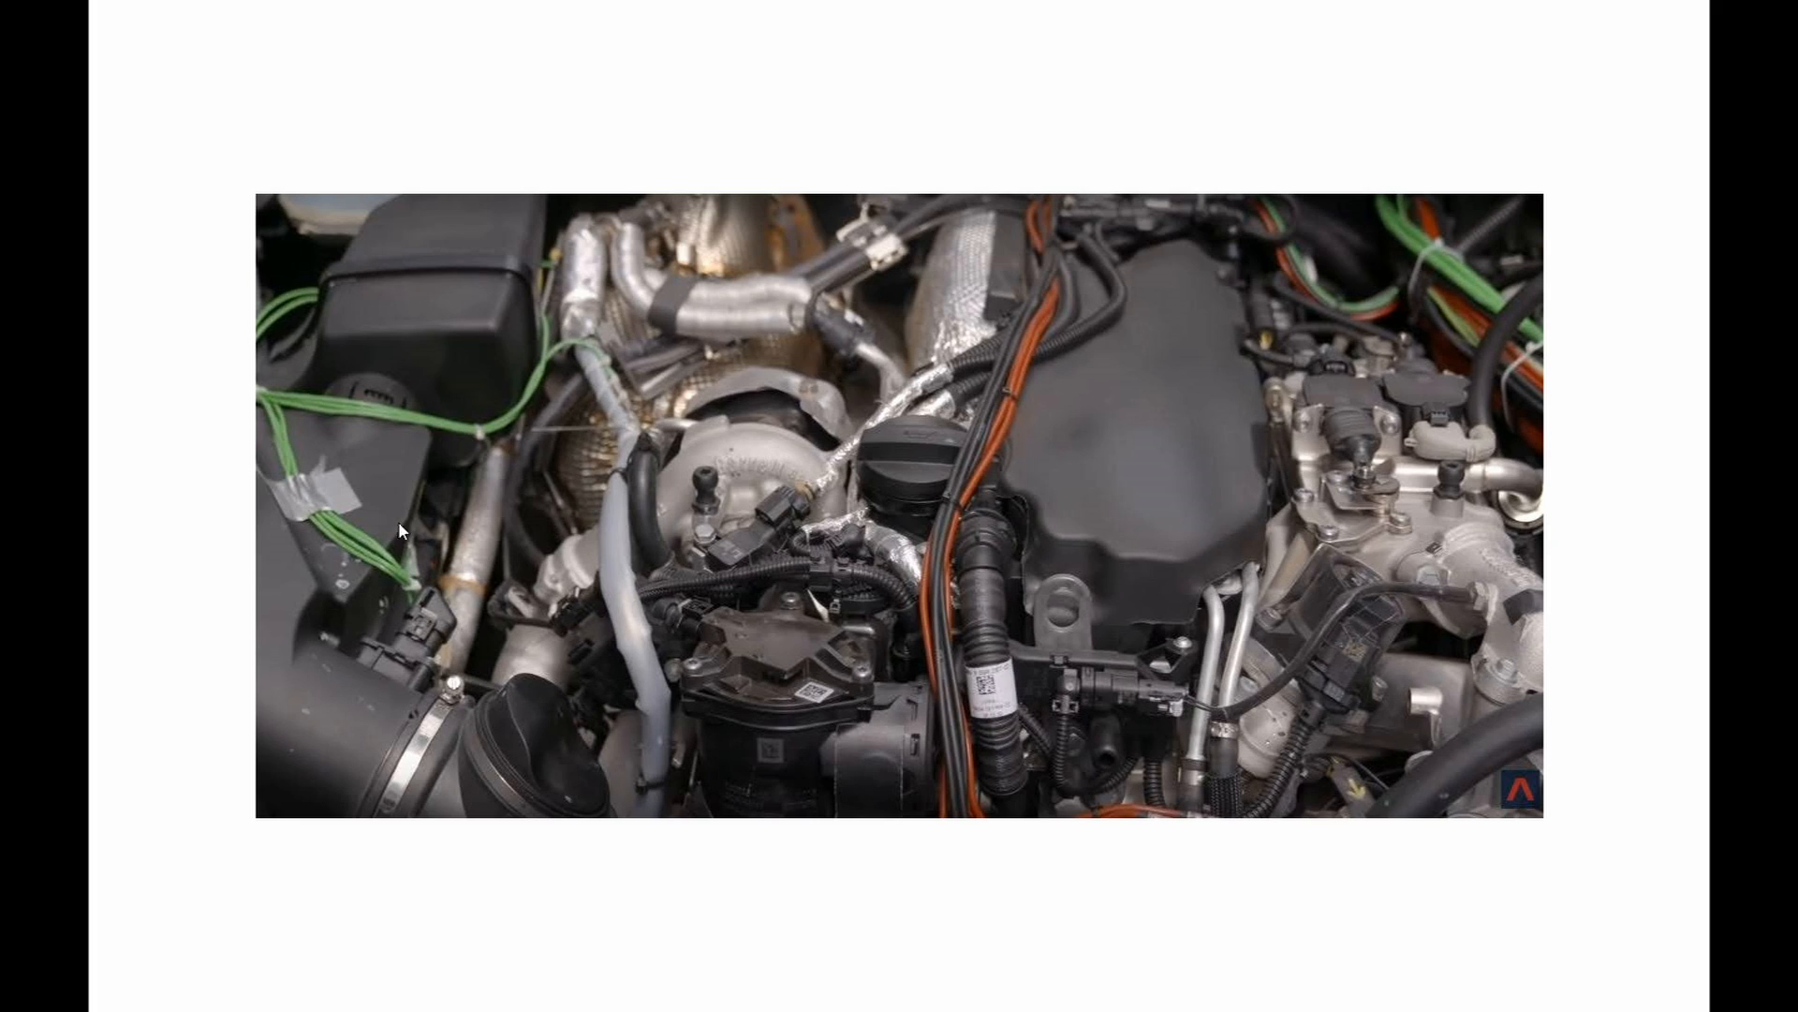
{"action": "mouse_move", "coordinate": [374, 382]}
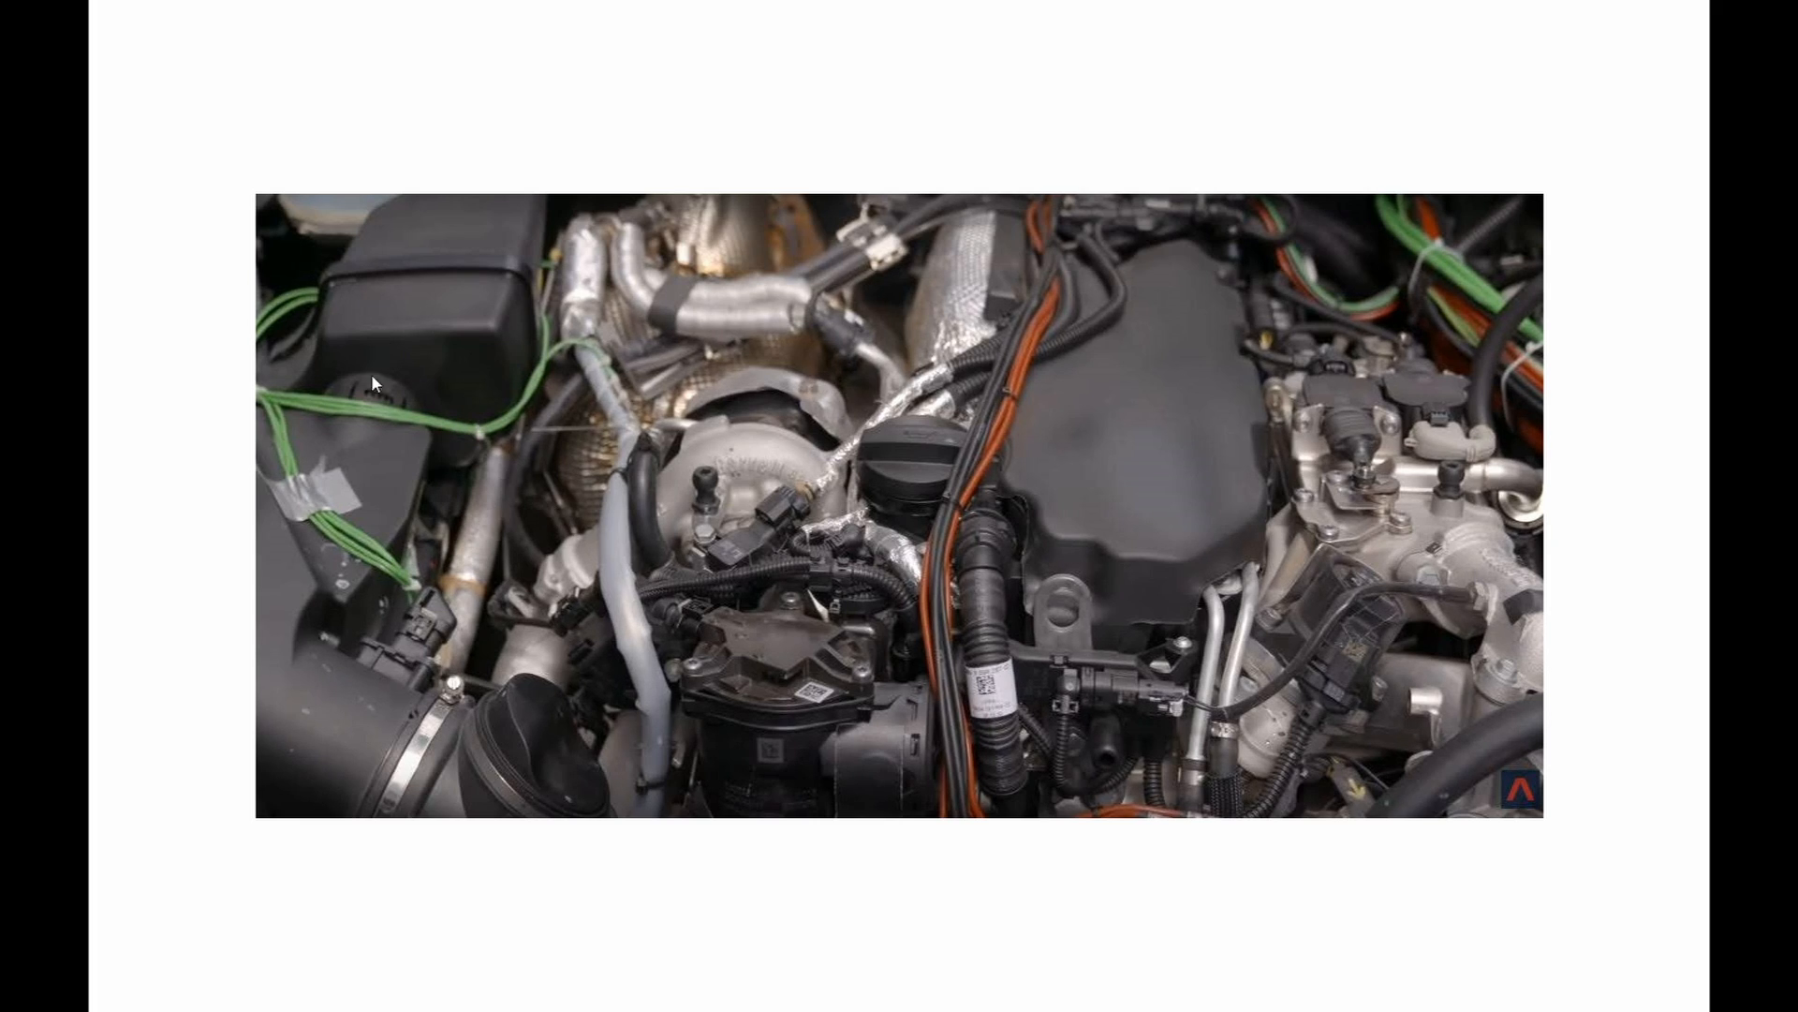
{"action": "mouse_move", "coordinate": [329, 706]}
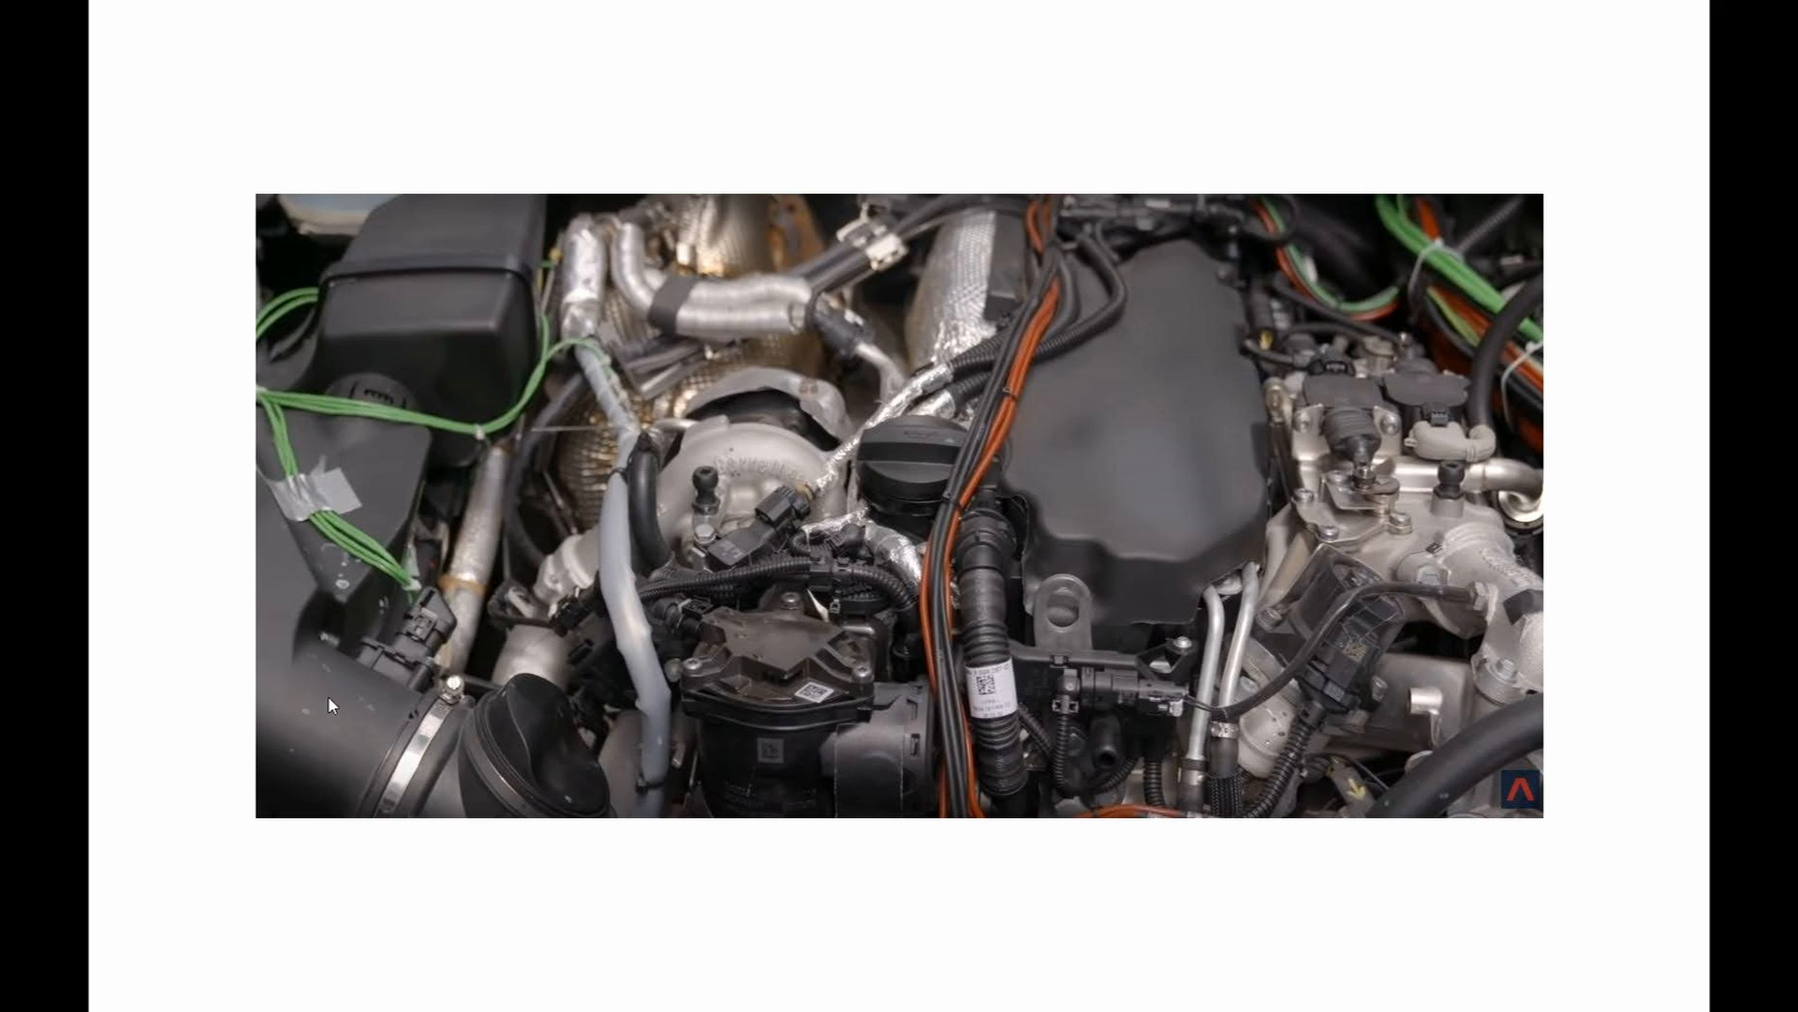
{"action": "mouse_move", "coordinate": [399, 358]}
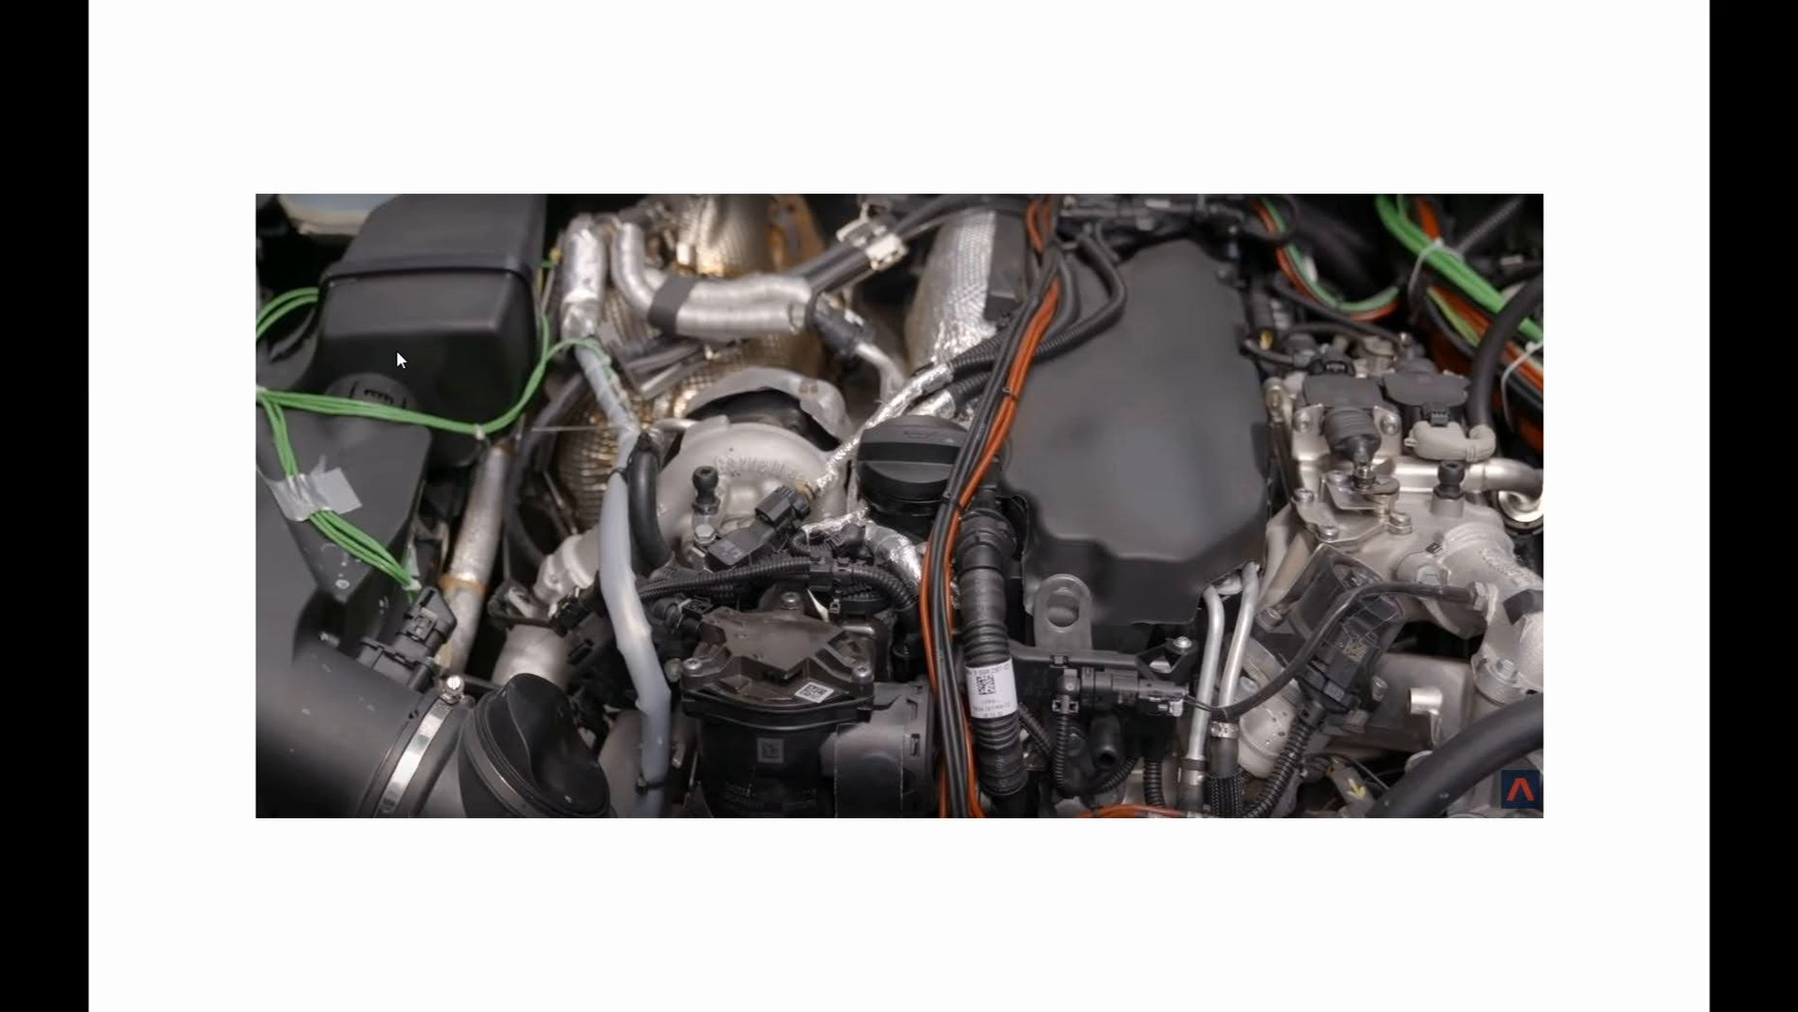
{"action": "mouse_move", "coordinate": [507, 403]}
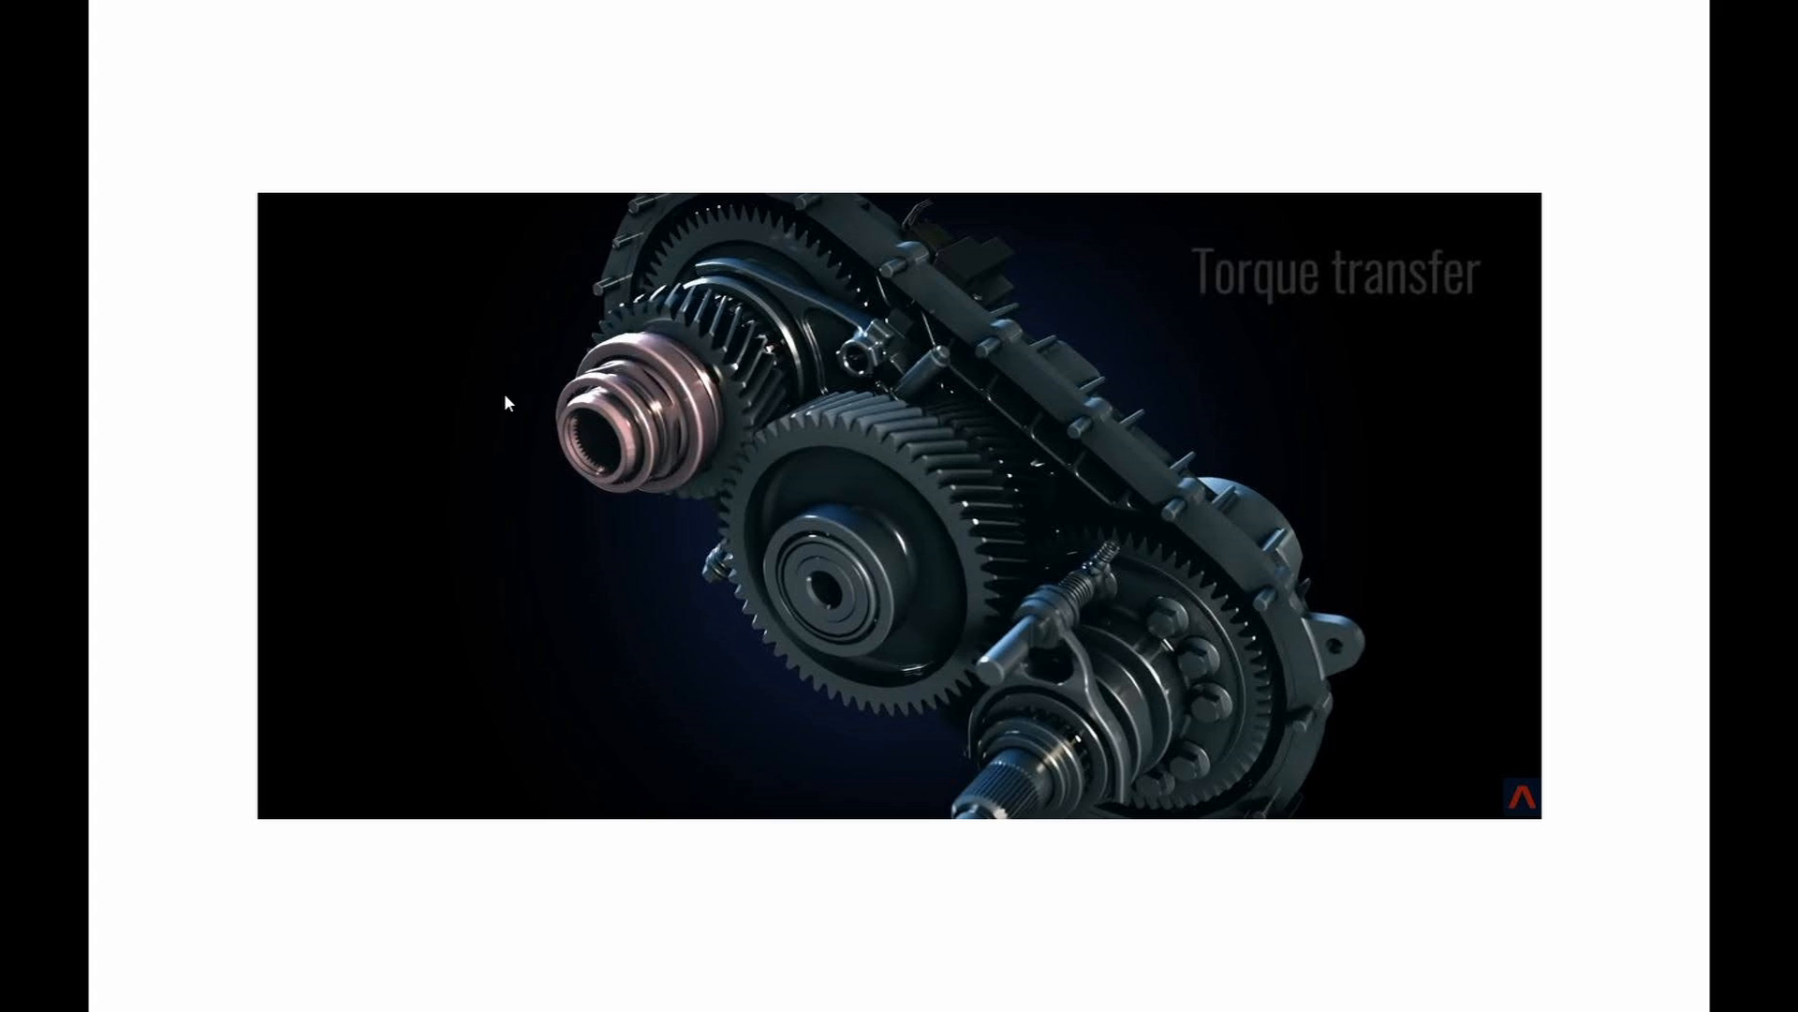
{"action": "mouse_move", "coordinate": [700, 297]}
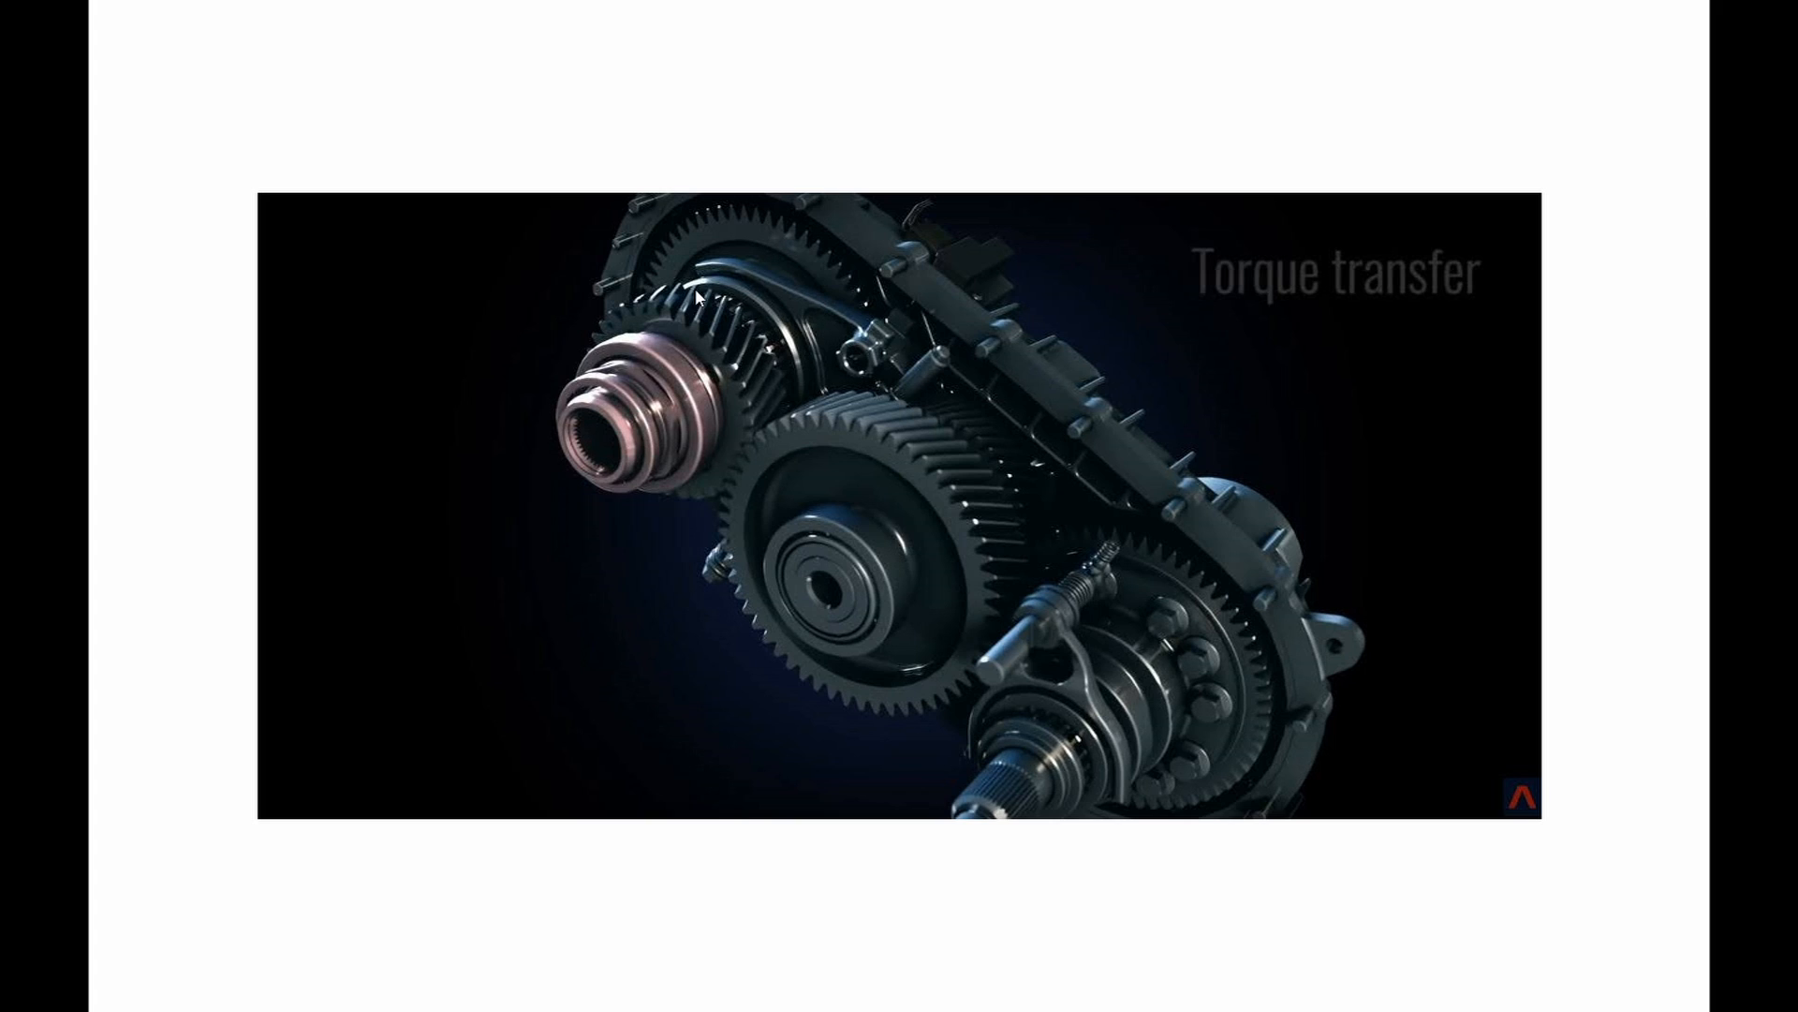
{"action": "mouse_move", "coordinate": [1094, 699]}
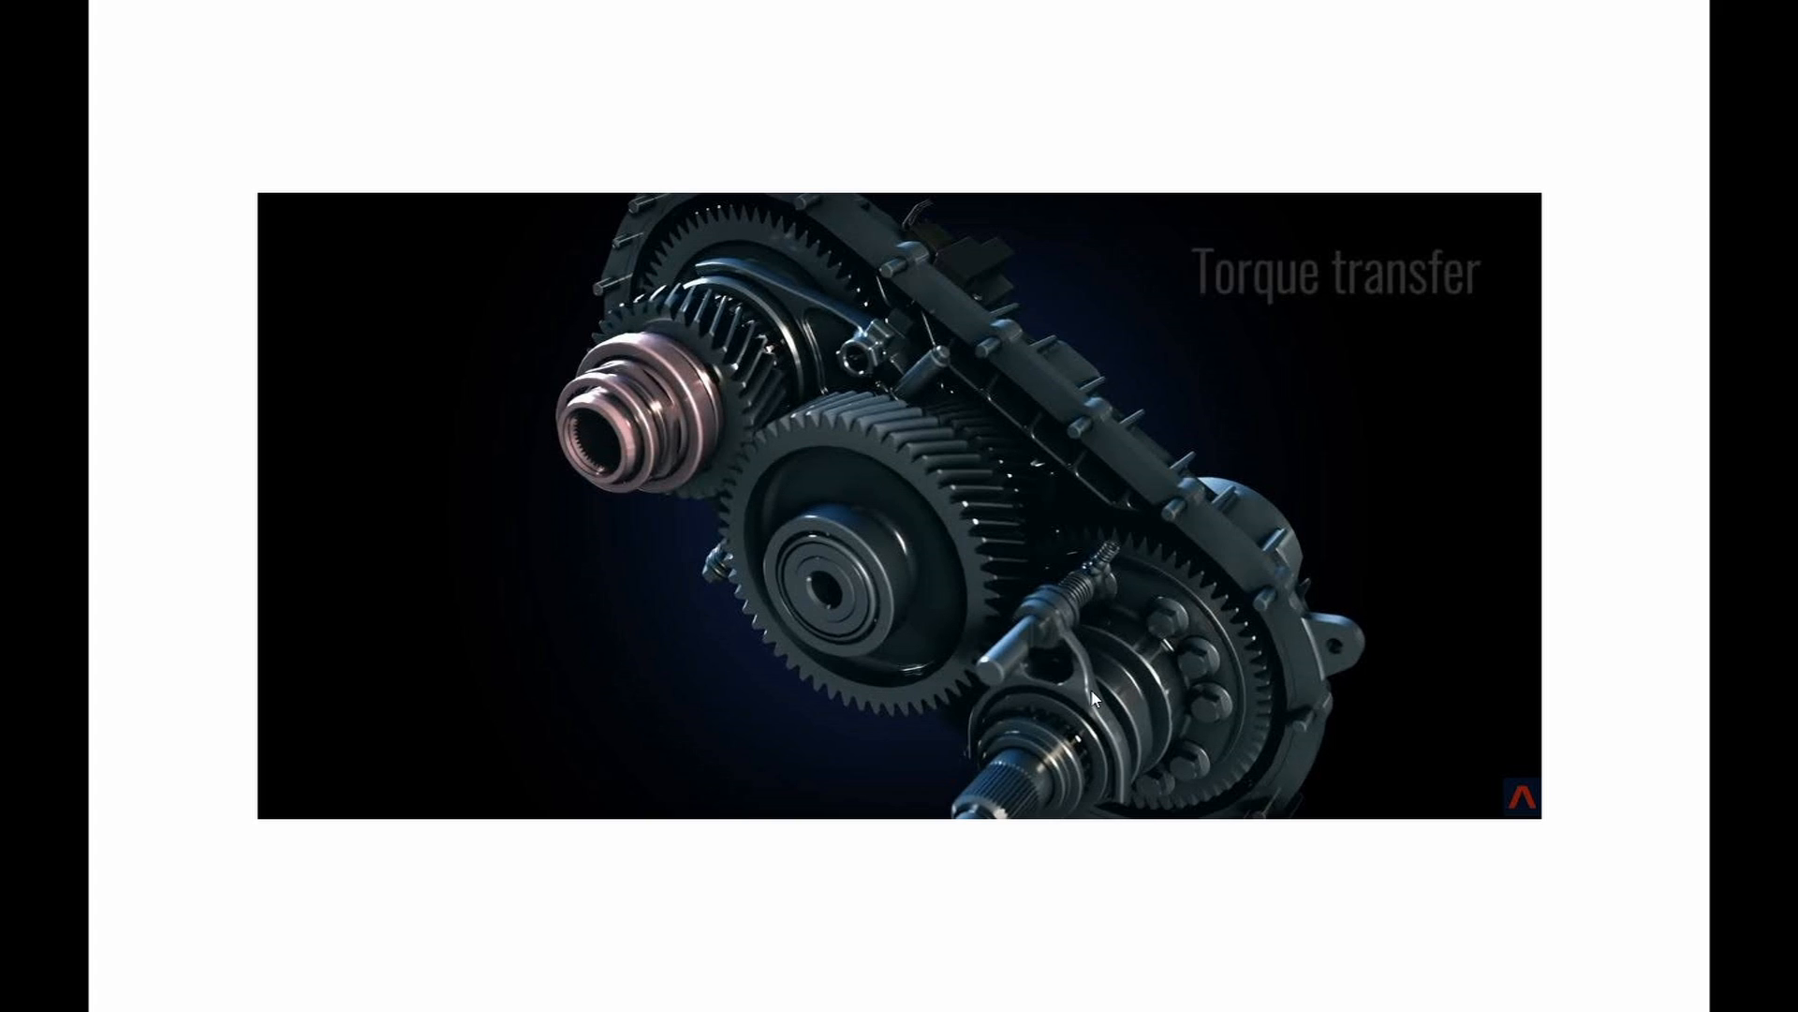
{"action": "mouse_move", "coordinate": [956, 543]}
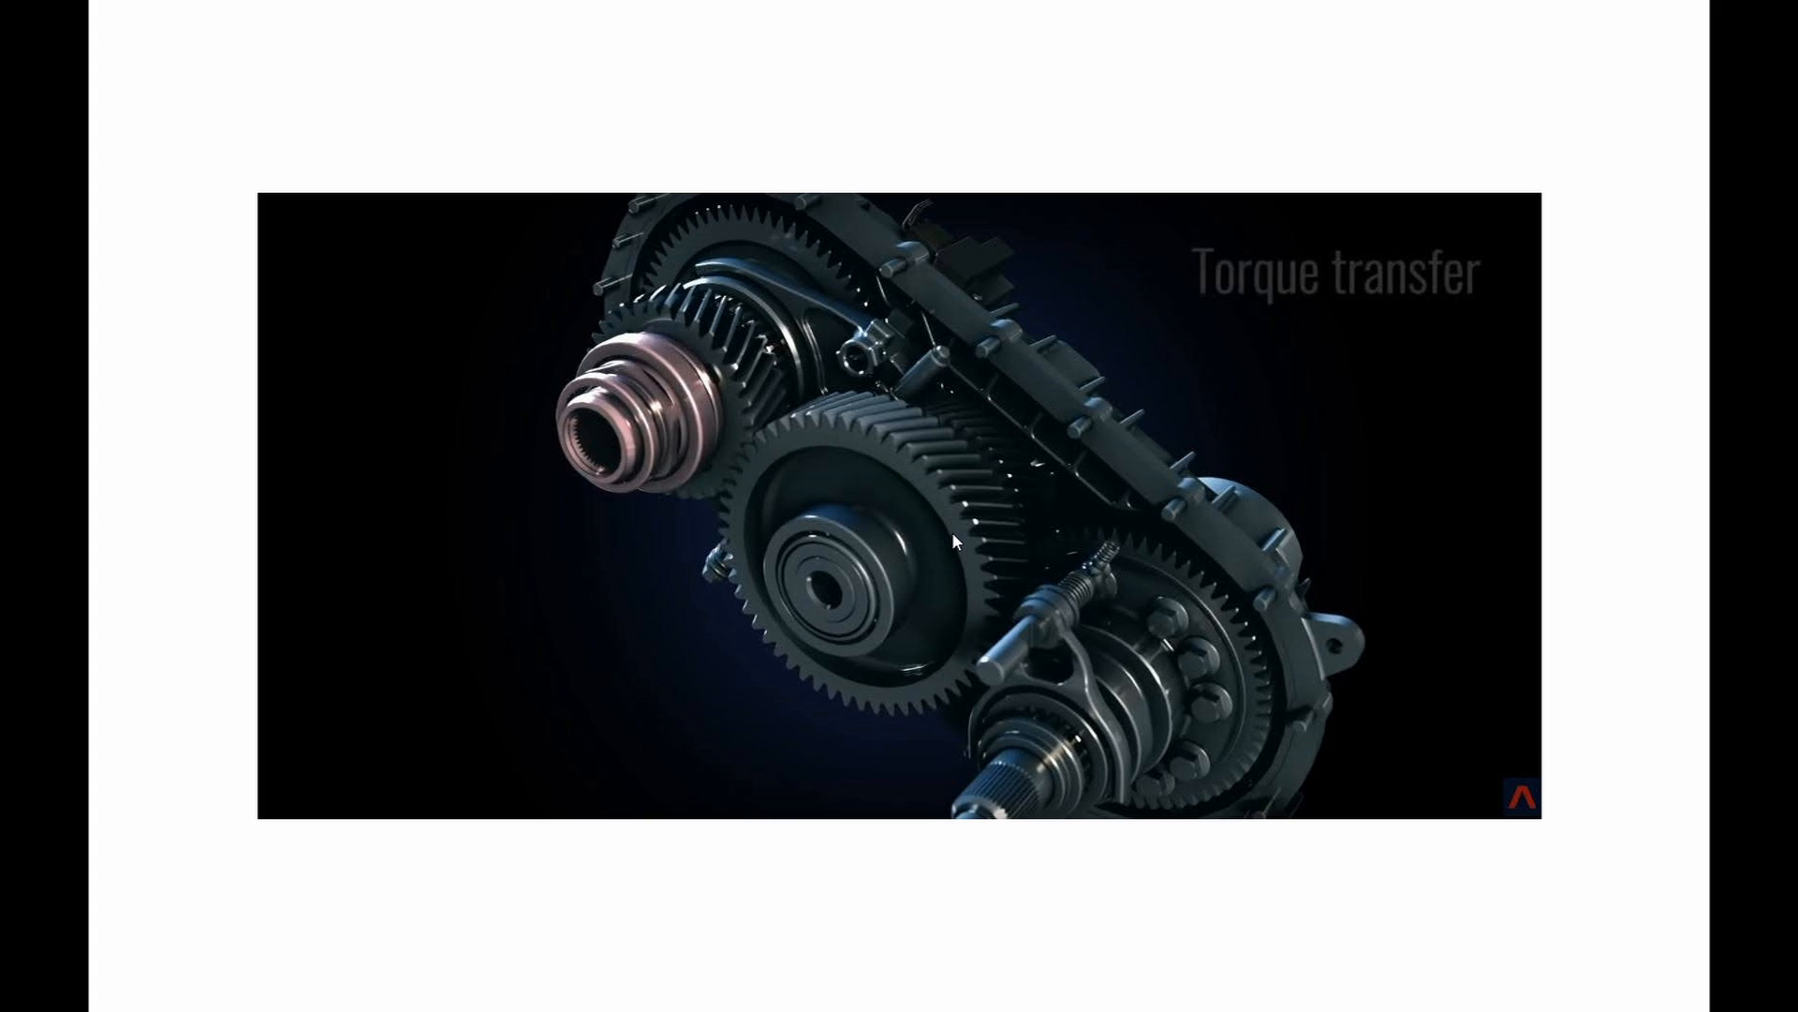
{"action": "mouse_move", "coordinate": [746, 205]}
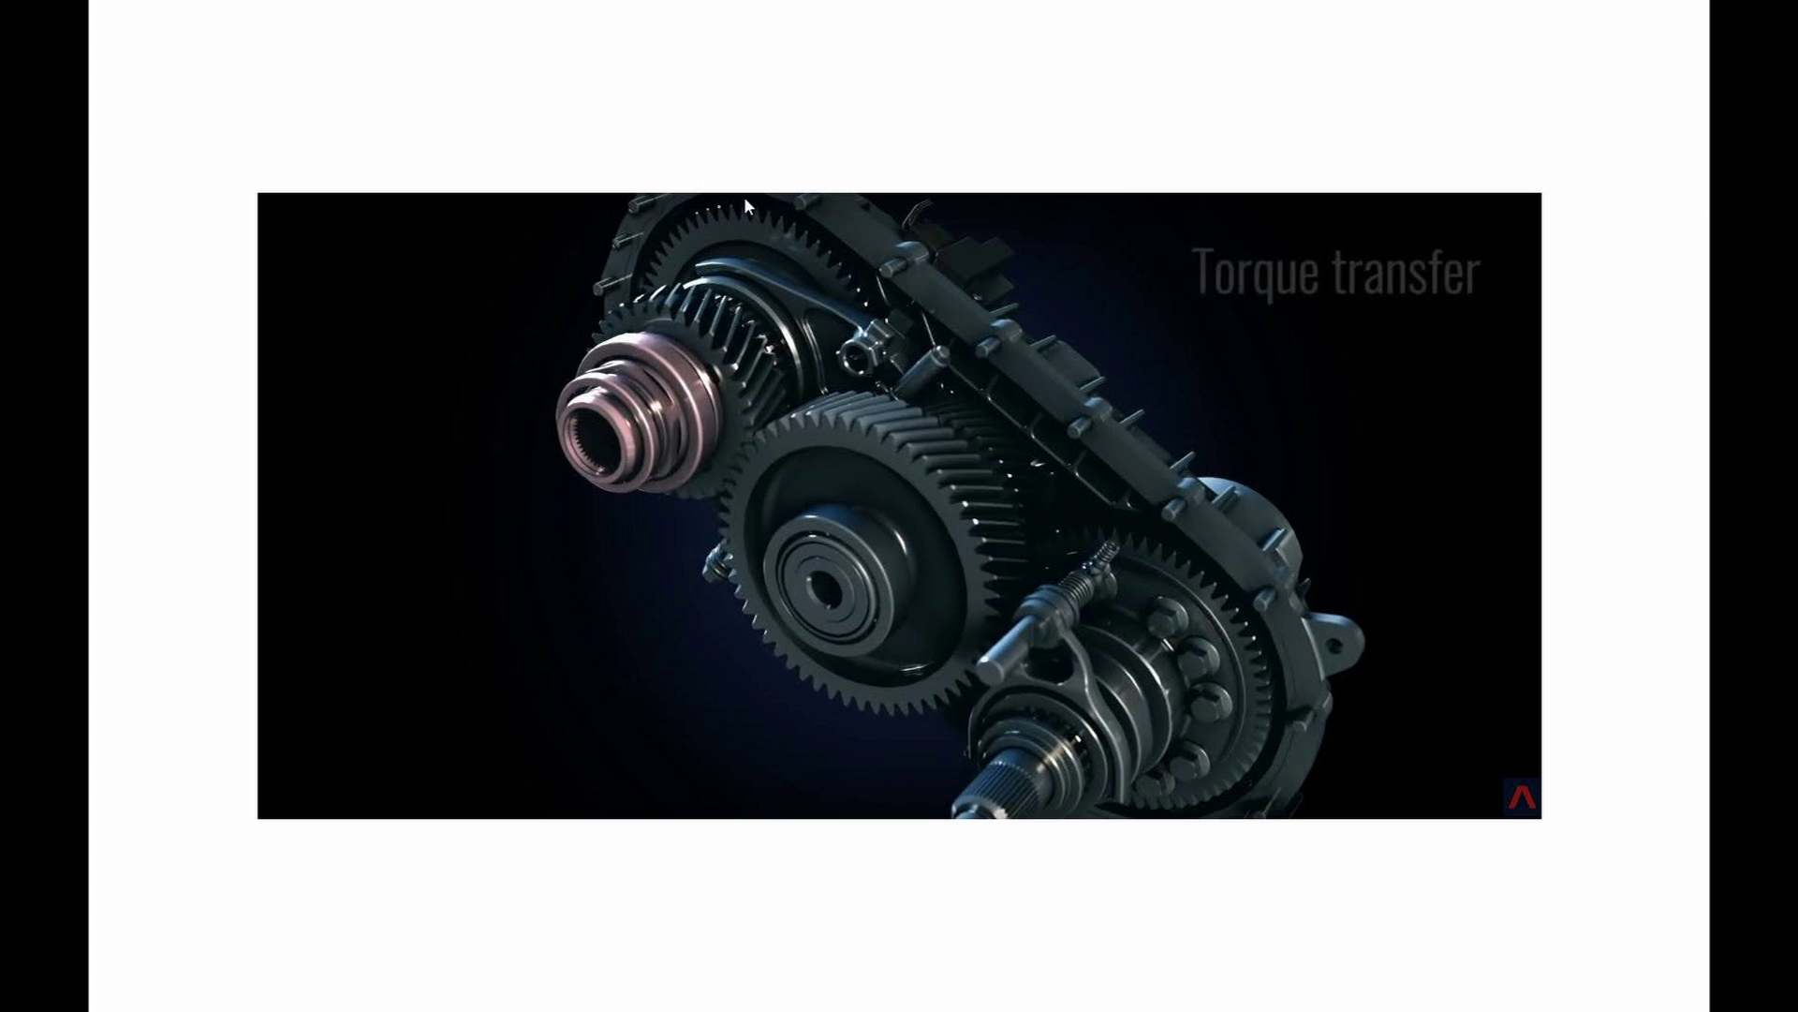
{"action": "mouse_move", "coordinate": [1256, 695]}
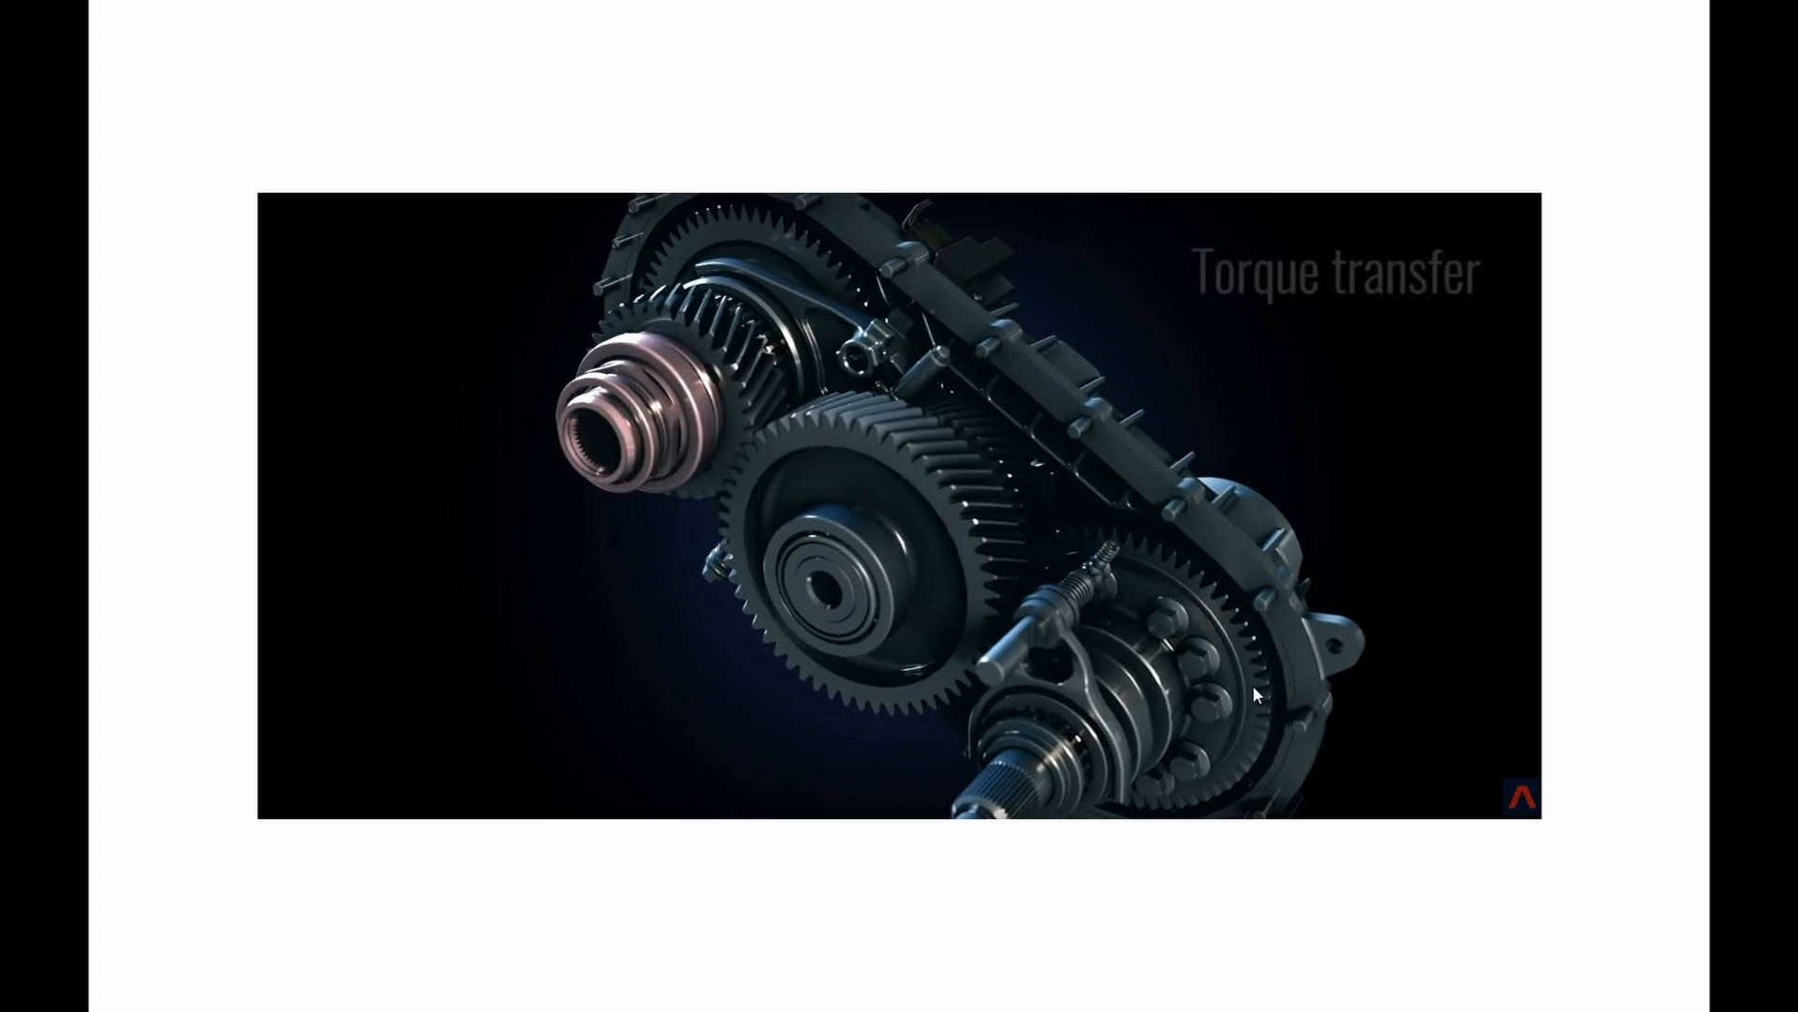
{"action": "mouse_move", "coordinate": [1214, 664]}
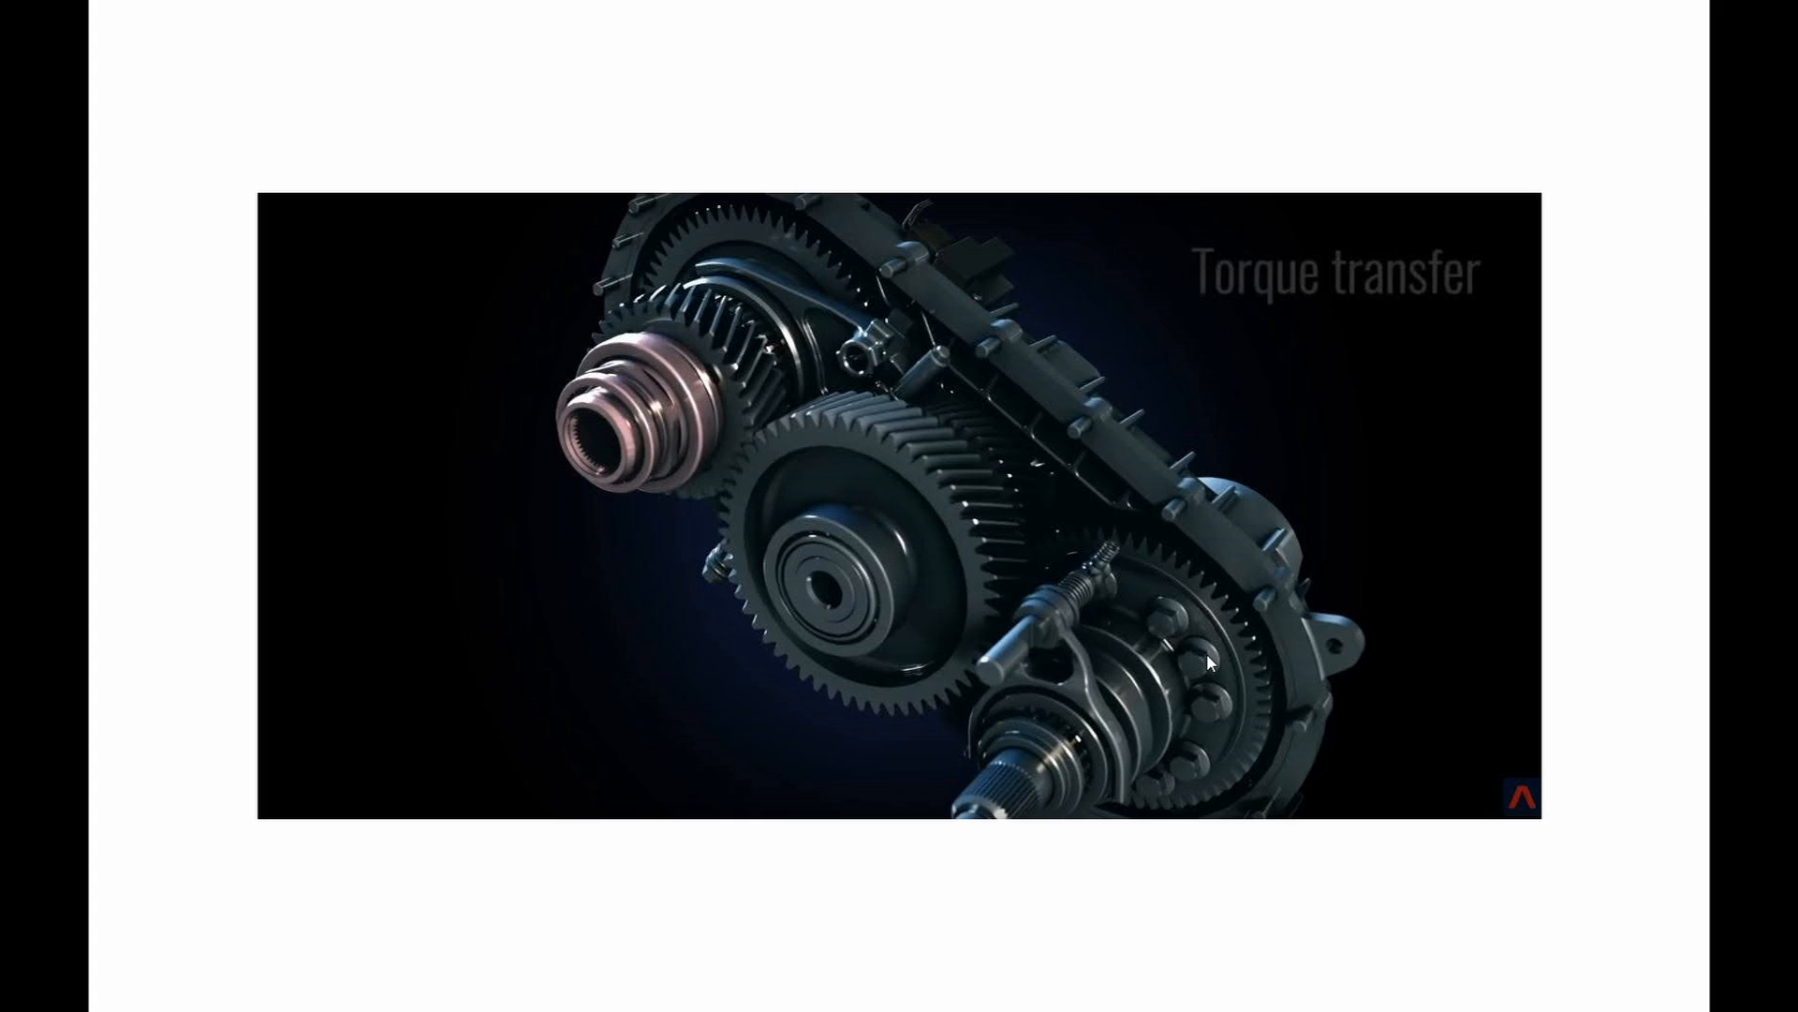
{"action": "mouse_move", "coordinate": [1186, 622]}
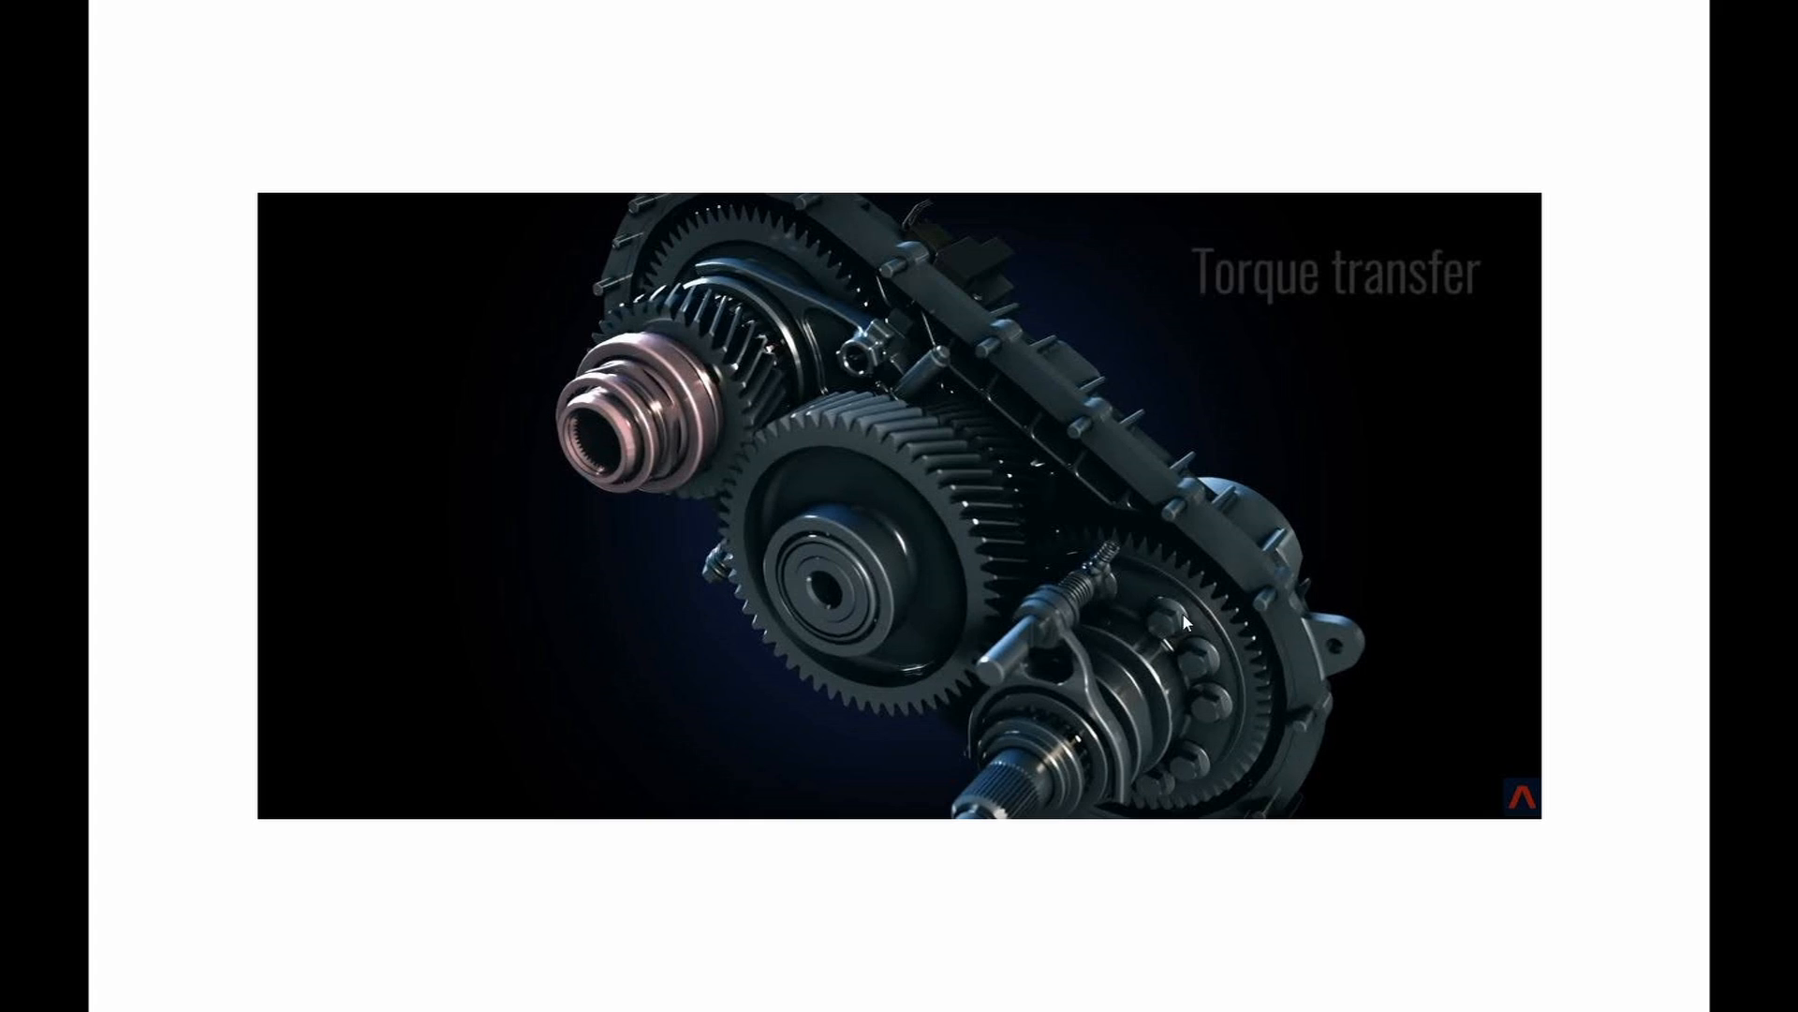
{"action": "mouse_move", "coordinate": [1045, 456]}
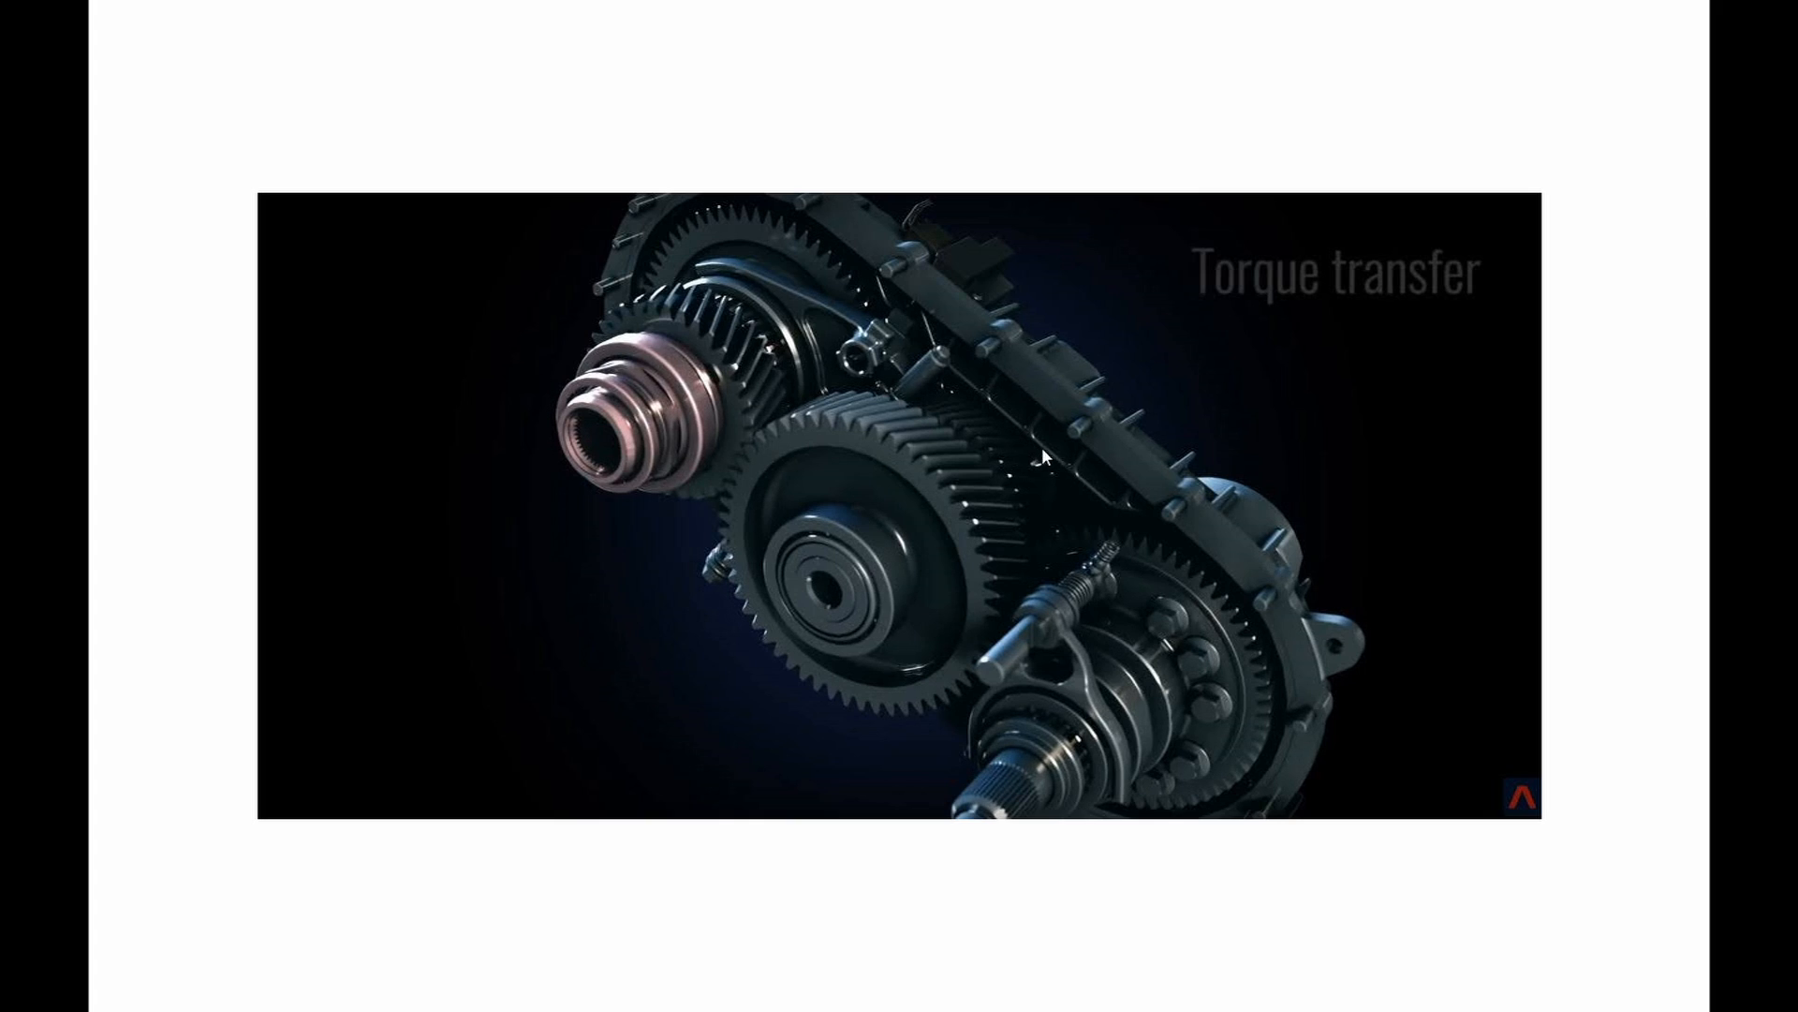
{"action": "mouse_move", "coordinate": [1089, 381]}
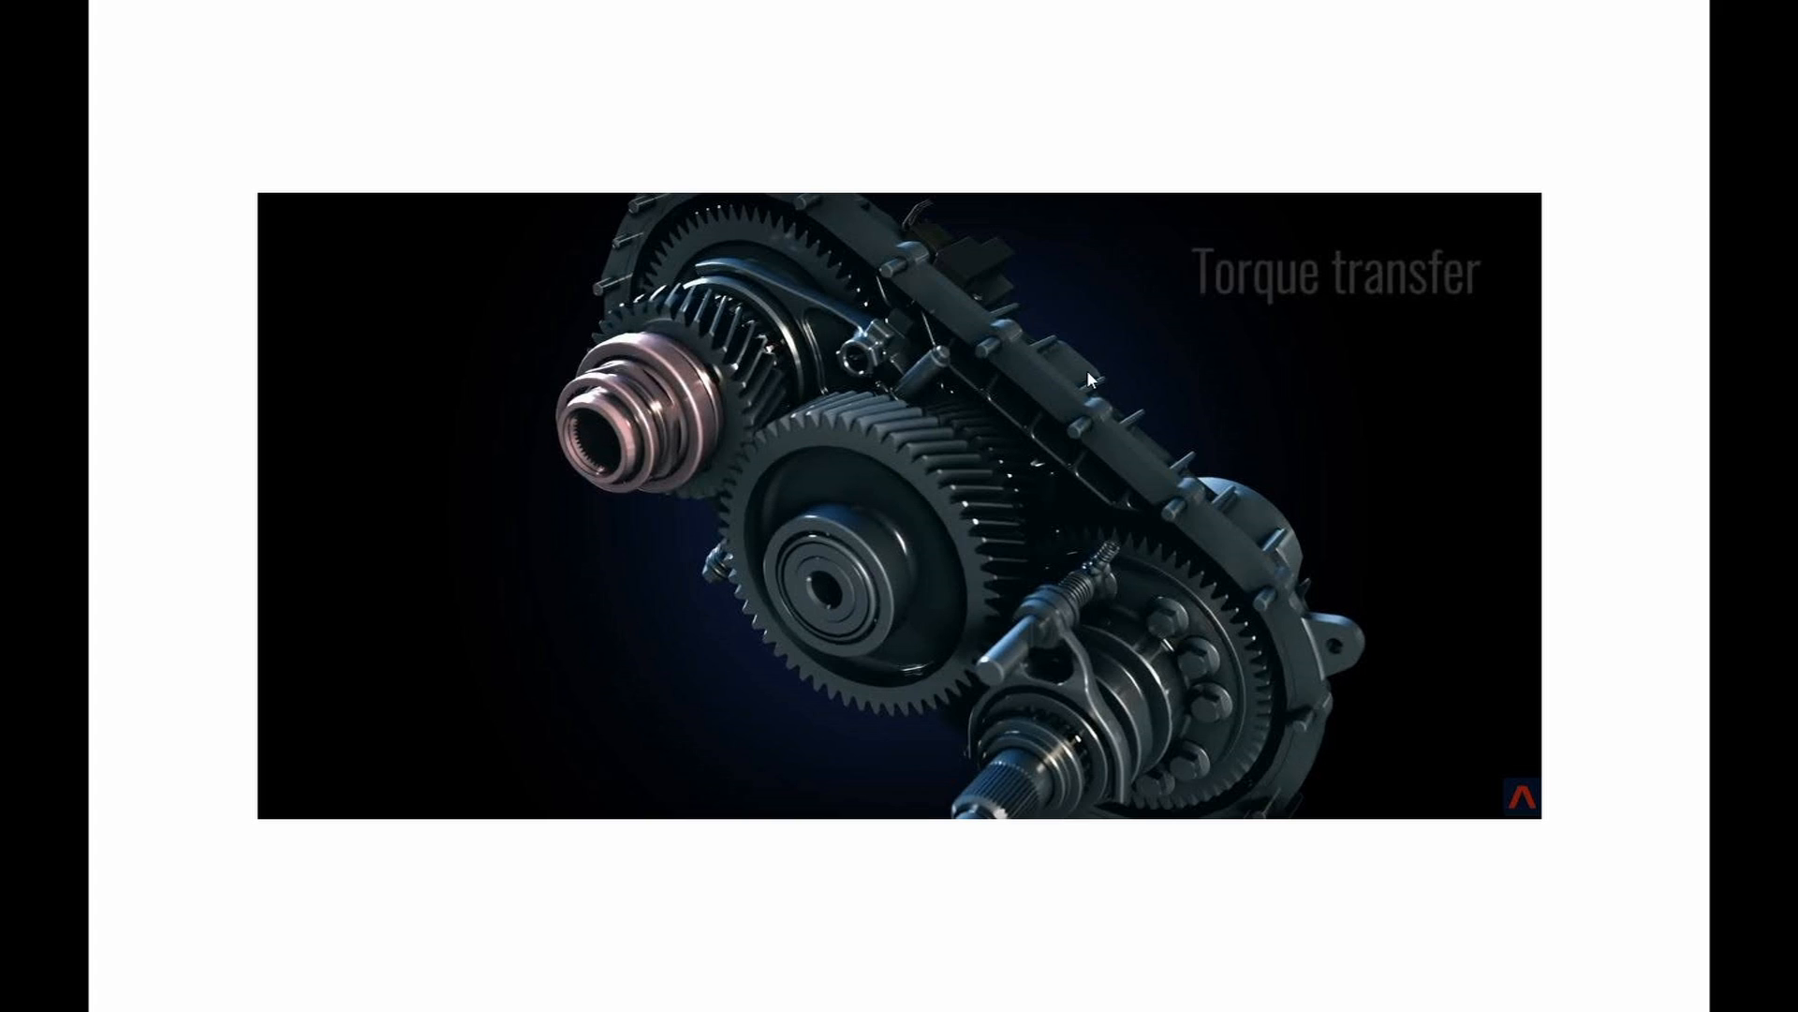
{"action": "mouse_move", "coordinate": [765, 269]}
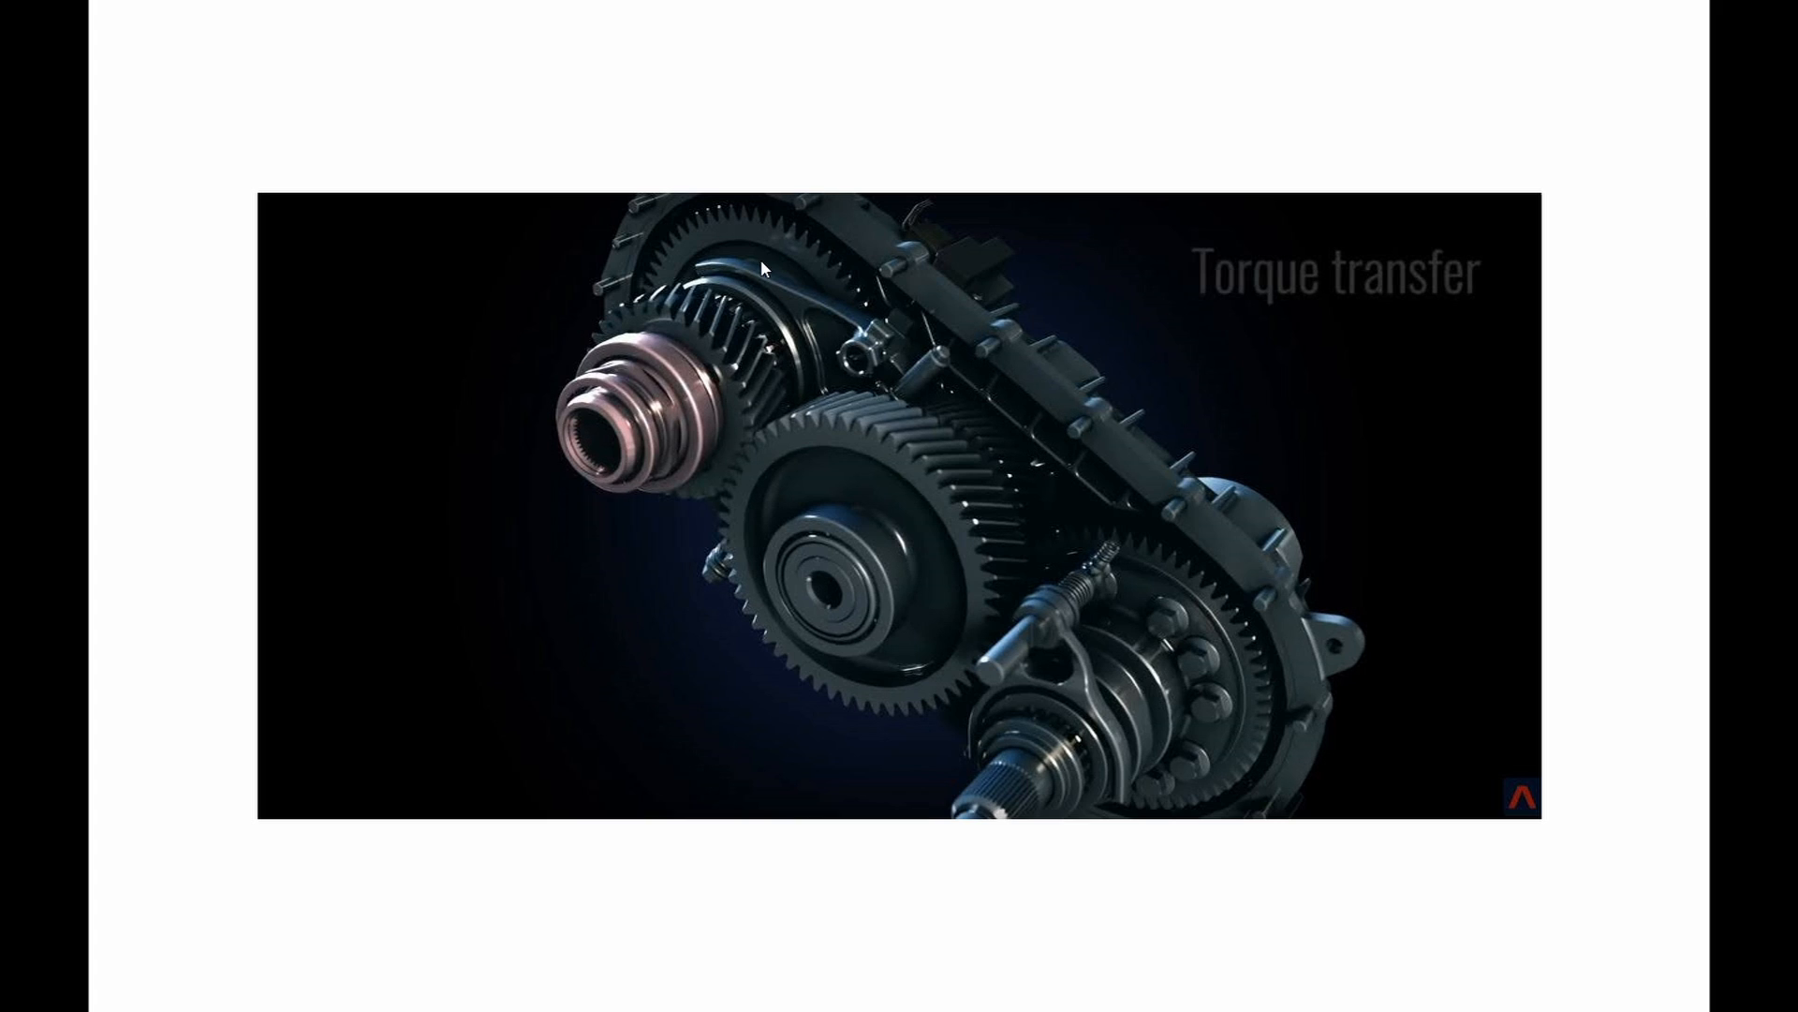
{"action": "mouse_move", "coordinate": [915, 657]}
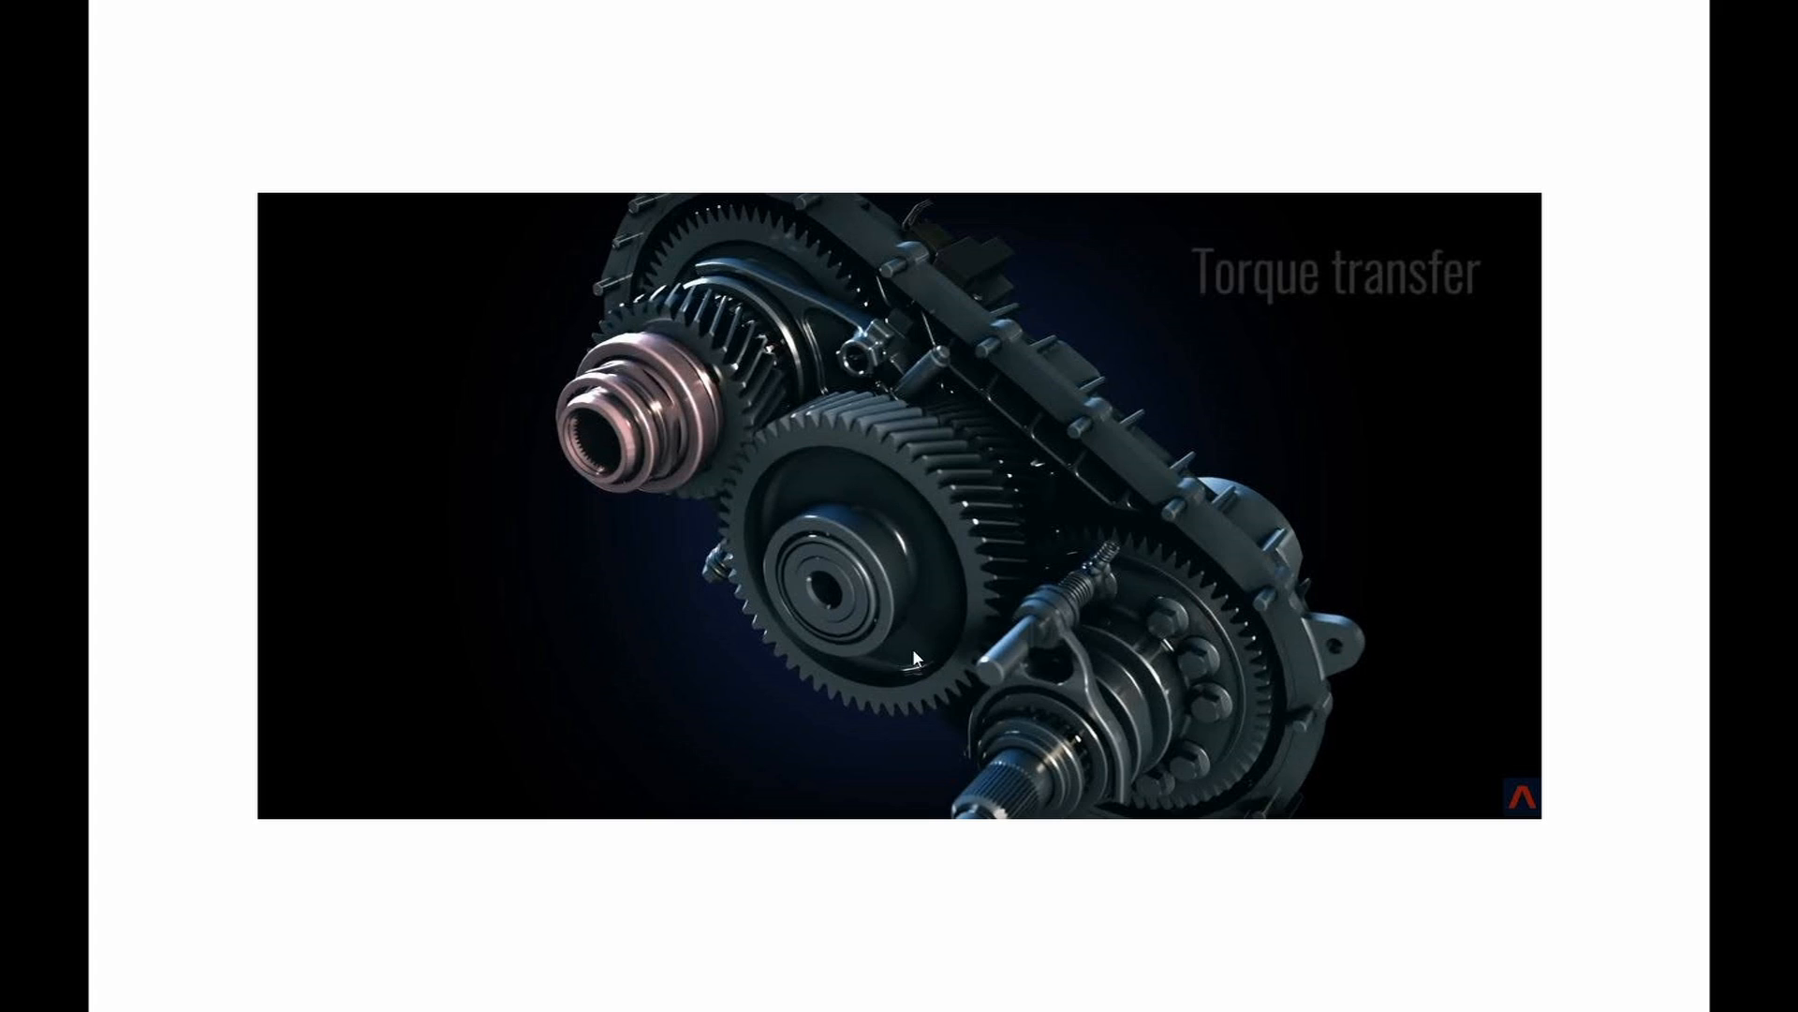
{"action": "mouse_move", "coordinate": [688, 675]}
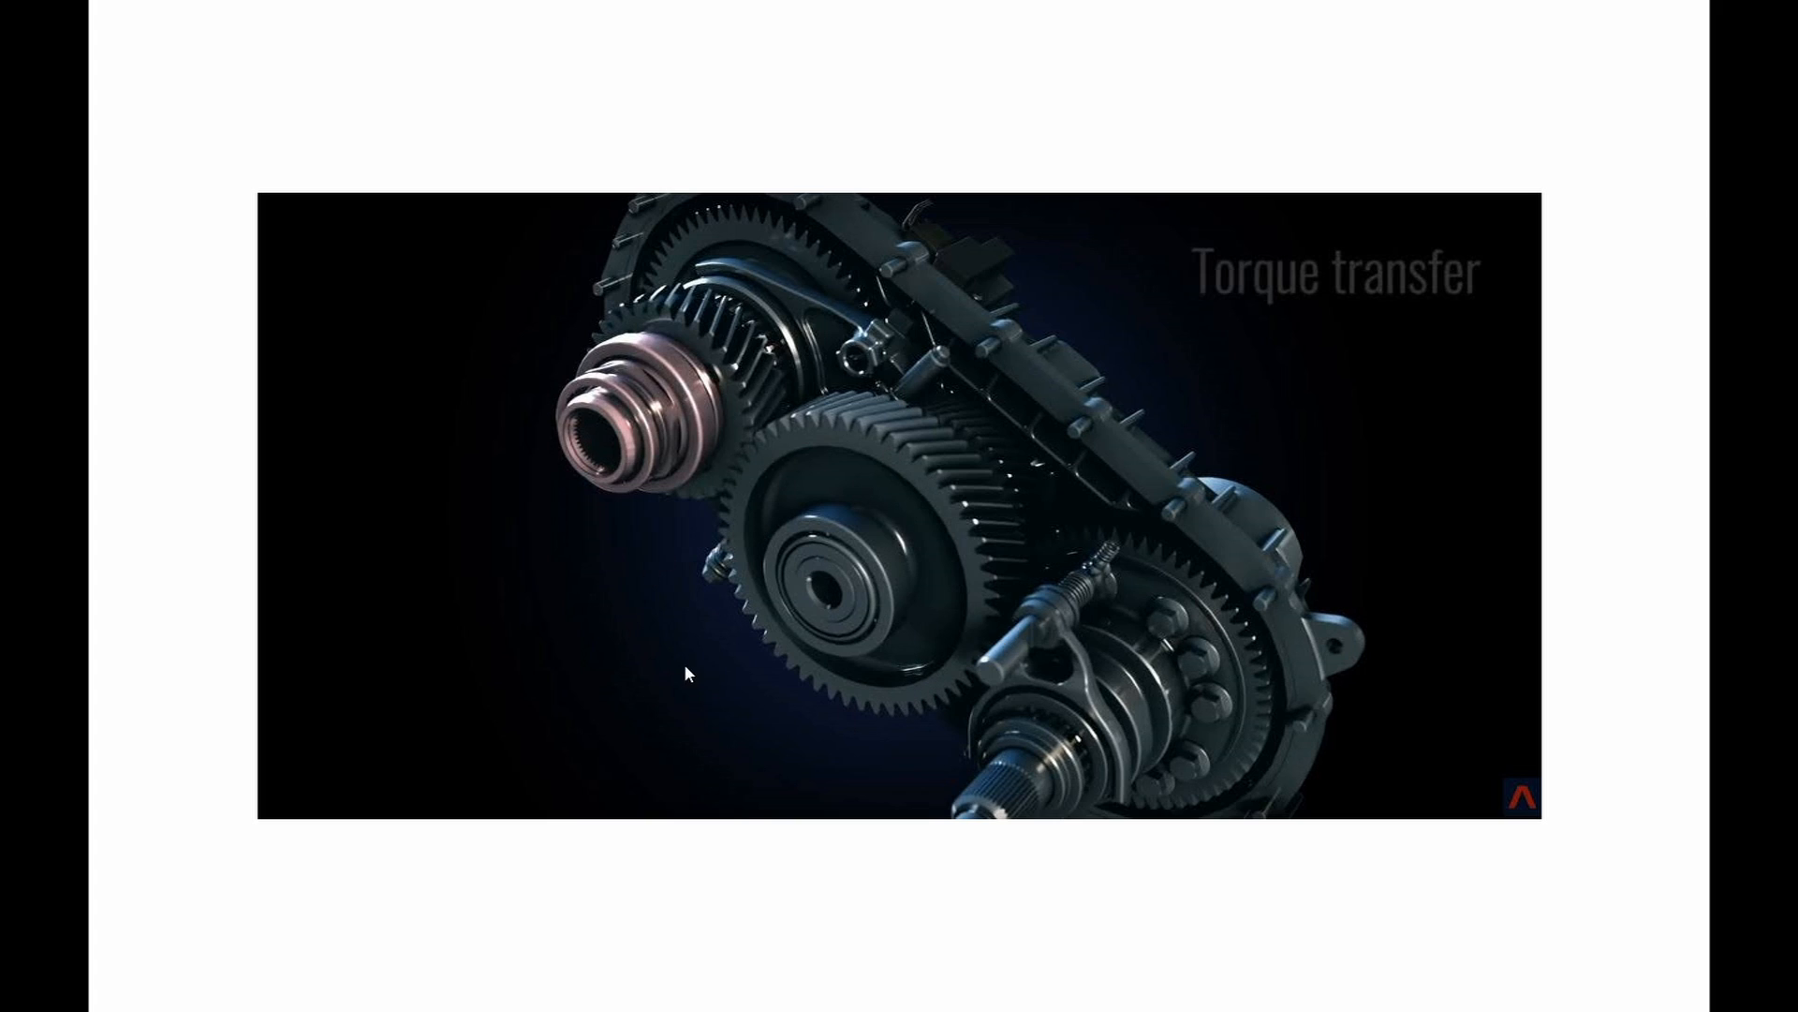
{"action": "mouse_move", "coordinate": [837, 604]}
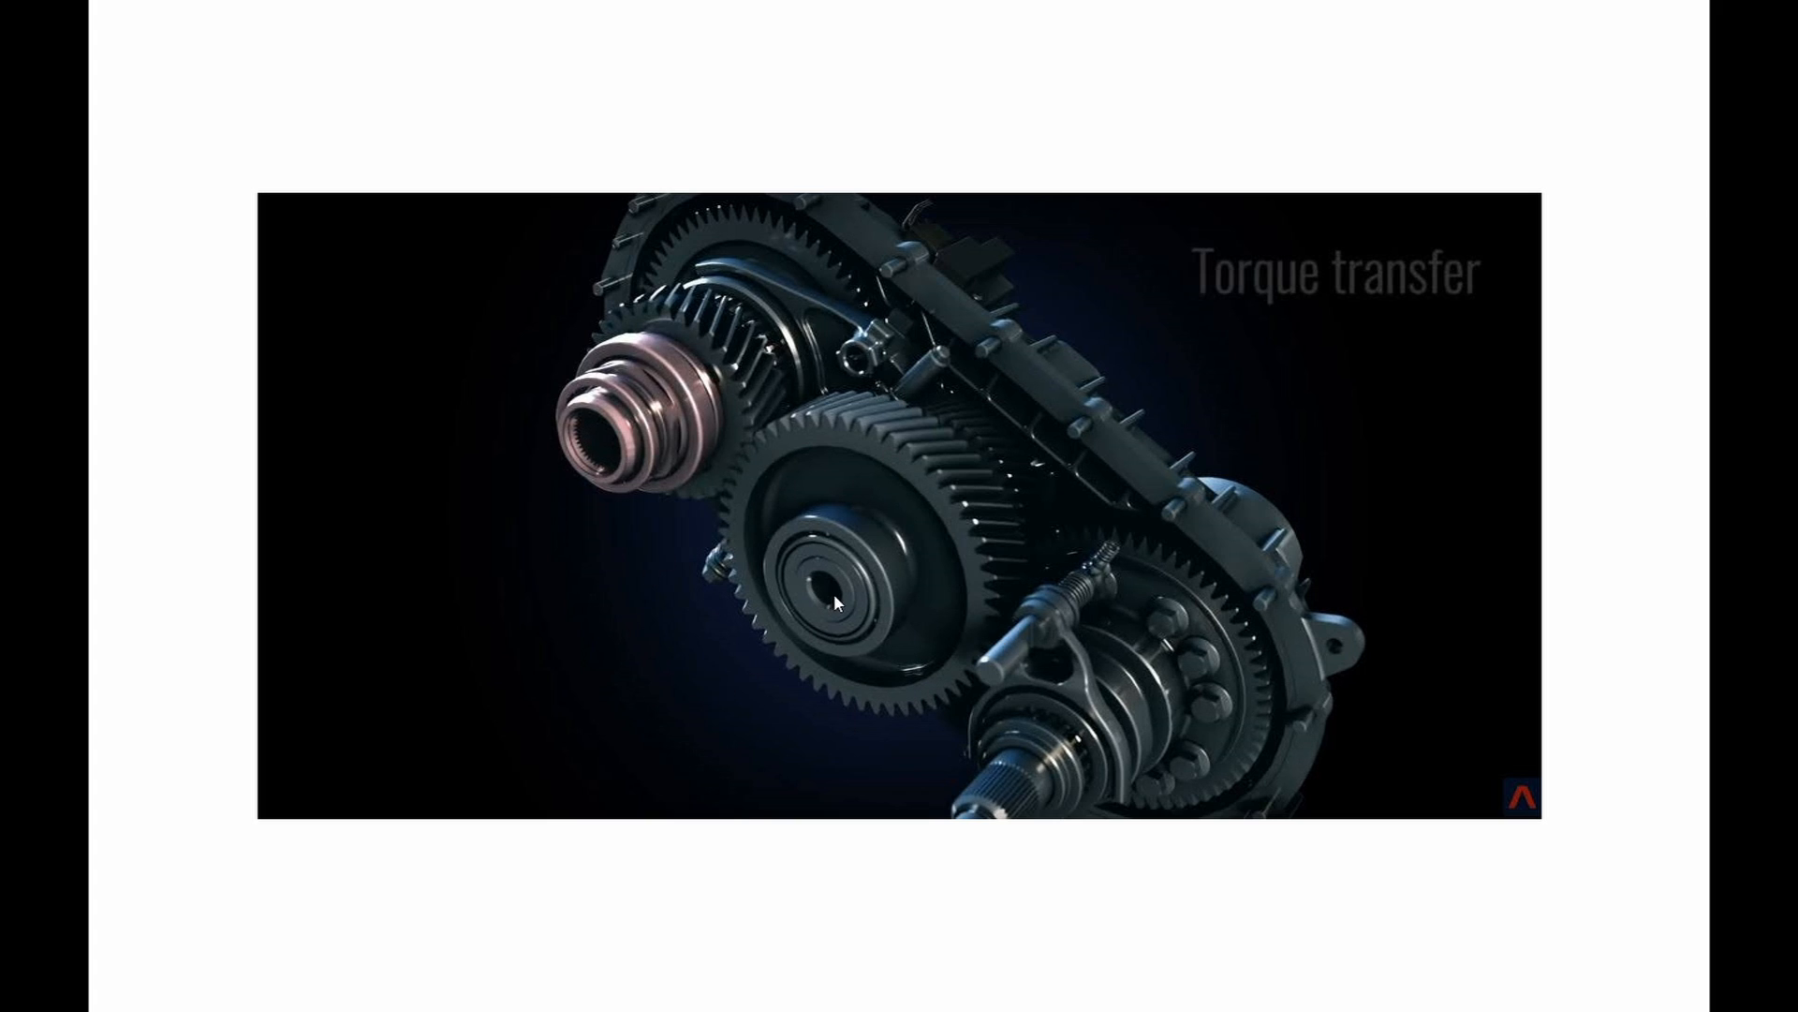
{"action": "mouse_move", "coordinate": [823, 415]}
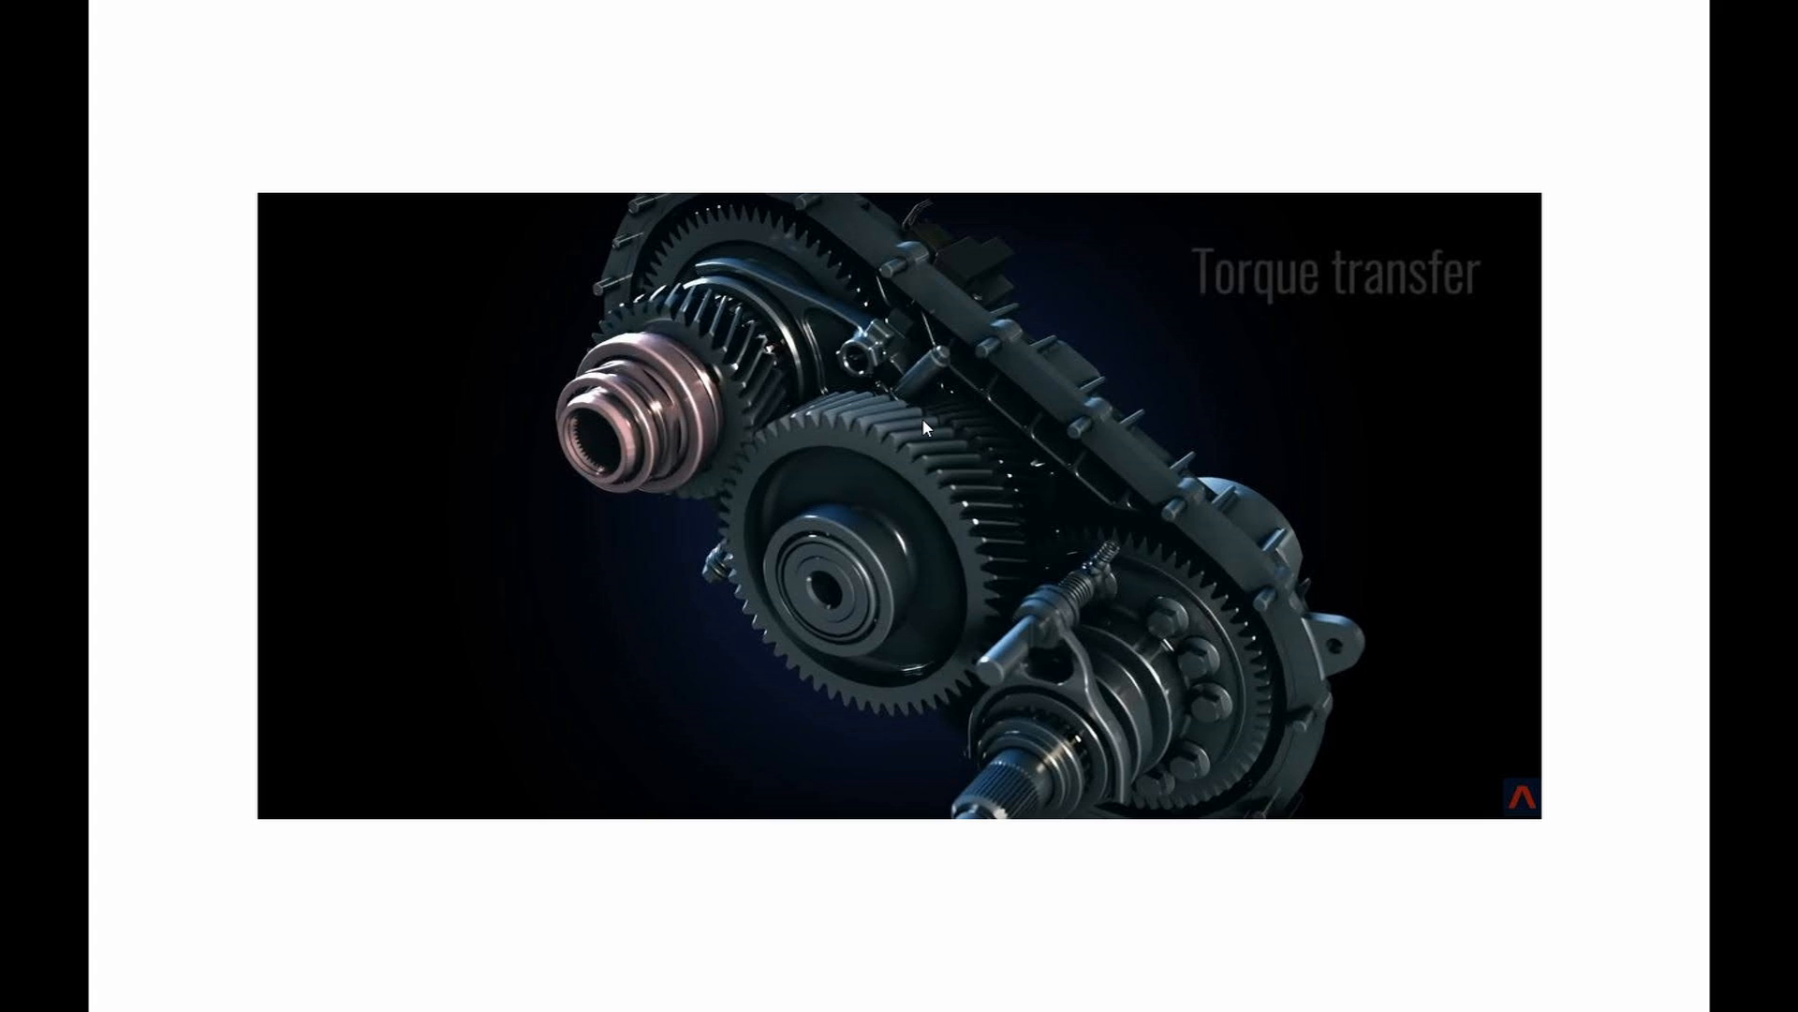
{"action": "mouse_move", "coordinate": [947, 428]}
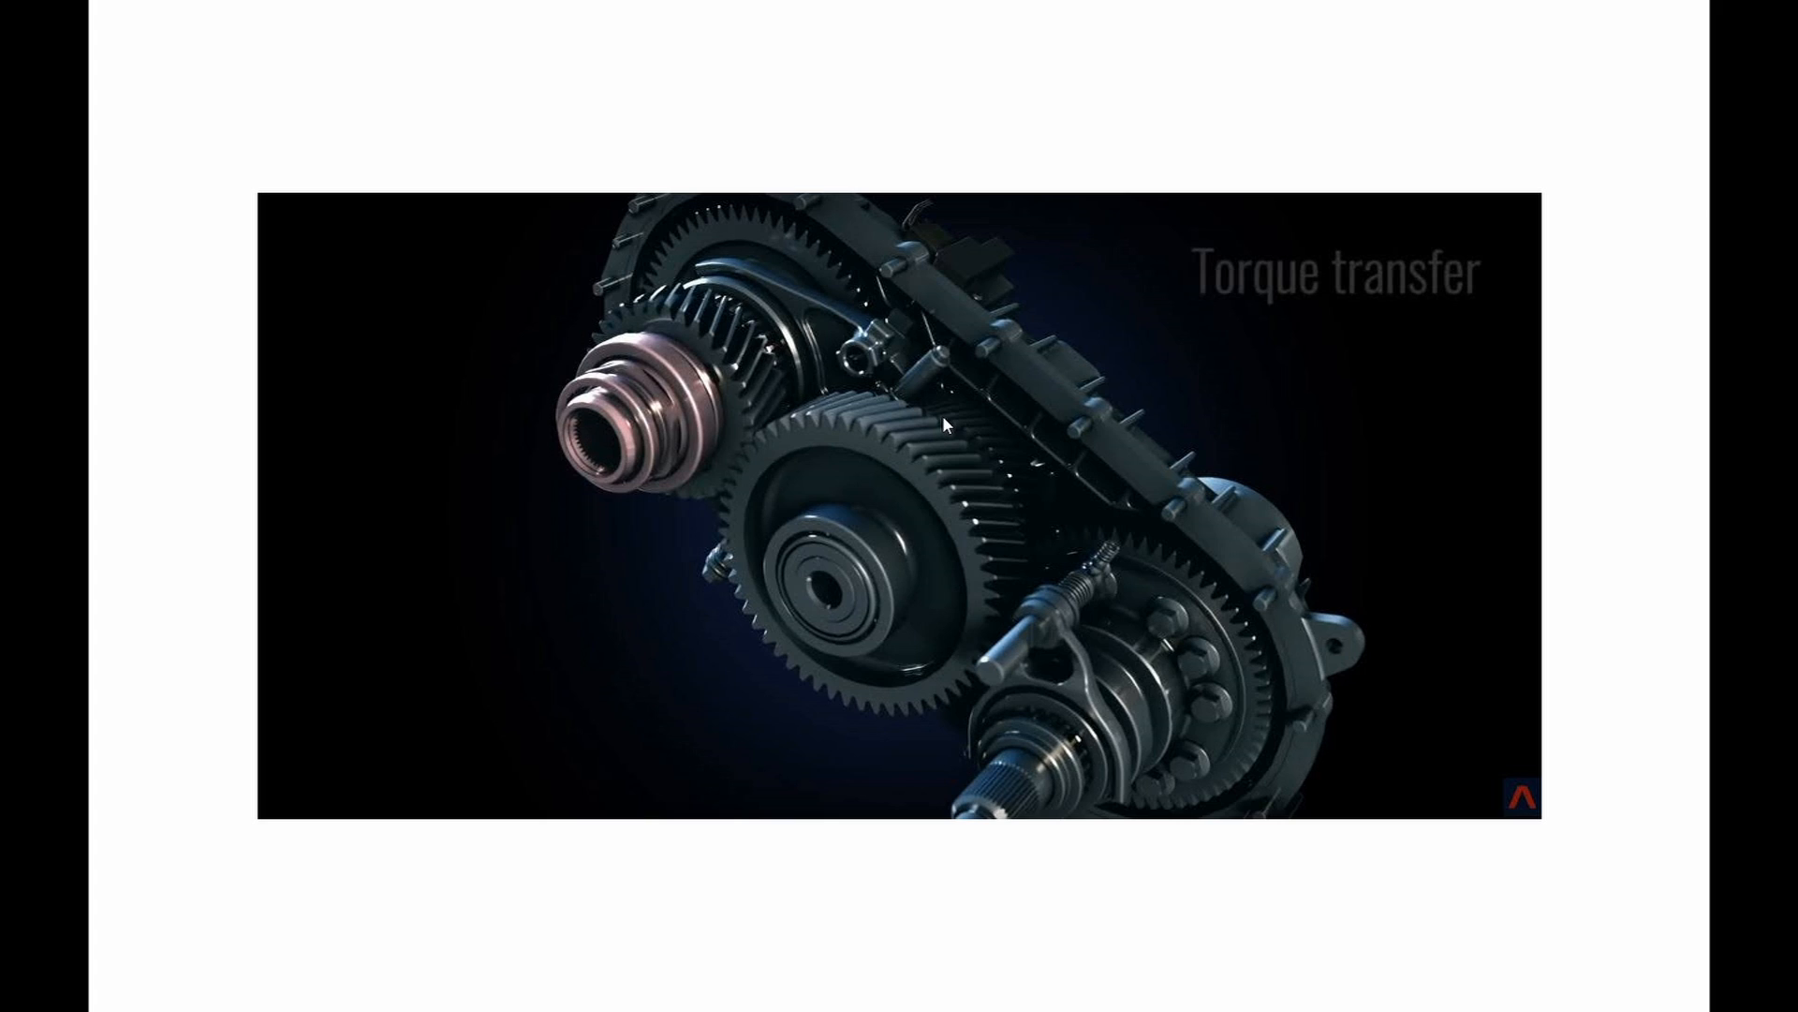
{"action": "mouse_move", "coordinate": [984, 594]}
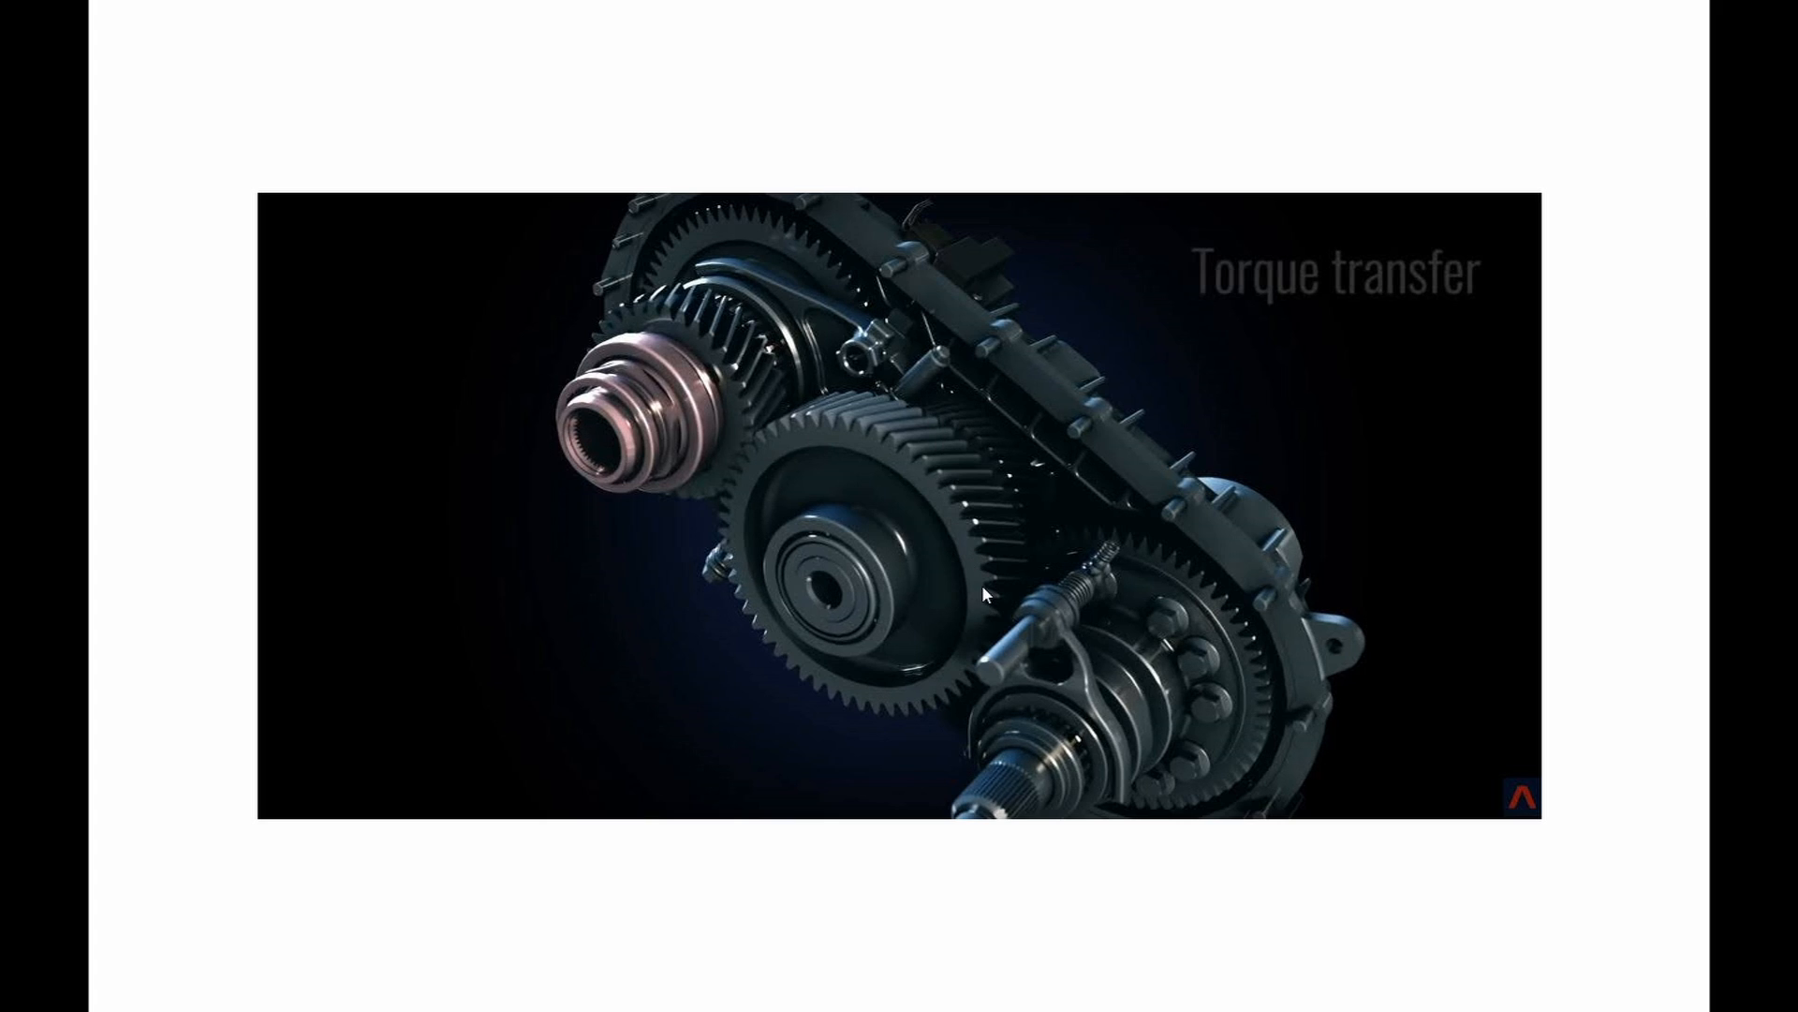
{"action": "mouse_move", "coordinate": [963, 599]}
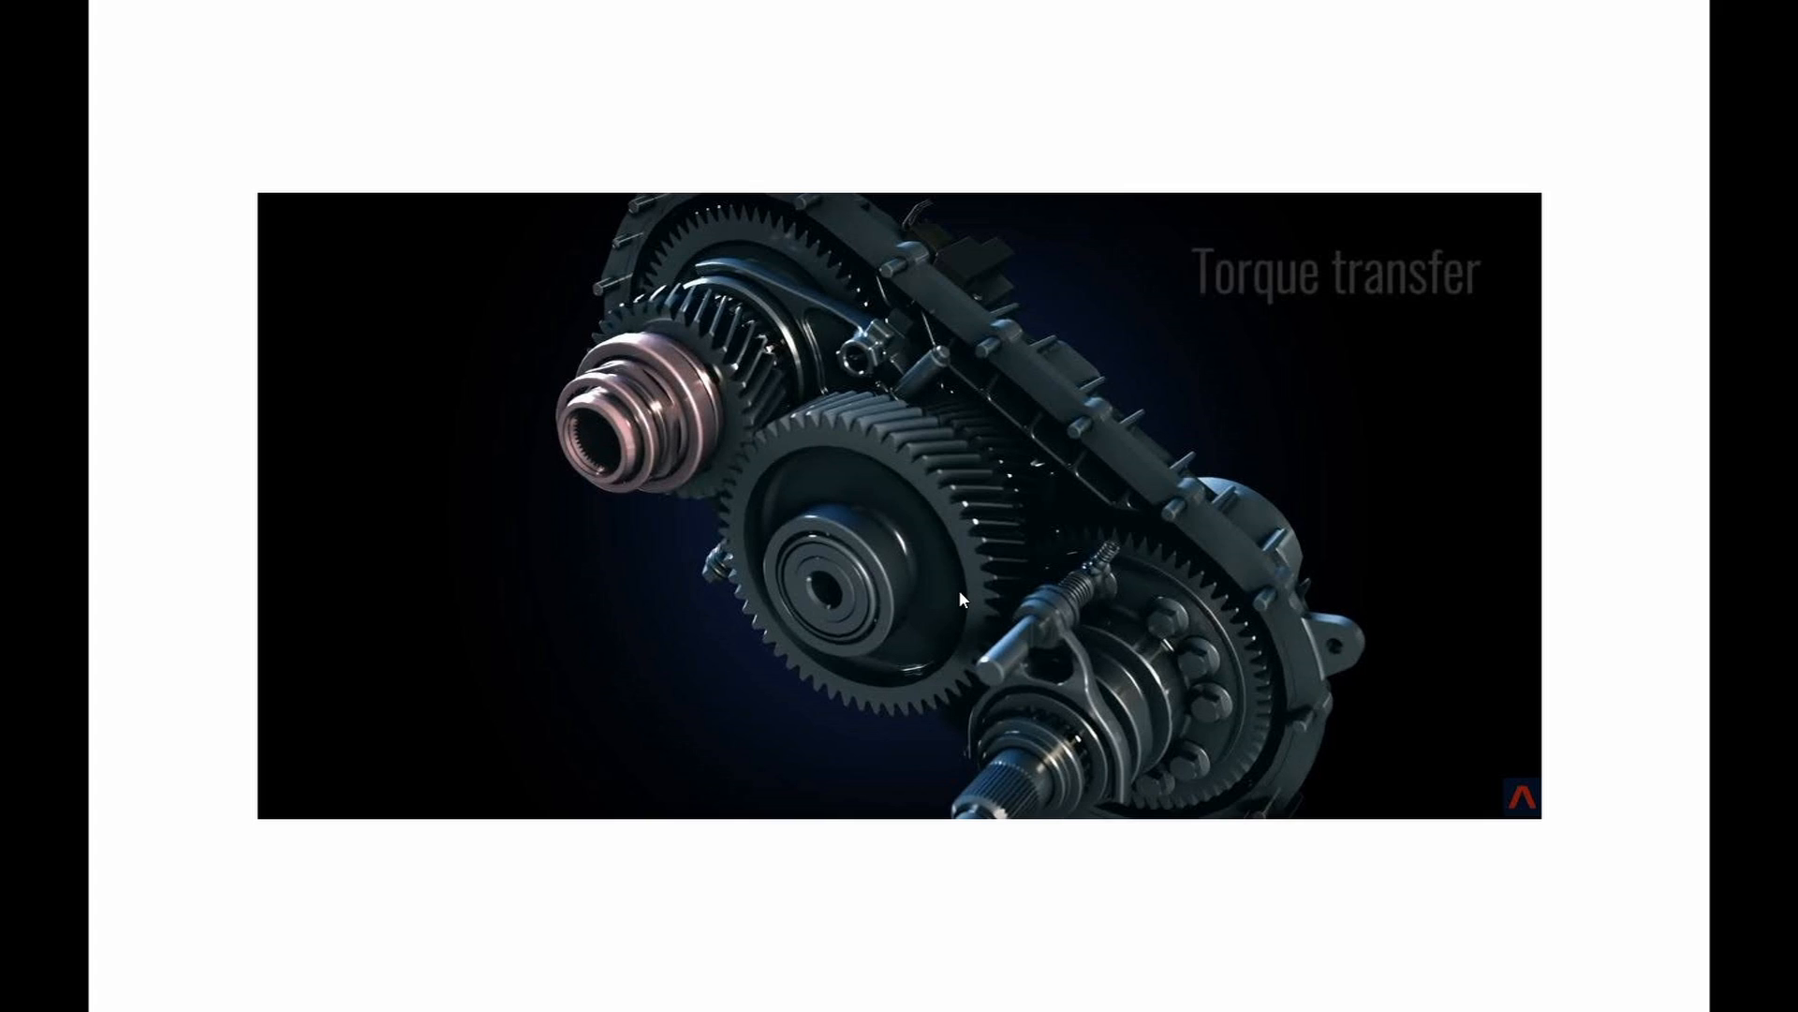
{"action": "mouse_move", "coordinate": [783, 501]}
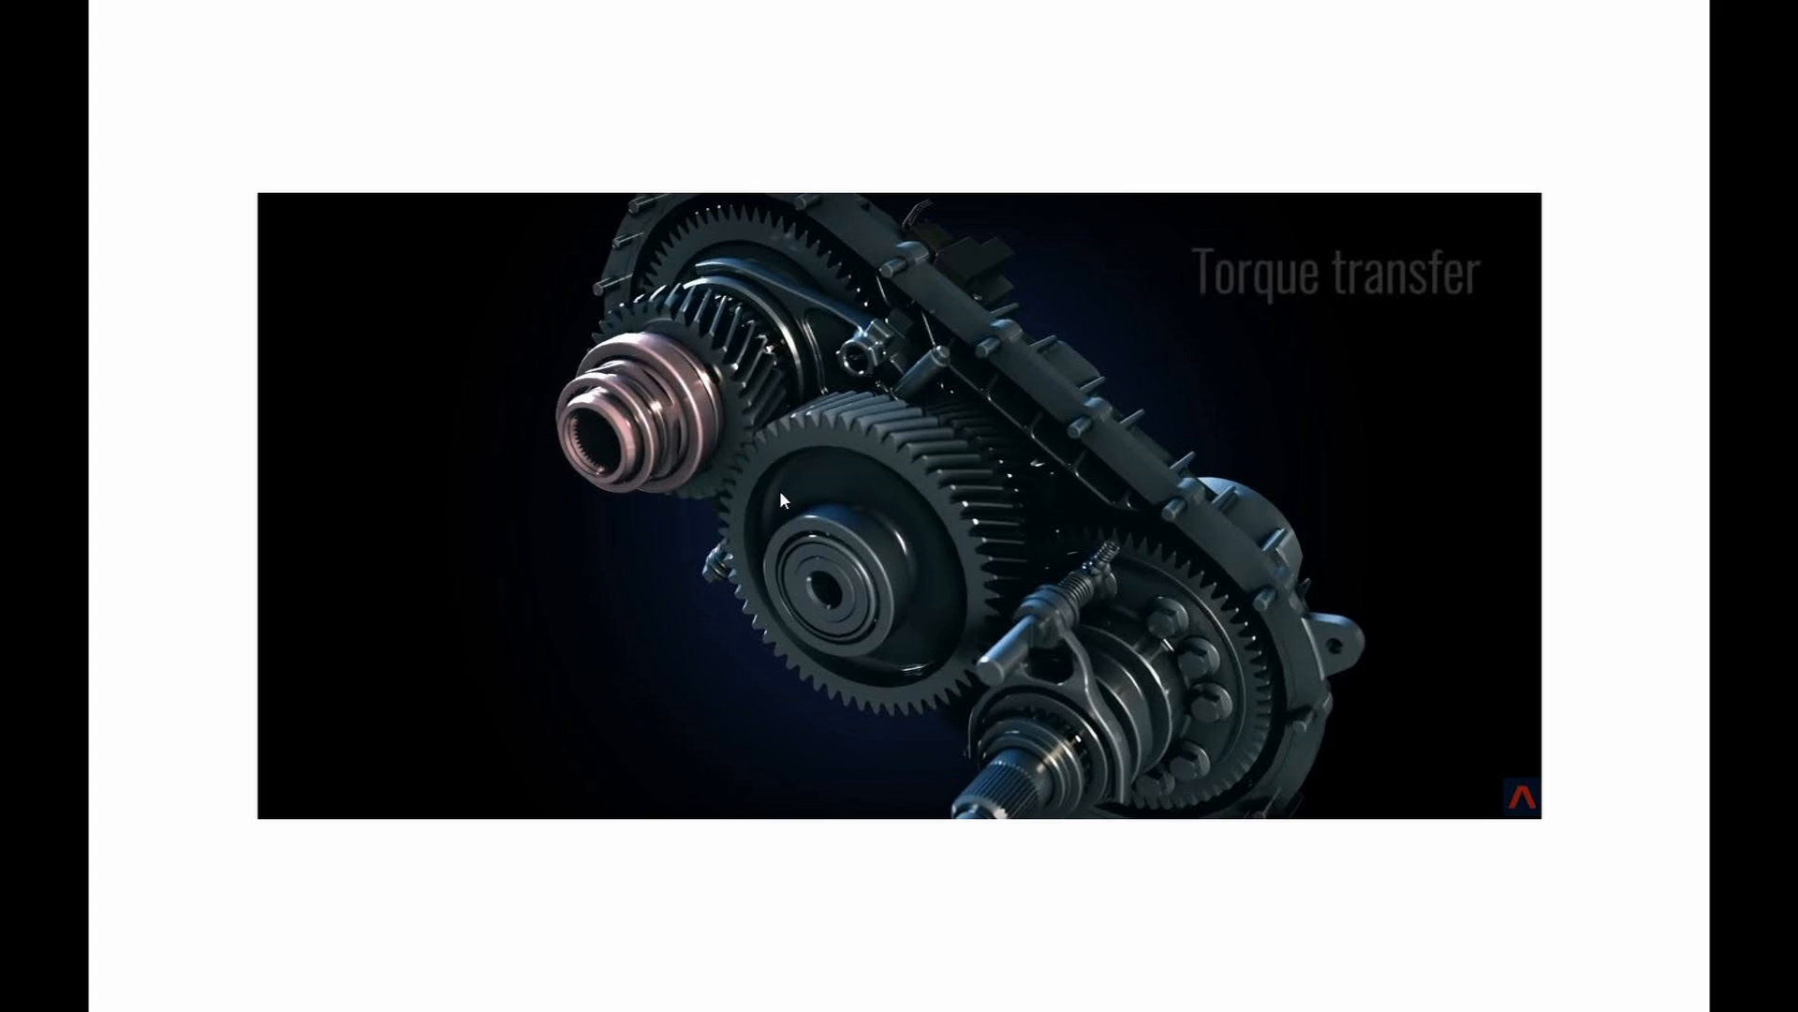
{"action": "mouse_move", "coordinate": [645, 606]}
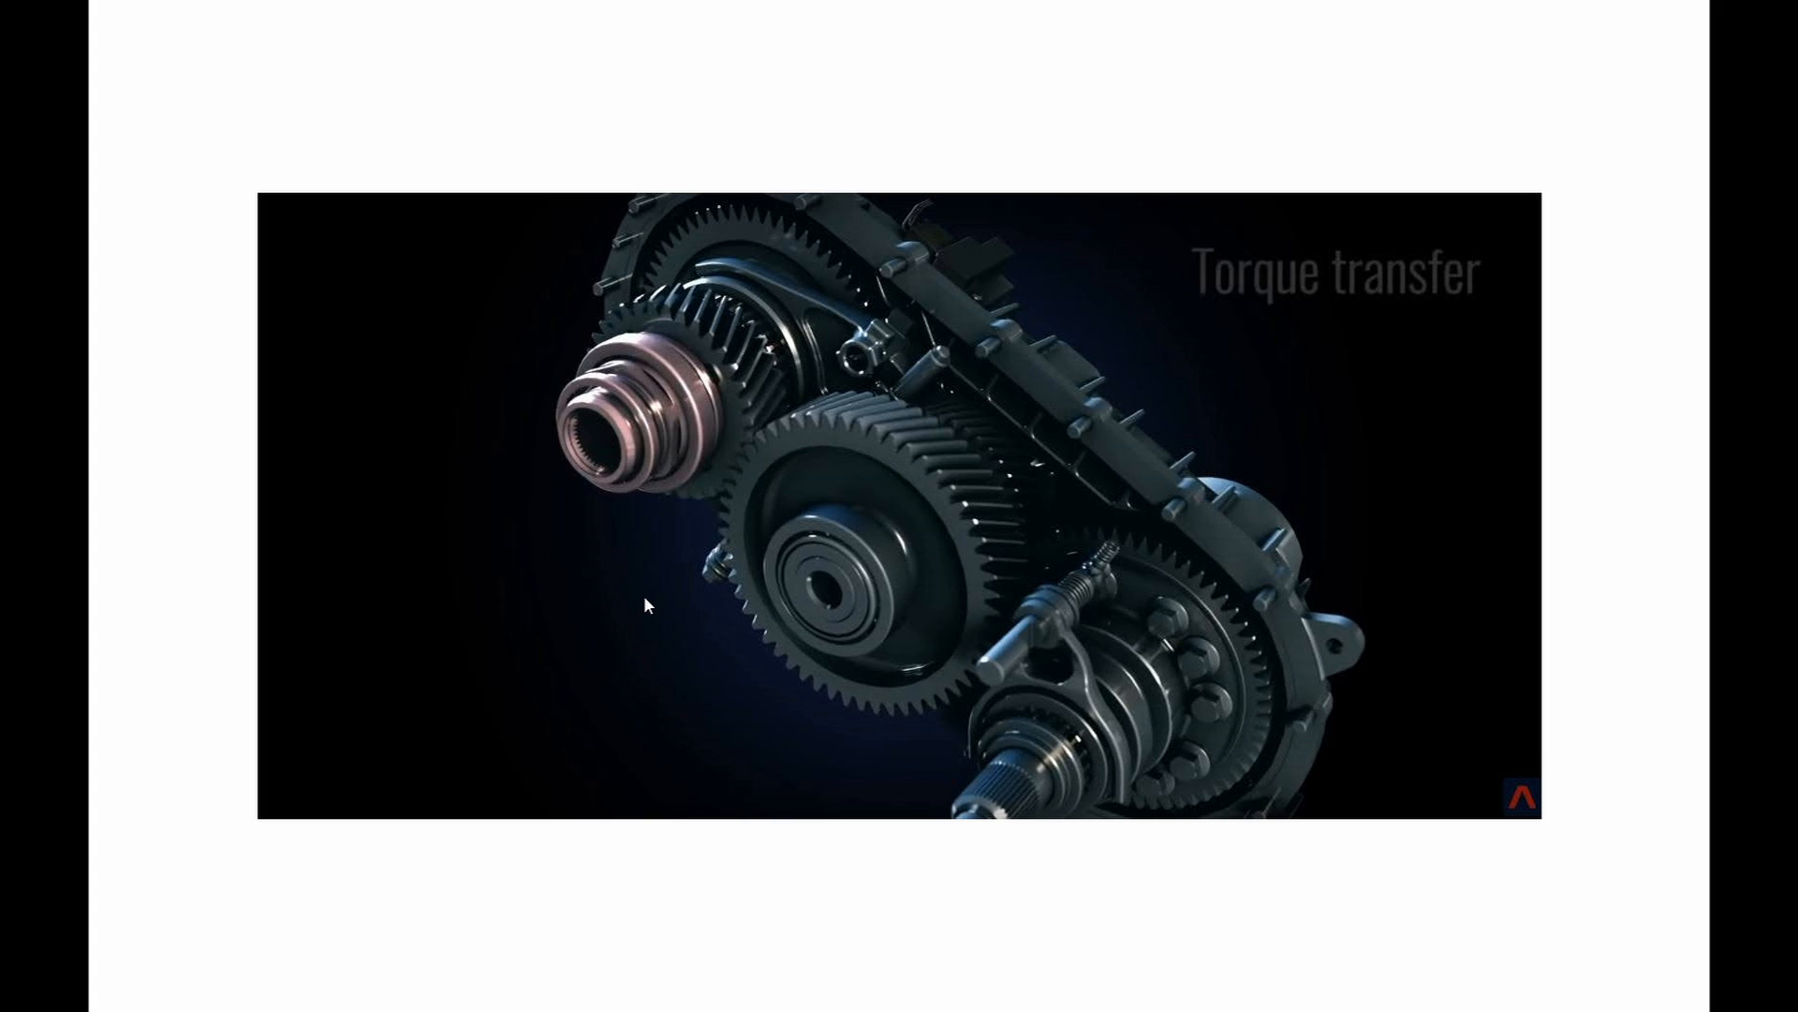